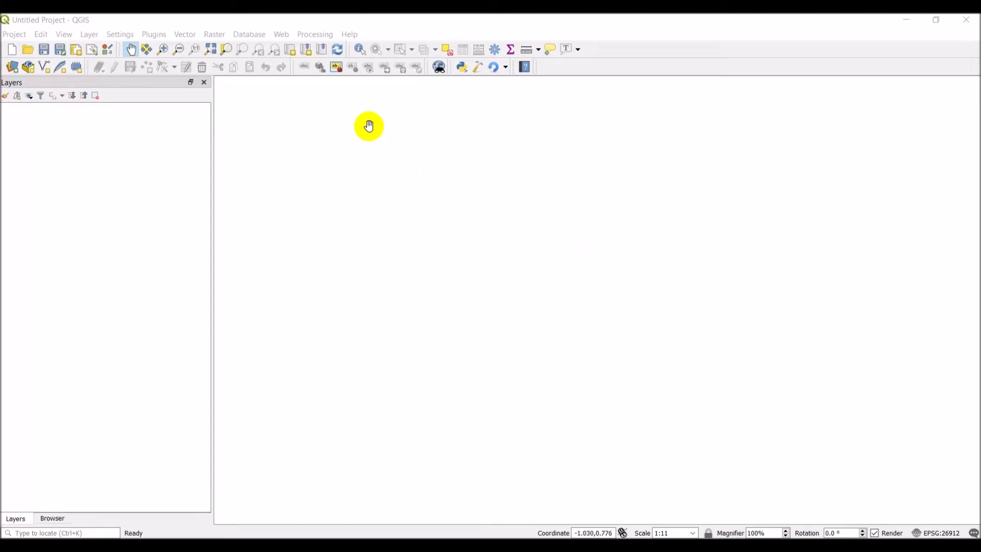
pyautogui.moveTo(272, 33)
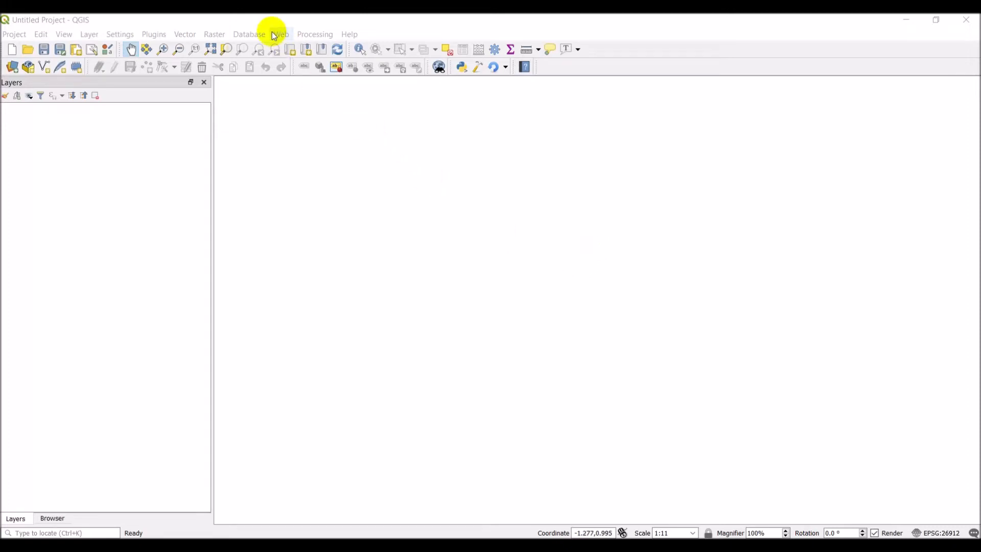
pyautogui.moveTo(273, 49)
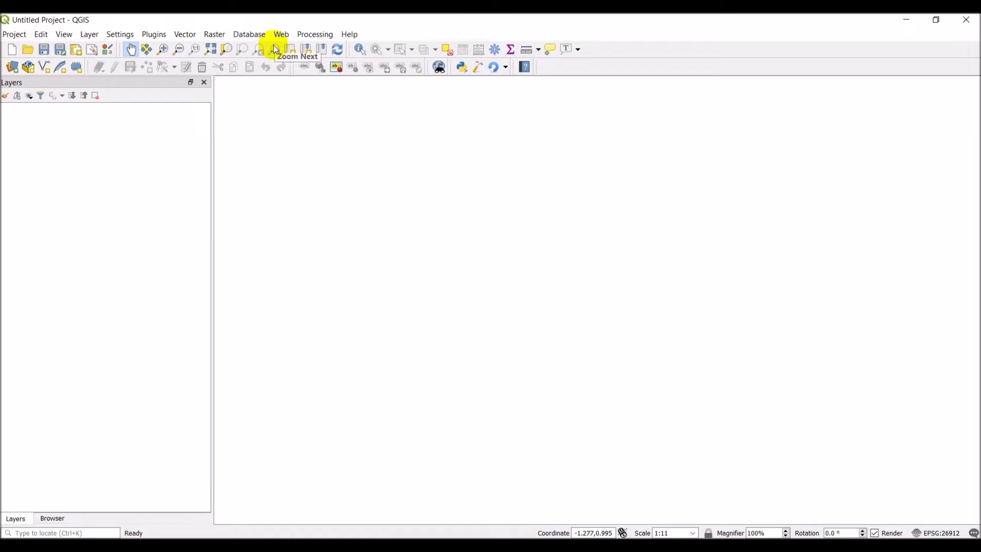
pyautogui.moveTo(286, 67)
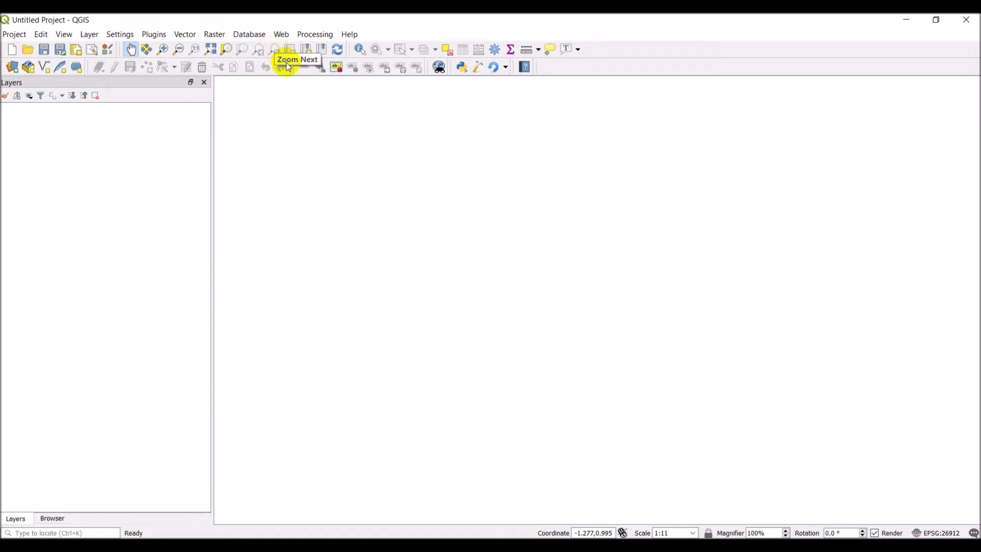
pyautogui.moveTo(162, 46)
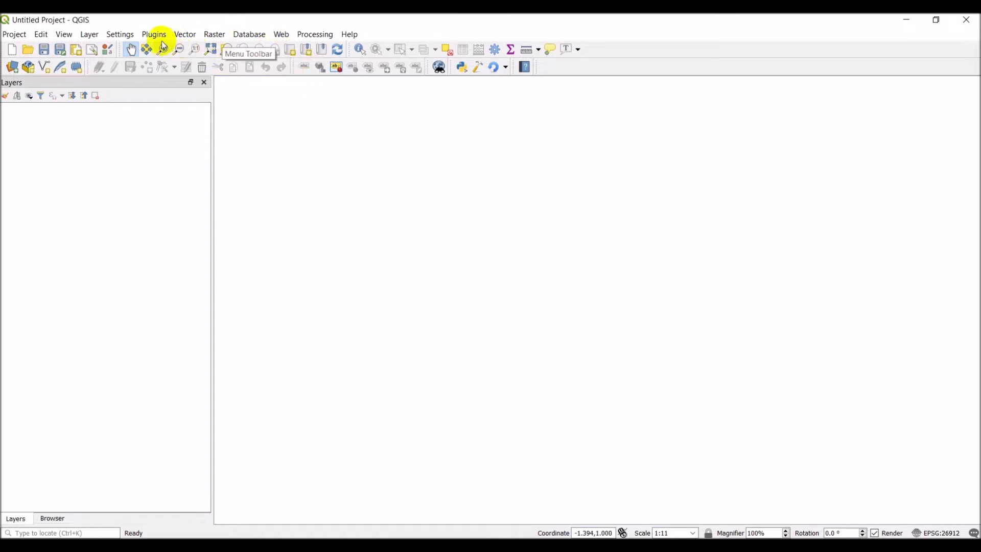
# Step: Show the Python Console from the Plugins menu with its script editor widened beside it
pyautogui.click(153, 34)
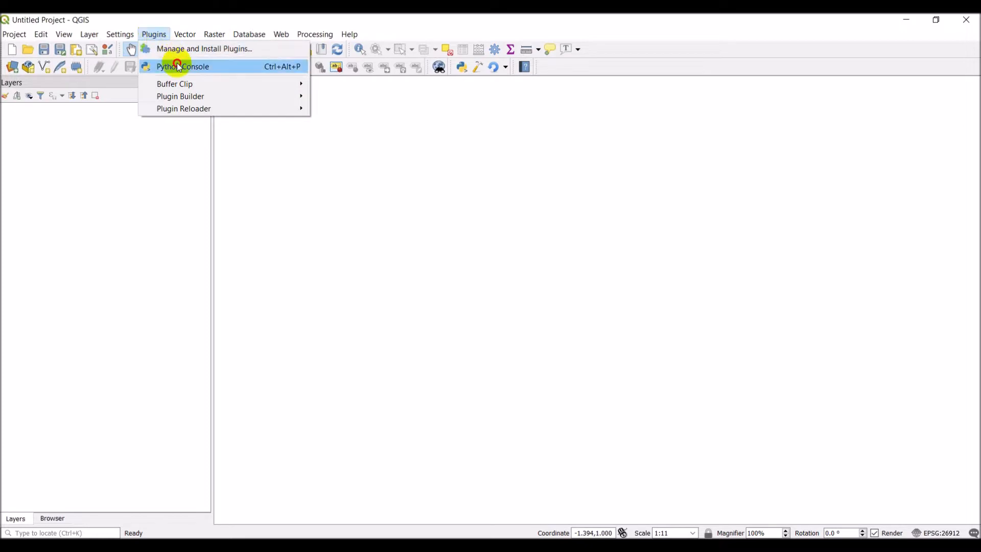
pyautogui.click(182, 66)
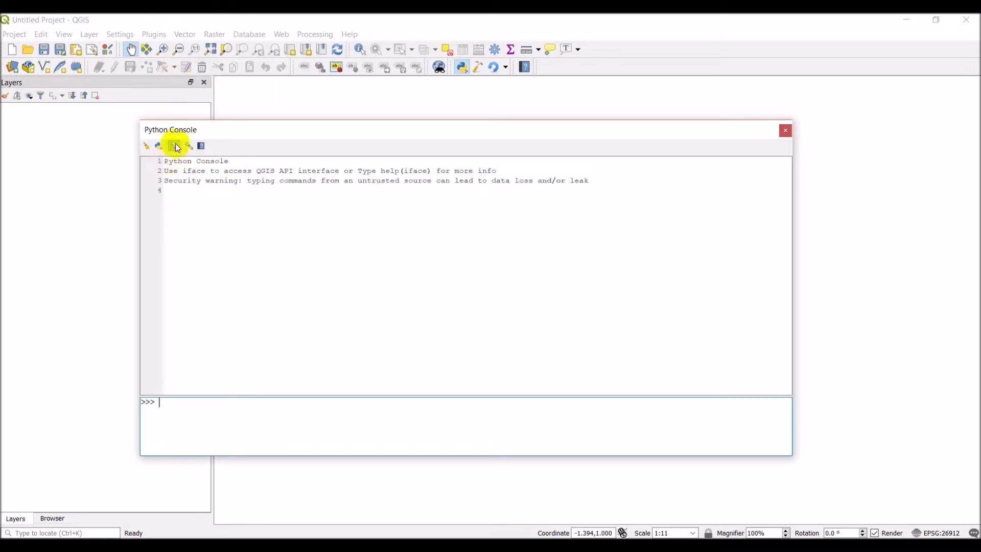
pyautogui.click(174, 145)
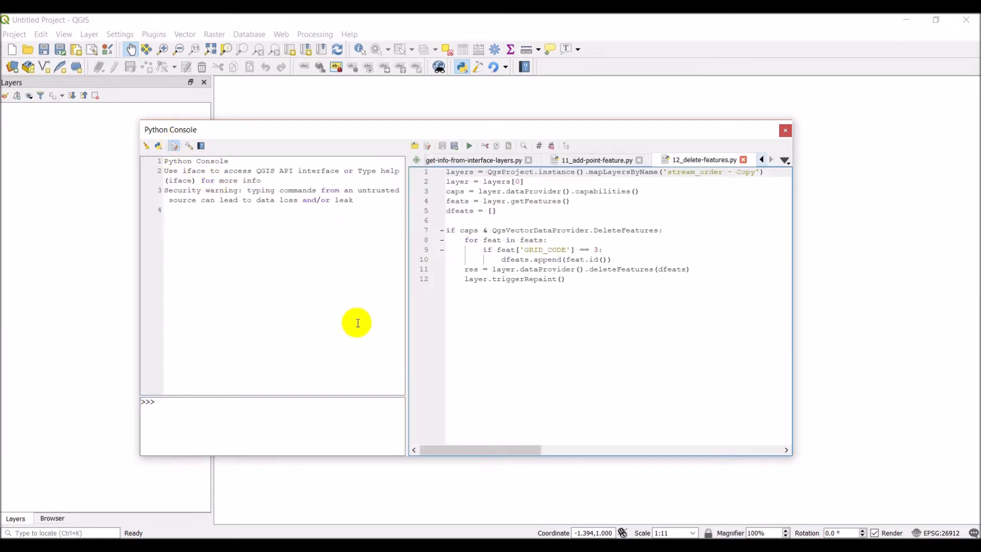
pyautogui.moveTo(405, 313); pyautogui.dragTo(393, 313)
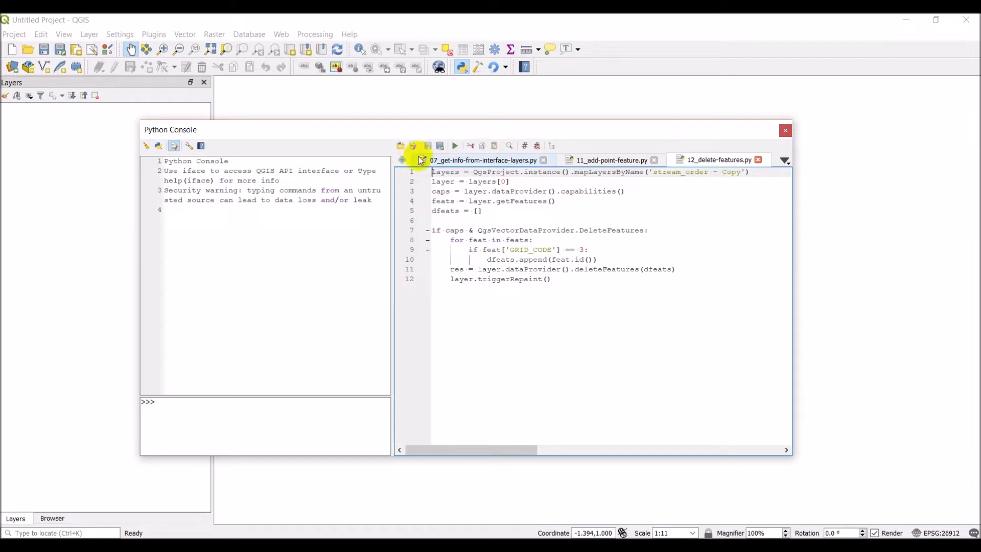
# Step: Start a new empty script whose first line is 'from osgeo import gdal'
pyautogui.click(400, 146)
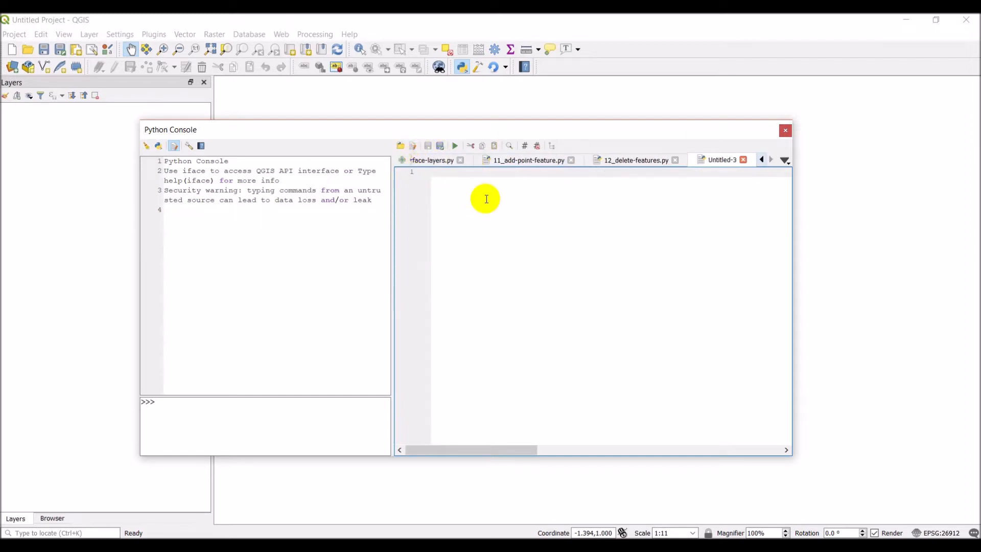
pyautogui.moveTo(474, 176)
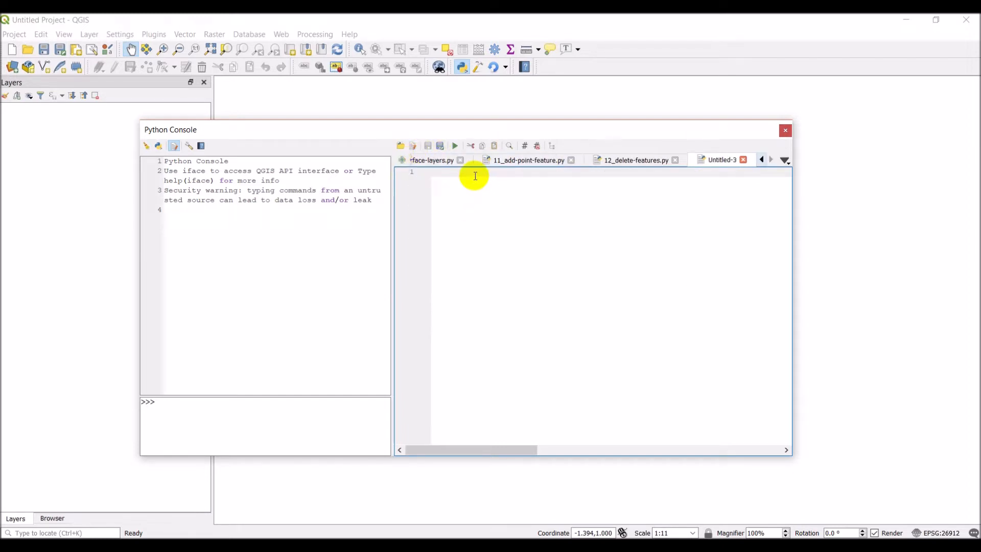
pyautogui.write('import')
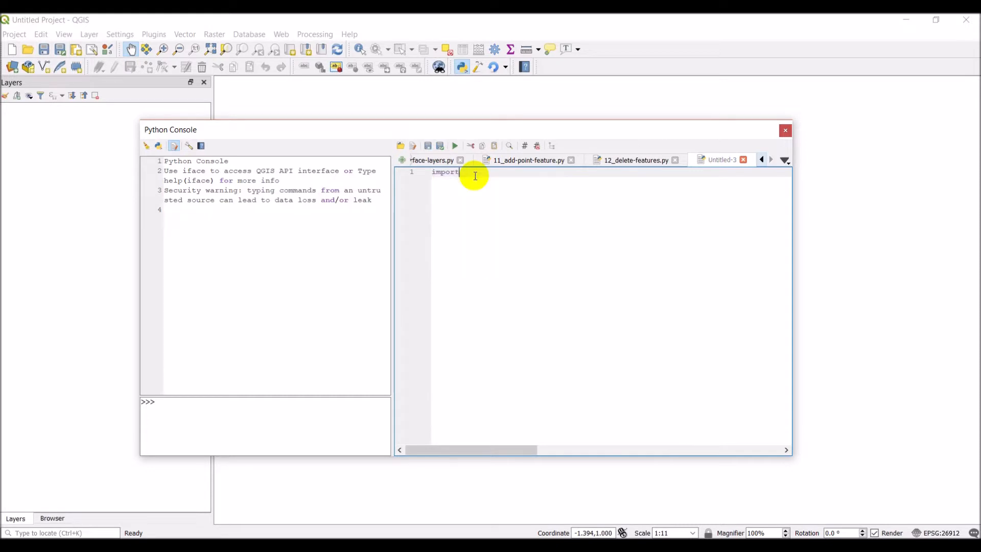
pyautogui.write('from osgeo')
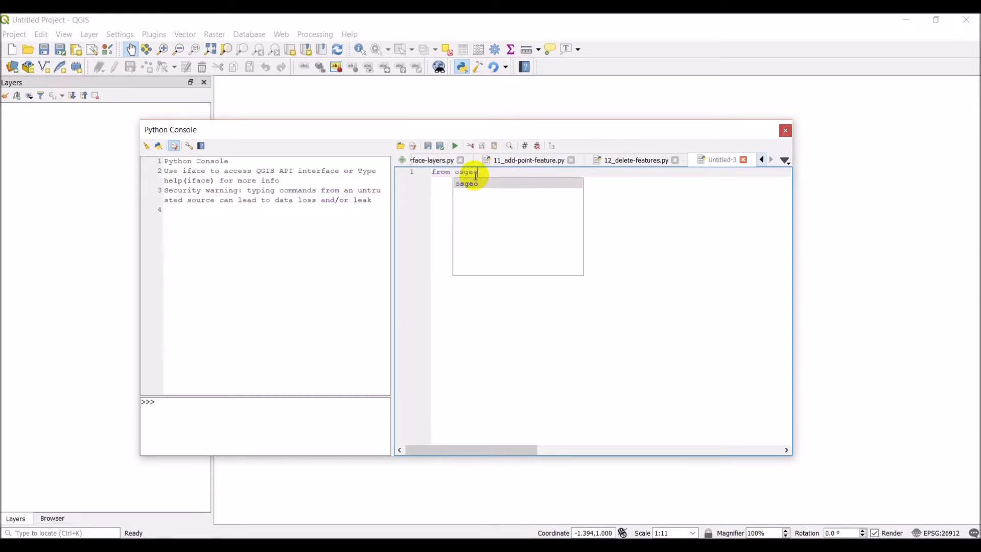
pyautogui.write('import gdal')
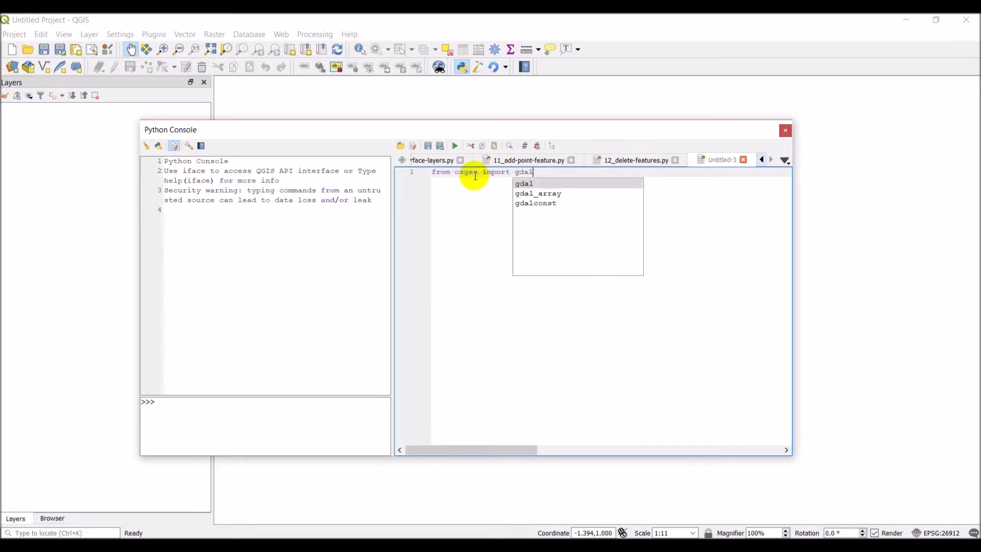
pyautogui.press('Return')
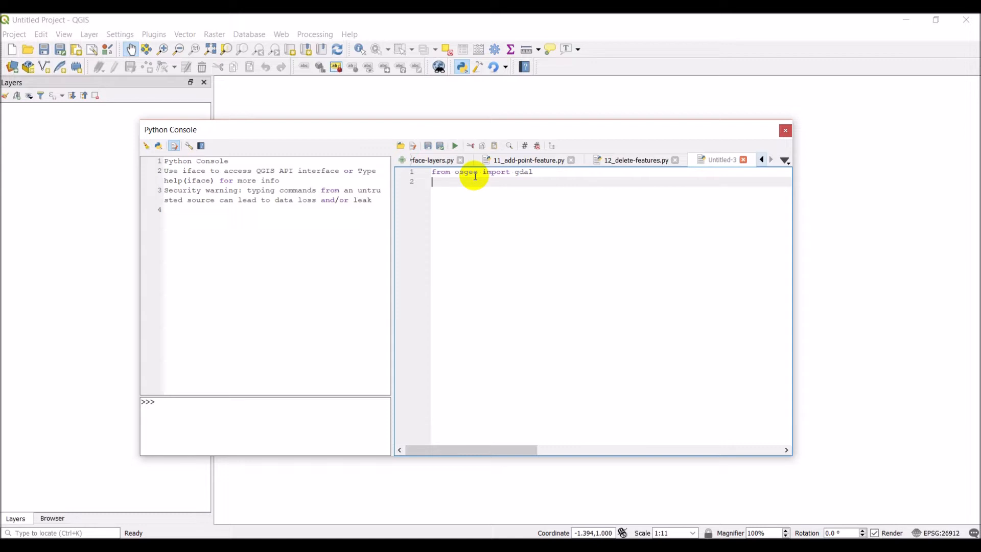
pyautogui.moveTo(512, 145)
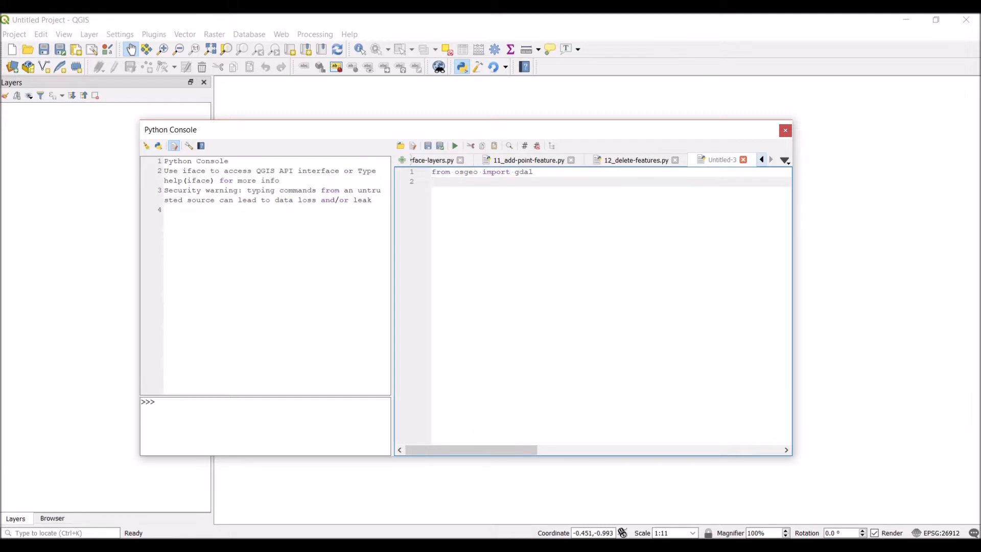
# Step: Add fn = 'C:/temp/new_raster.tif' as the output file path, followed by blank lines
pyautogui.write("fn = 'C:/tem")
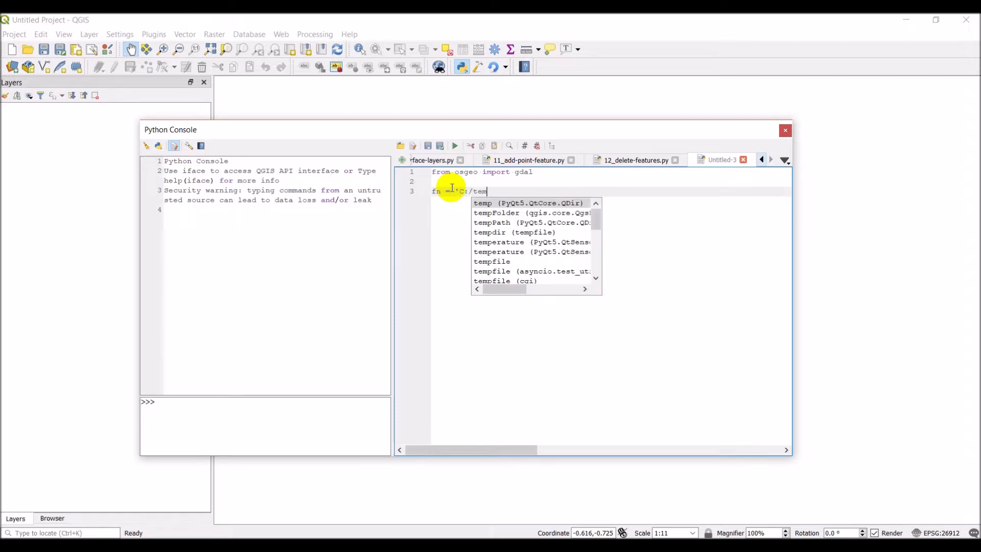
pyautogui.write('/')
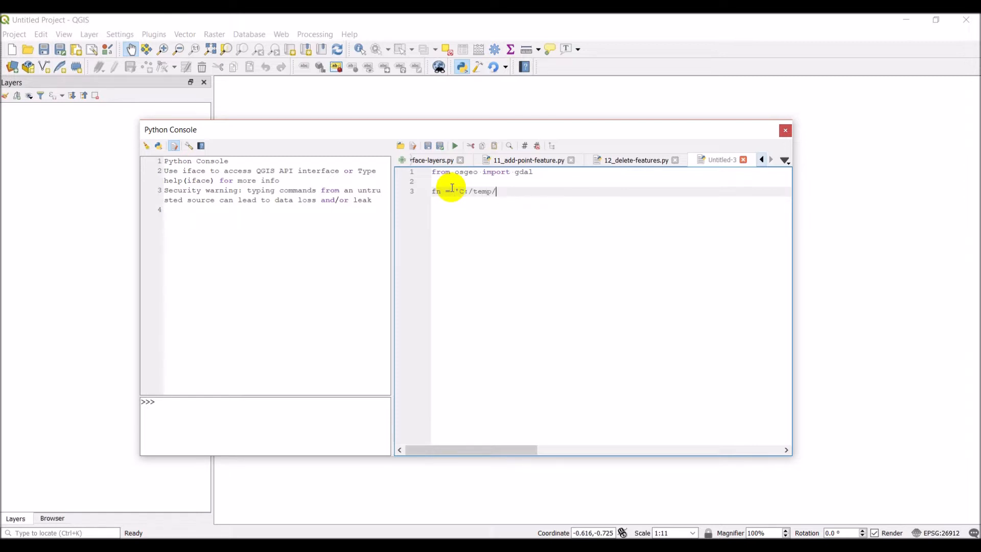
pyautogui.write('new')
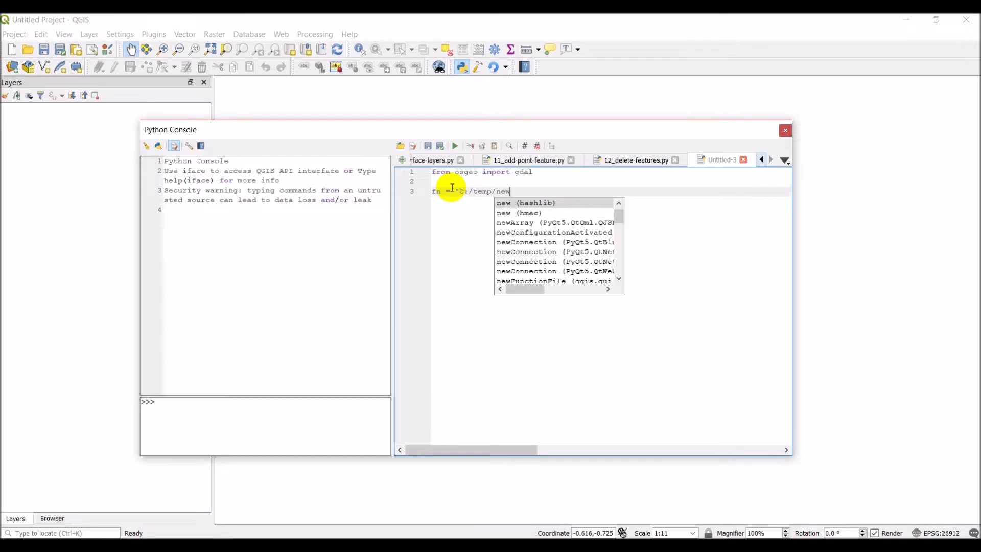
pyautogui.write('_raster.tif')
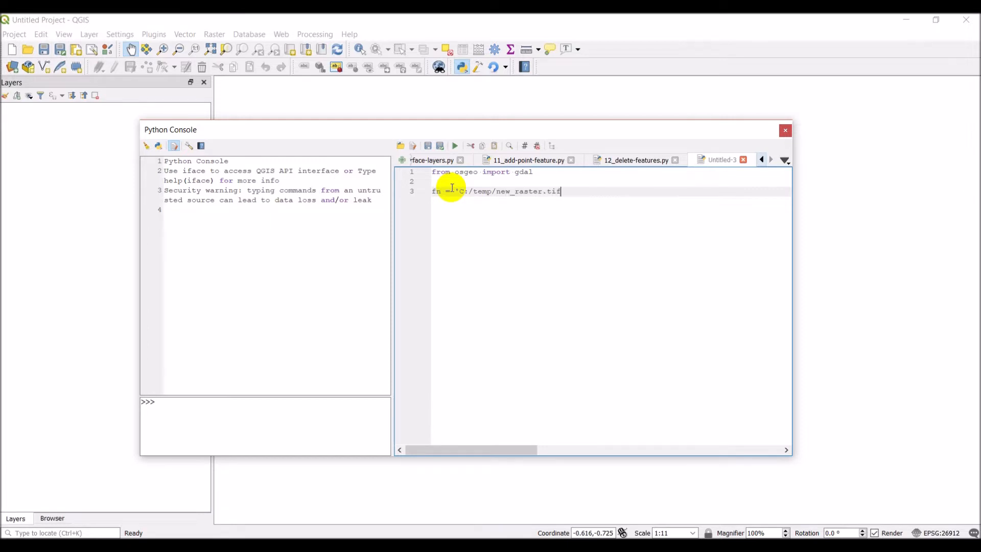
pyautogui.press('Return')
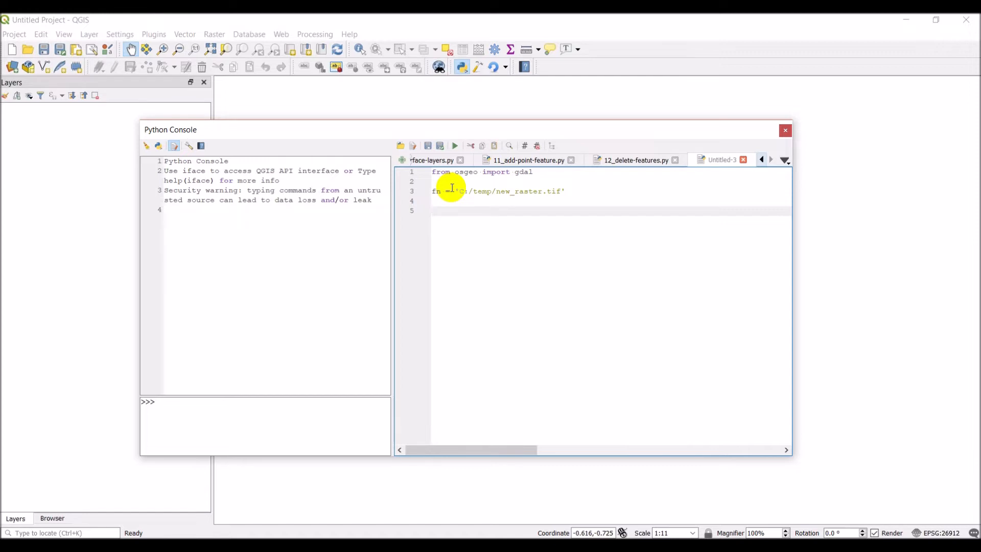
# Step: Refocus the editor on empty line 5 and remove the stray 'np' letters typed there
pyautogui.click(433, 210)
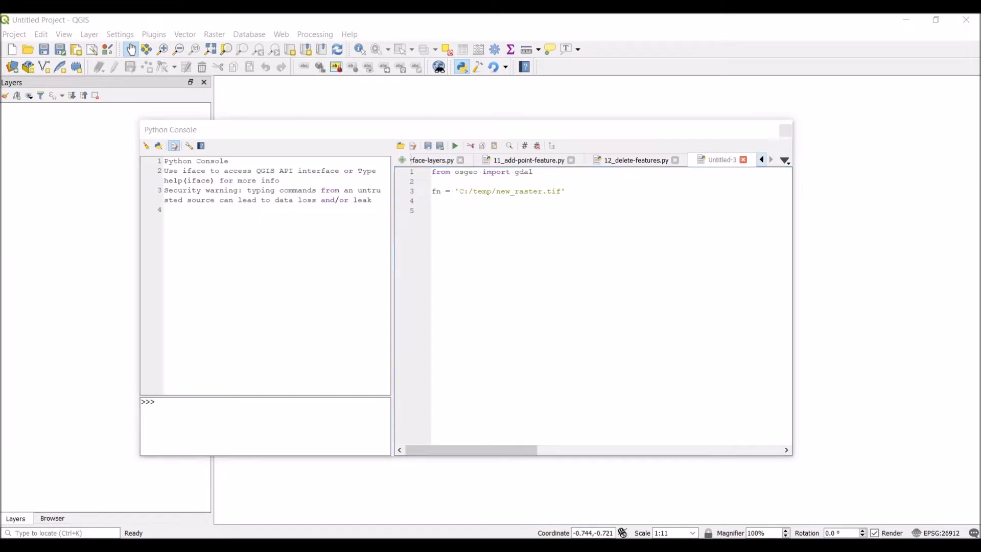
pyautogui.click(450, 211)
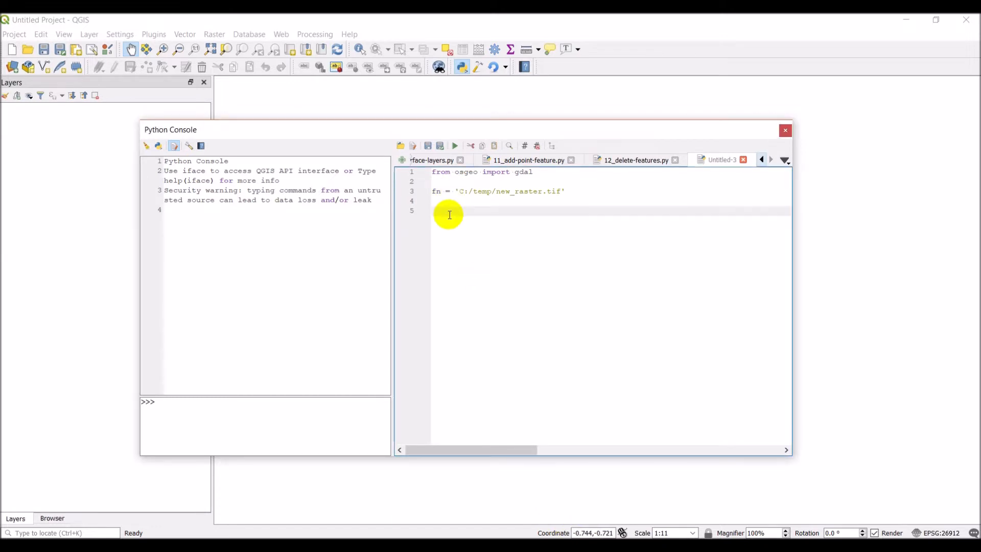
pyautogui.click(451, 211)
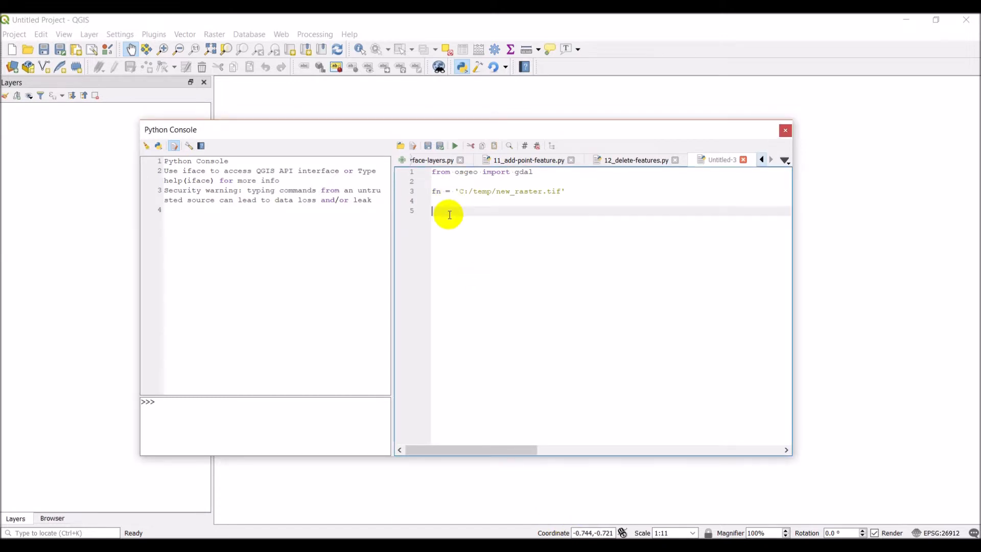
pyautogui.write('np')
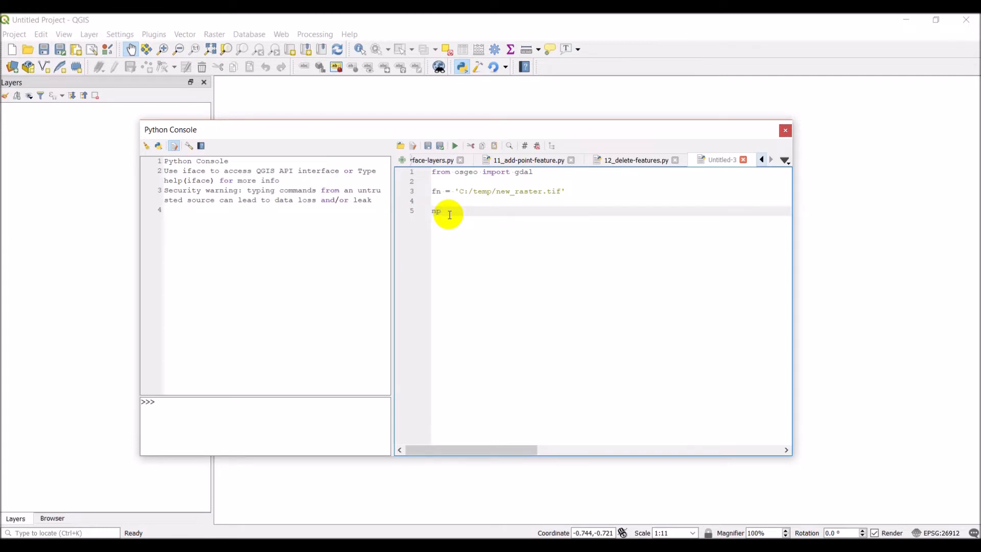
pyautogui.press('Backspace')
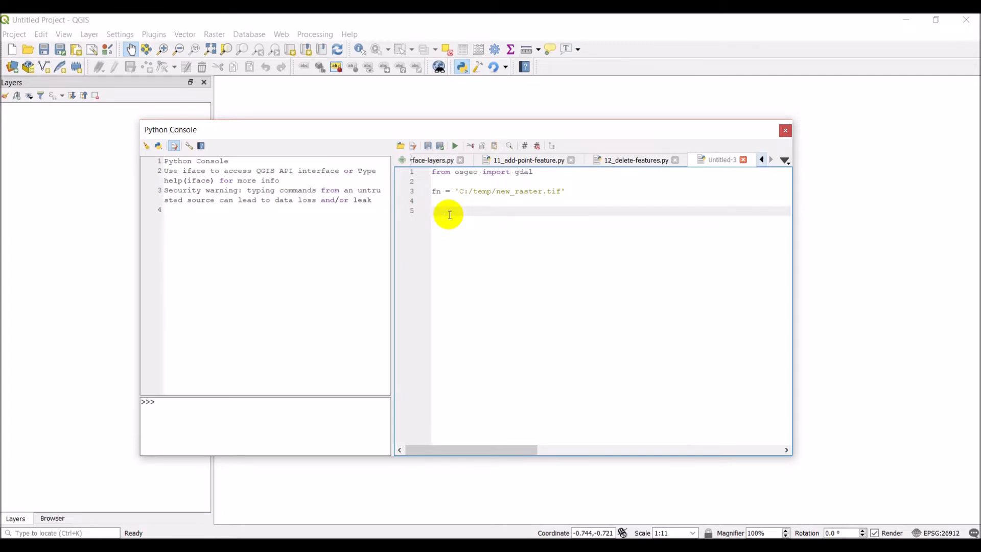
# Step: Return to the untitled script and add the line 'impory numpy as np' (with a typo)
pyautogui.click(528, 161)
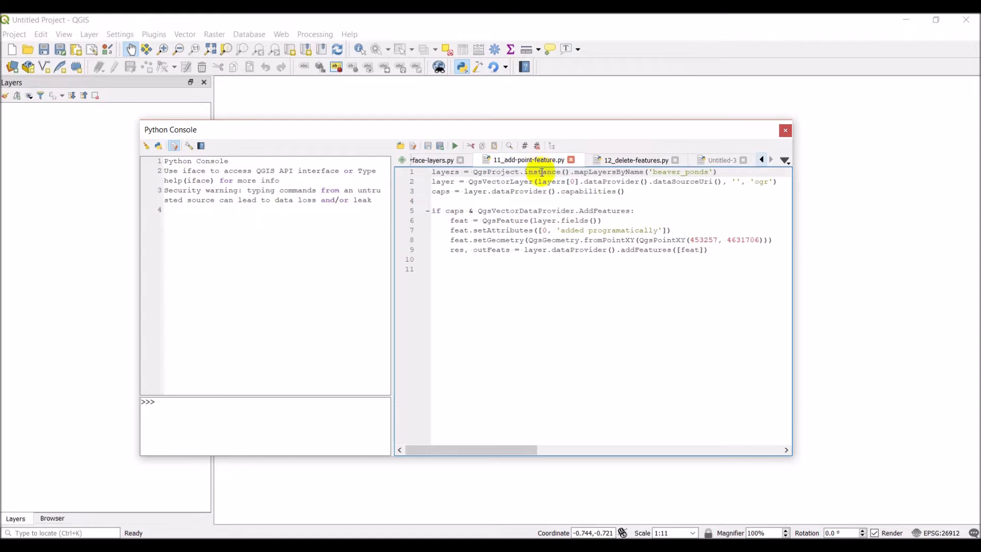
pyautogui.click(721, 160)
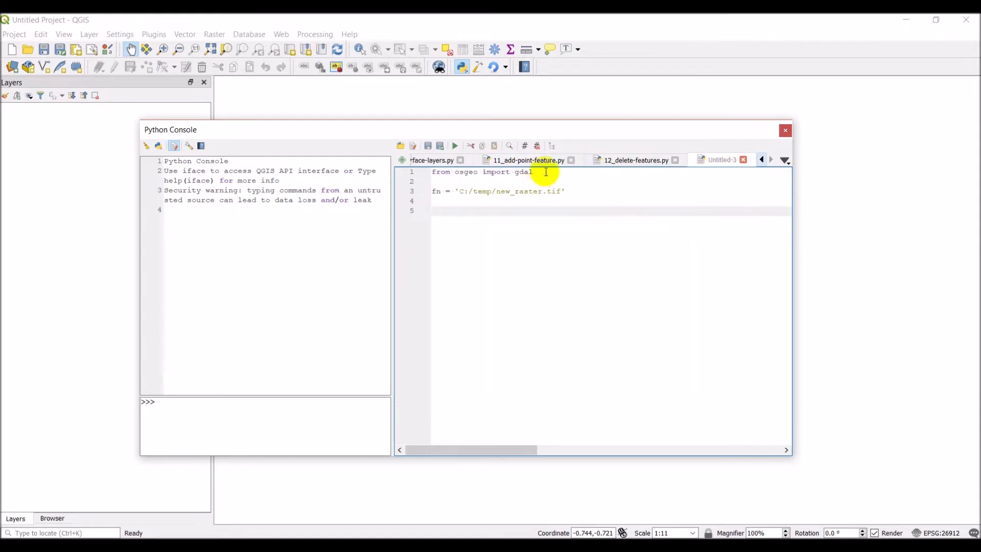
pyautogui.write('imp')
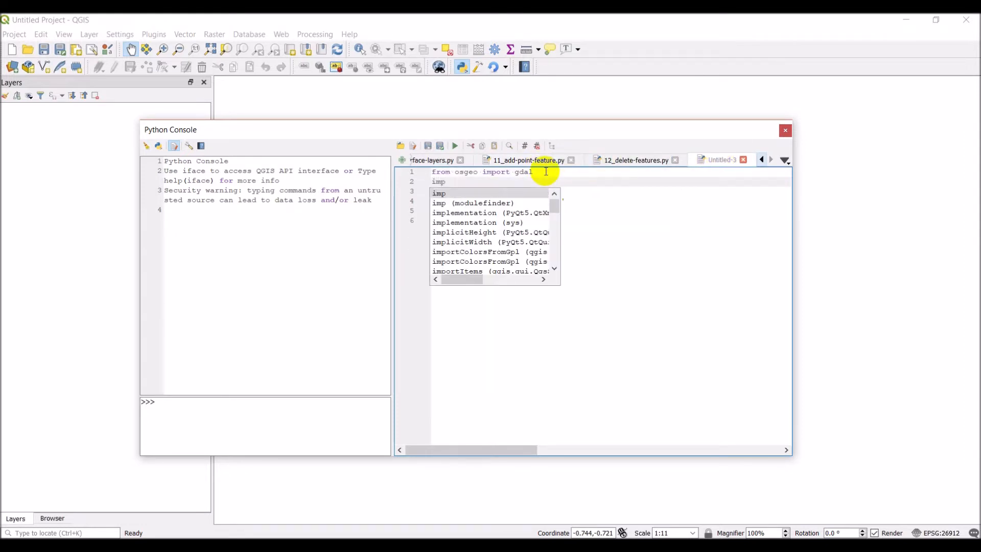
pyautogui.write('ory num')
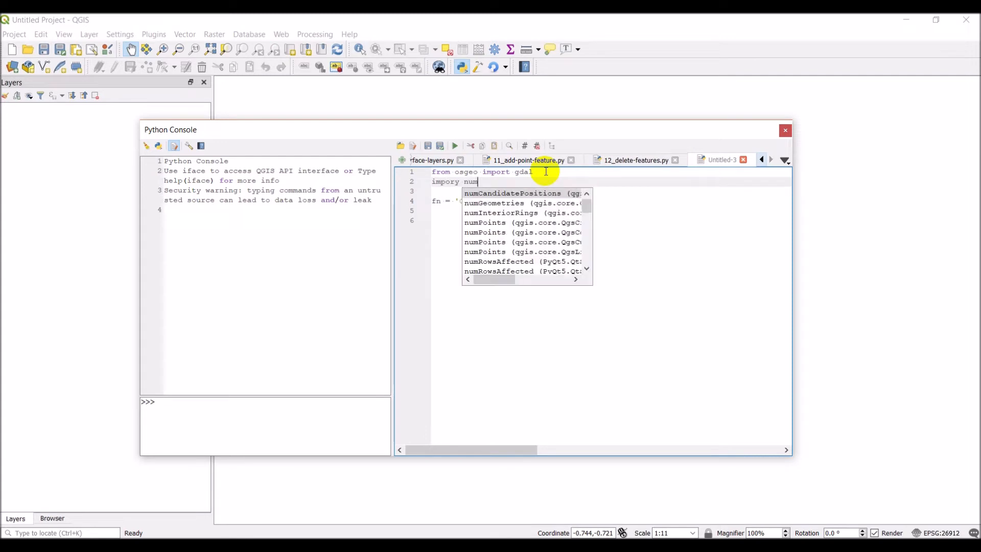
pyautogui.write('py as')
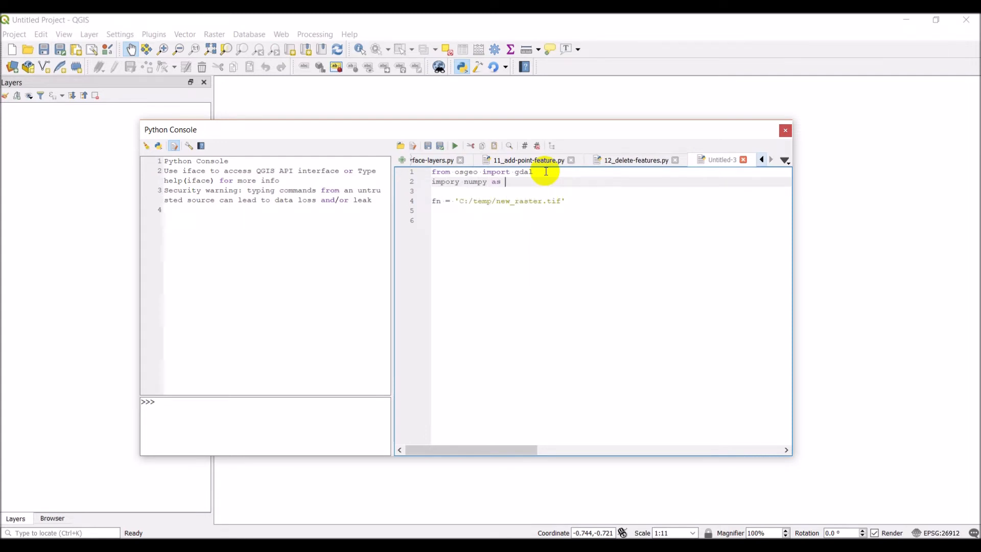
pyautogui.write('np')
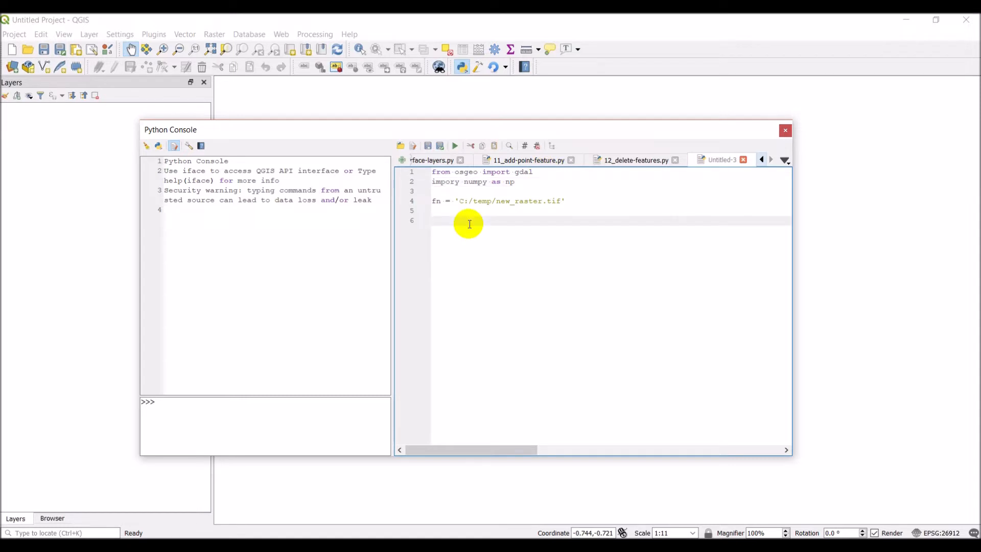
# Step: Define rasterband = np.zeros((10,10)) and move to a fresh line below it
pyautogui.write('raster')
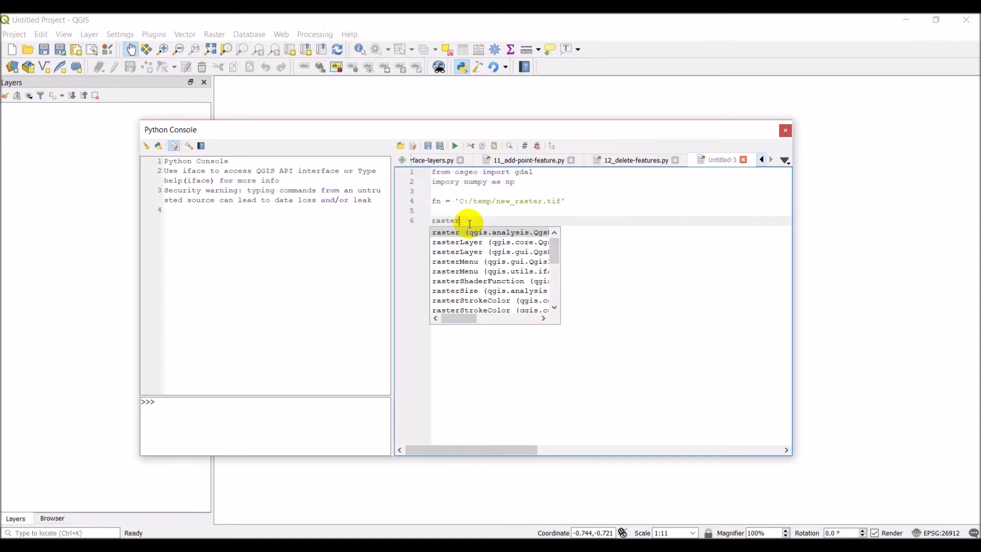
pyautogui.write('band')
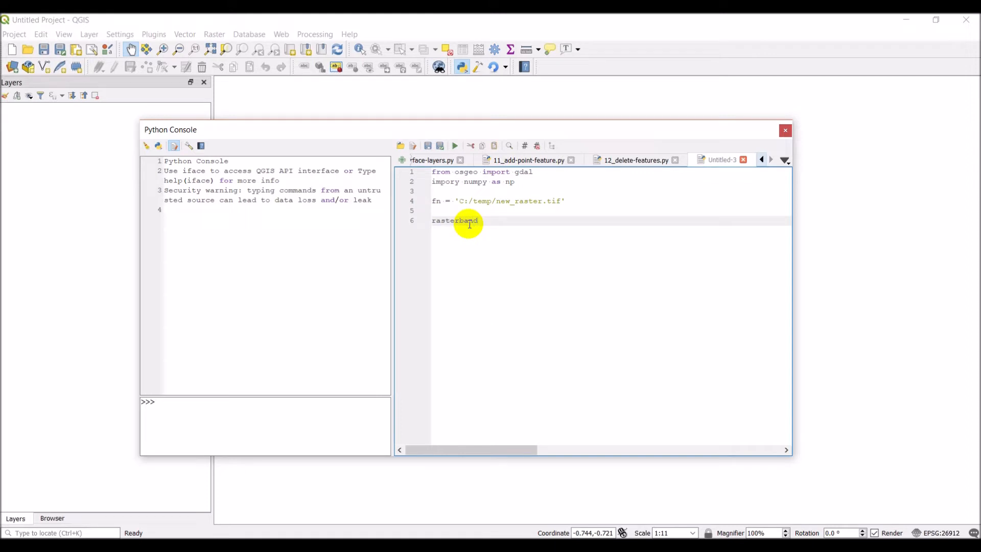
pyautogui.write('= np.zeros')
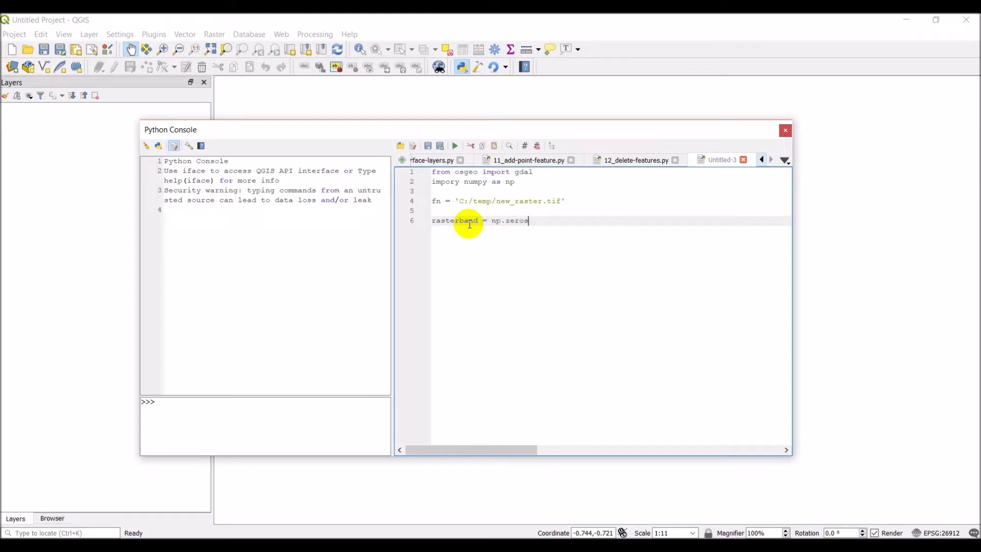
pyautogui.write('(')
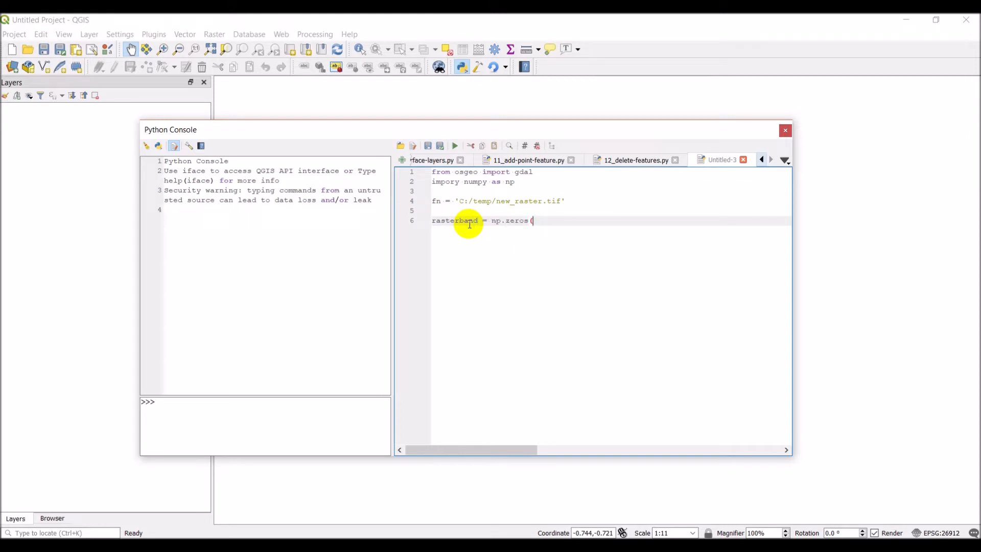
pyautogui.write('(')
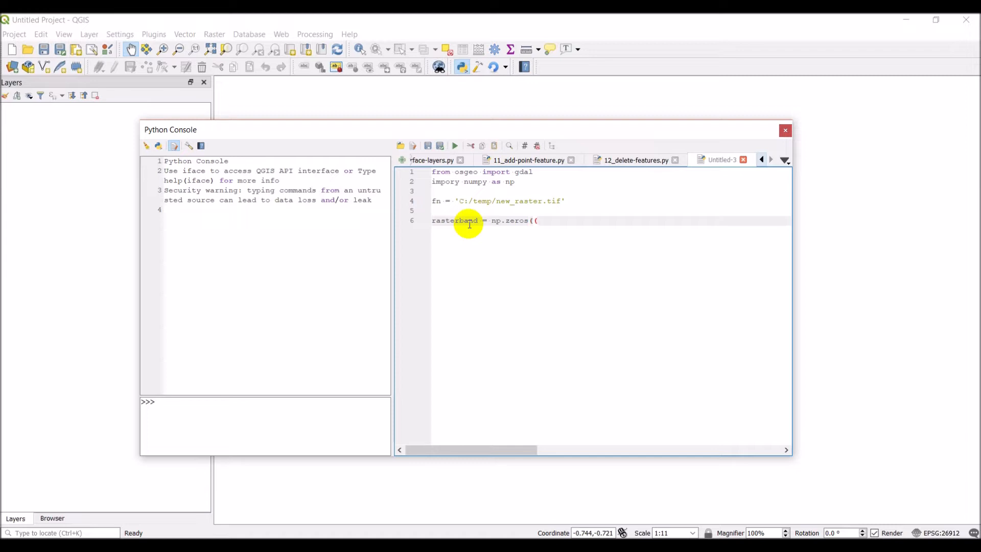
pyautogui.write('10,10')
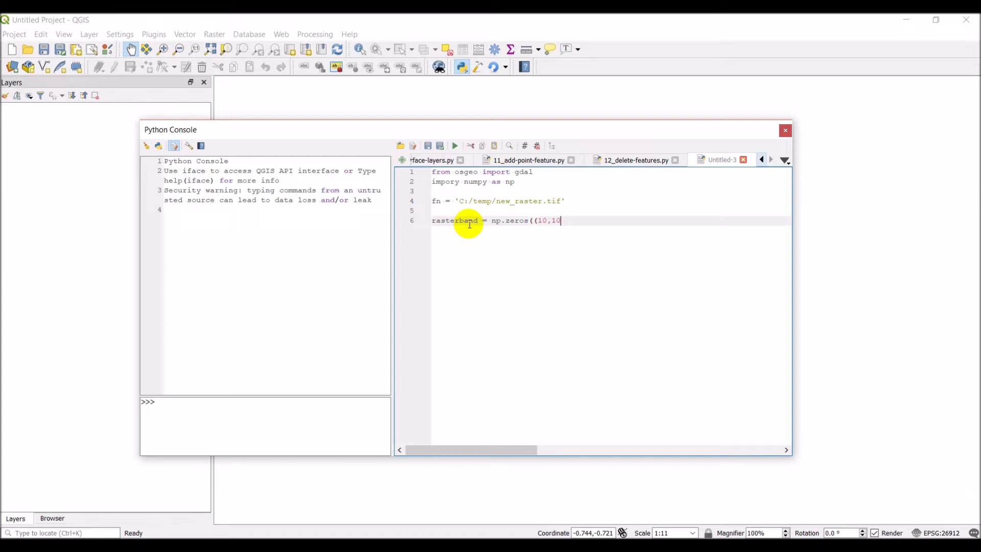
pyautogui.write('))')
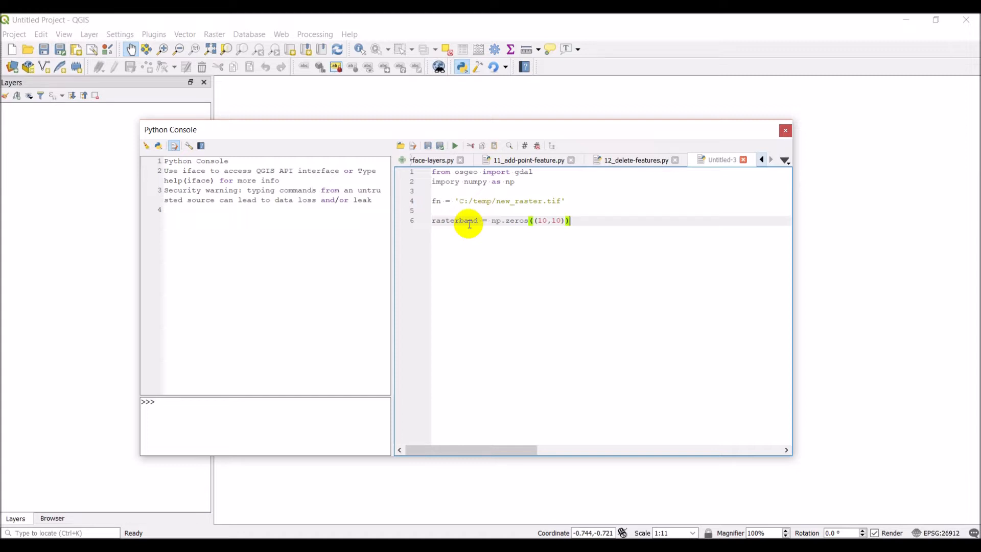
pyautogui.press('Return')
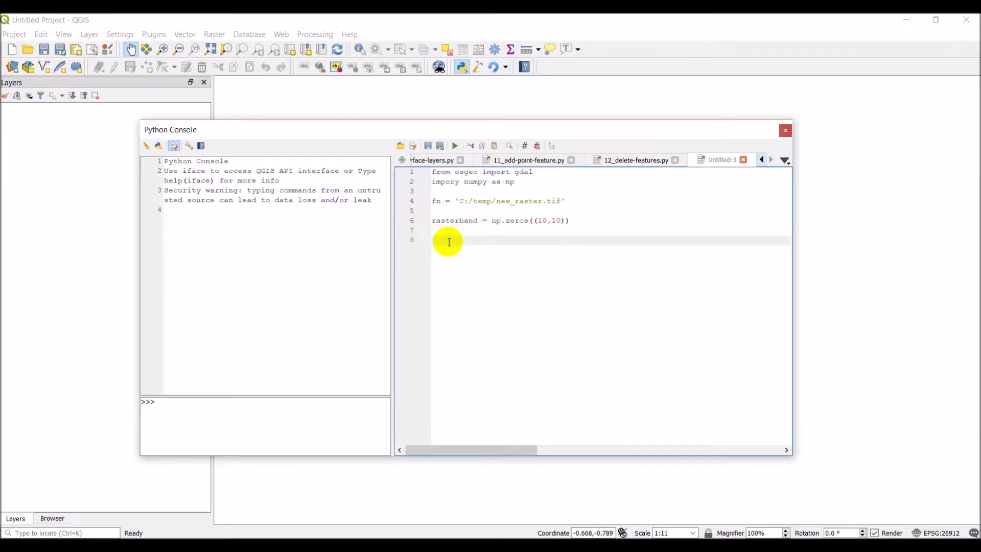
# Step: Add driver = gdal.GetDriverByName('GTiff') to fetch the GeoTIFF driver
pyautogui.write('dr')
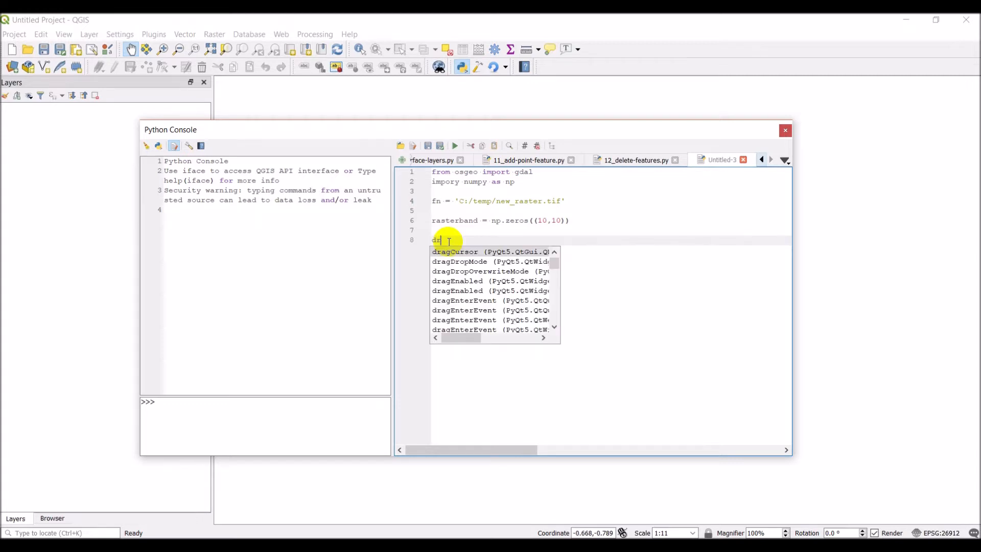
pyautogui.write('iver =')
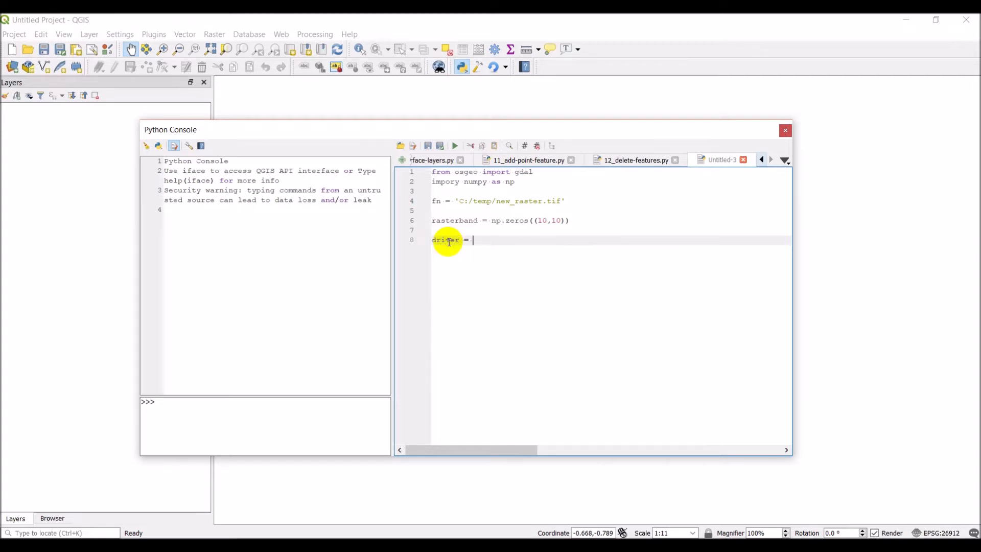
pyautogui.write('gdal.')
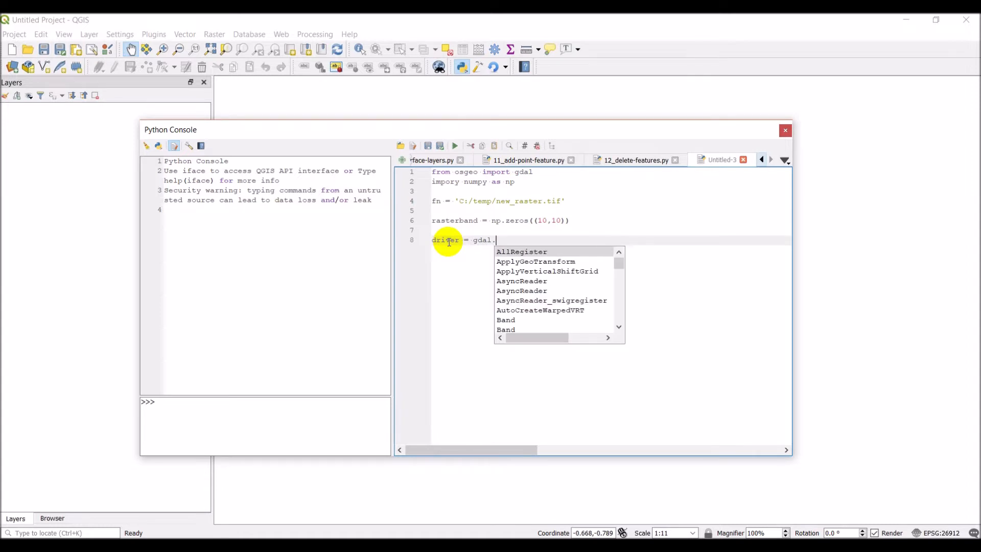
pyautogui.write('GetDriverByName')
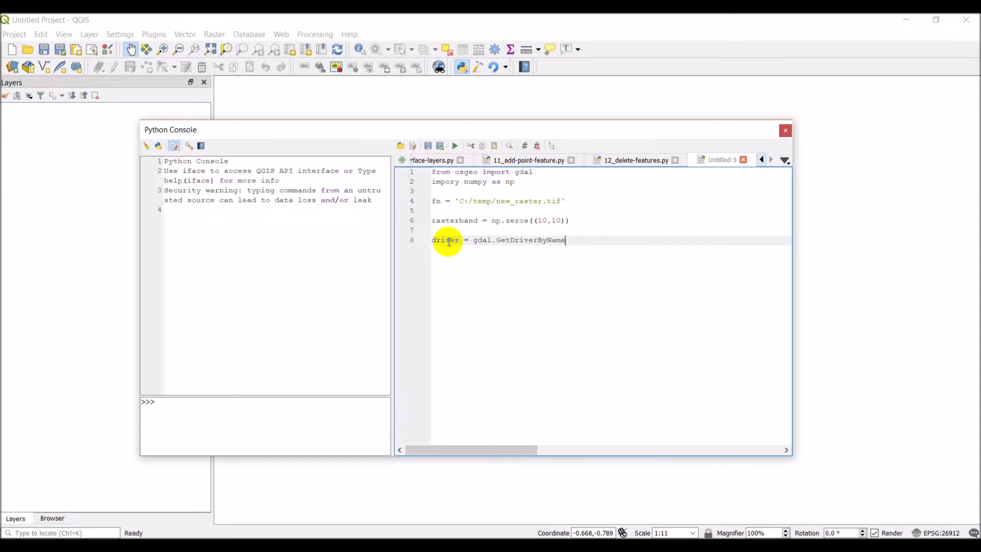
pyautogui.write("('G")
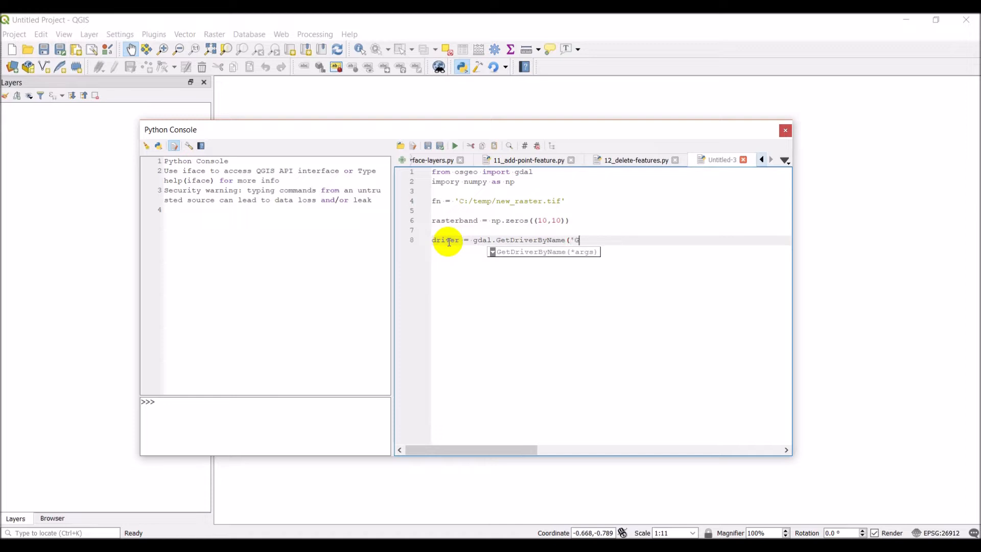
pyautogui.write("Tiff'")
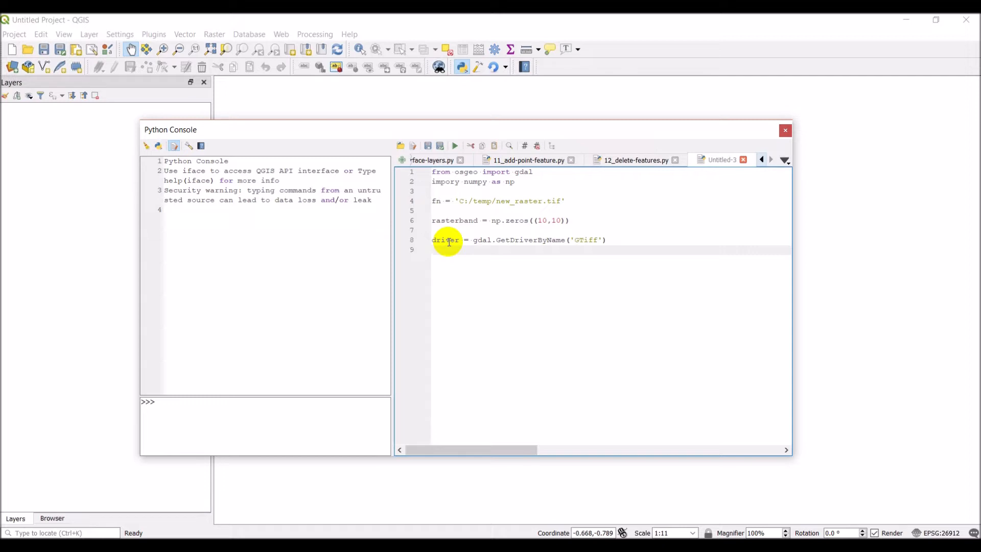
# Step: Write ds = driver.Create(fn, xsize=10, ysize=10, 1 ...) for a one-band raster
pyautogui.write('ds =')
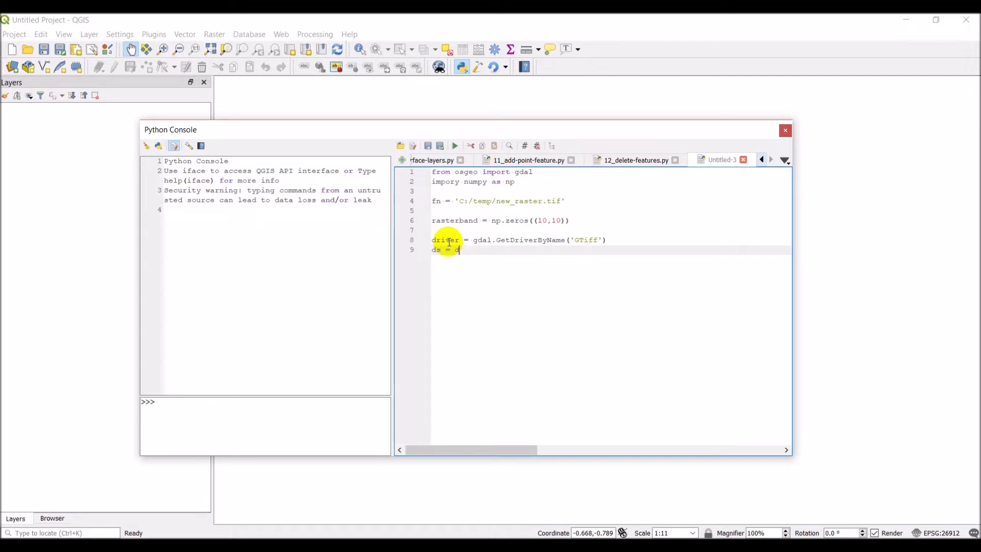
pyautogui.write('driver.Create(')
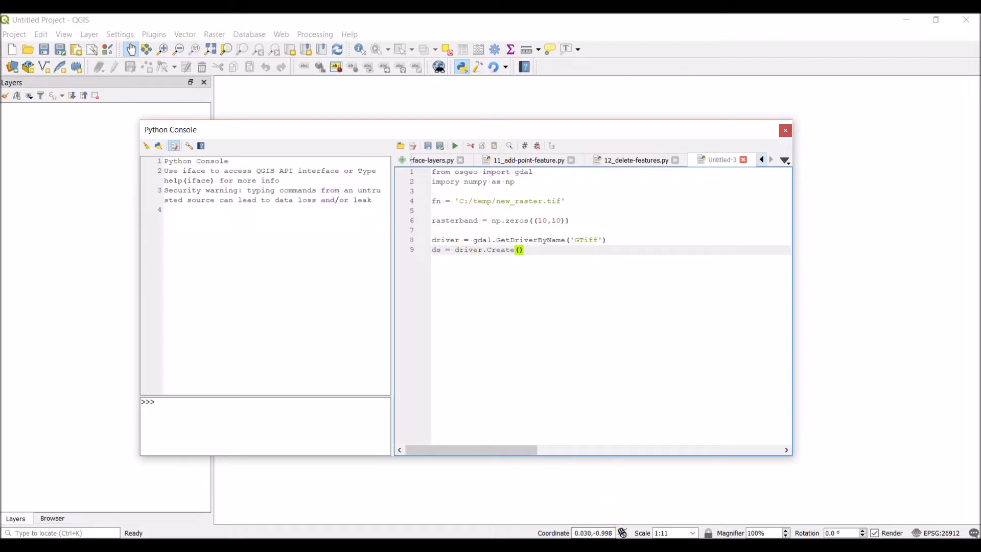
pyautogui.moveTo(537, 260)
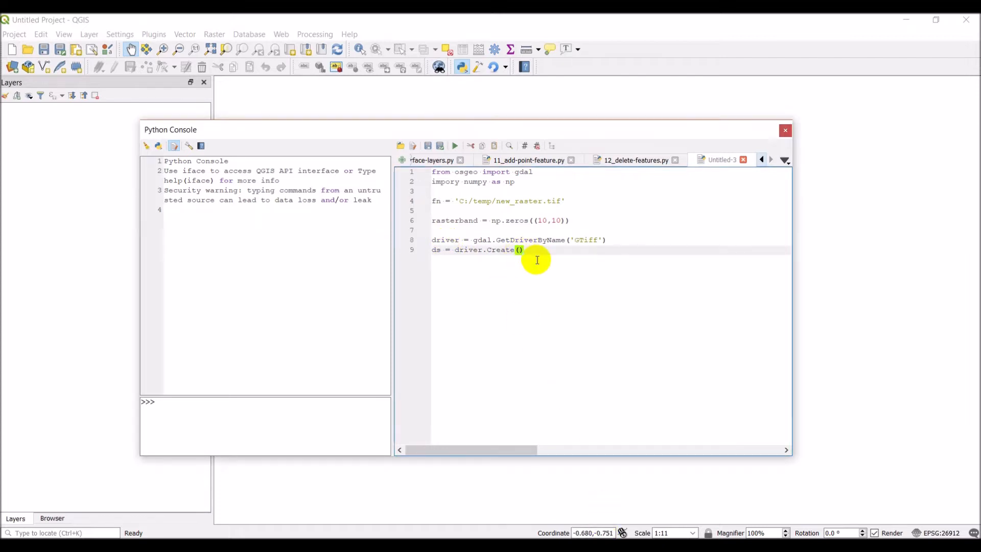
pyautogui.write('fn')
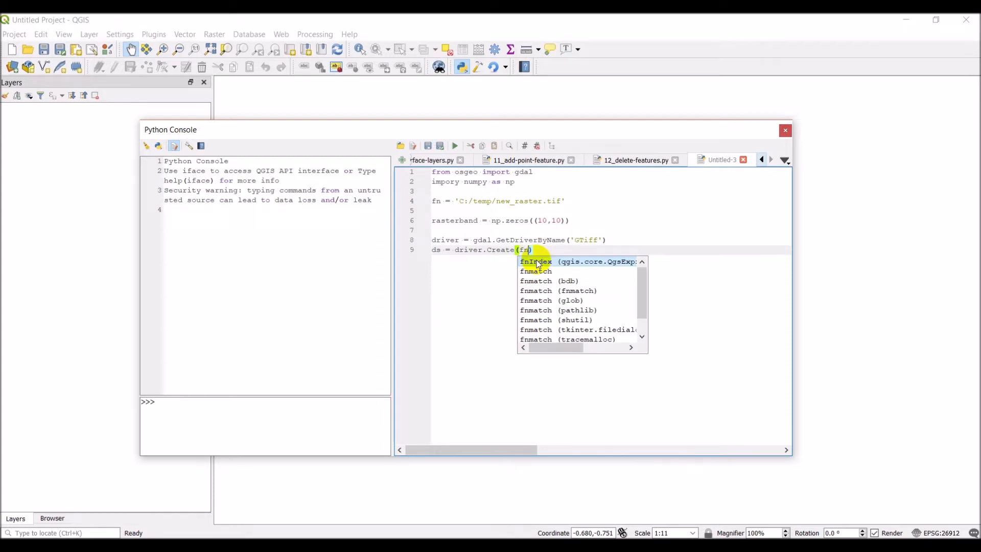
pyautogui.write(', xsi')
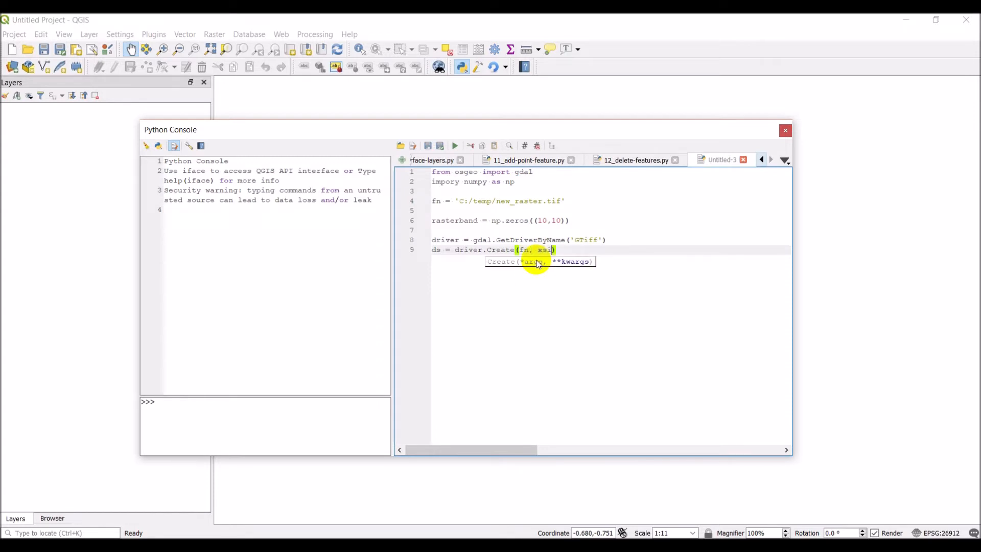
pyautogui.write('ze=1')
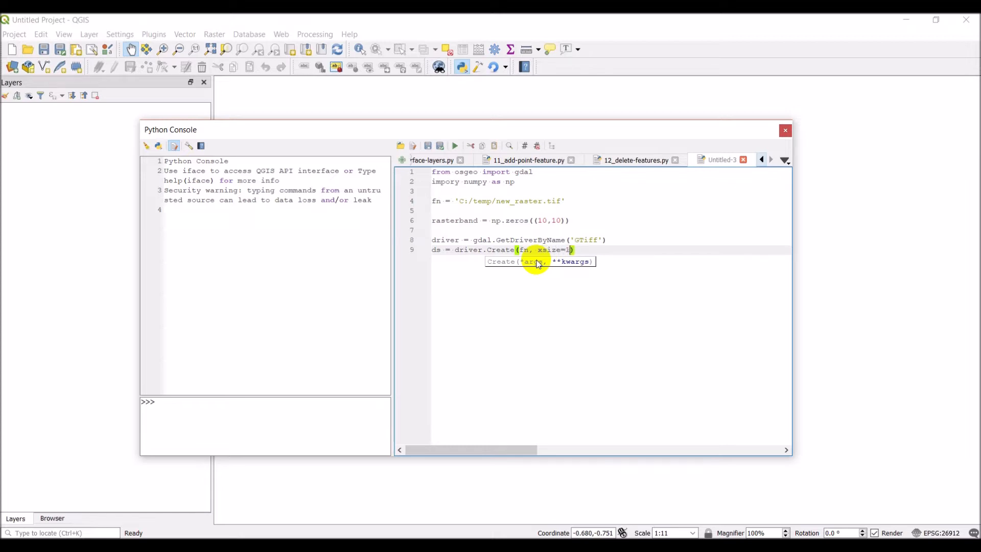
pyautogui.write('0, ysize=')
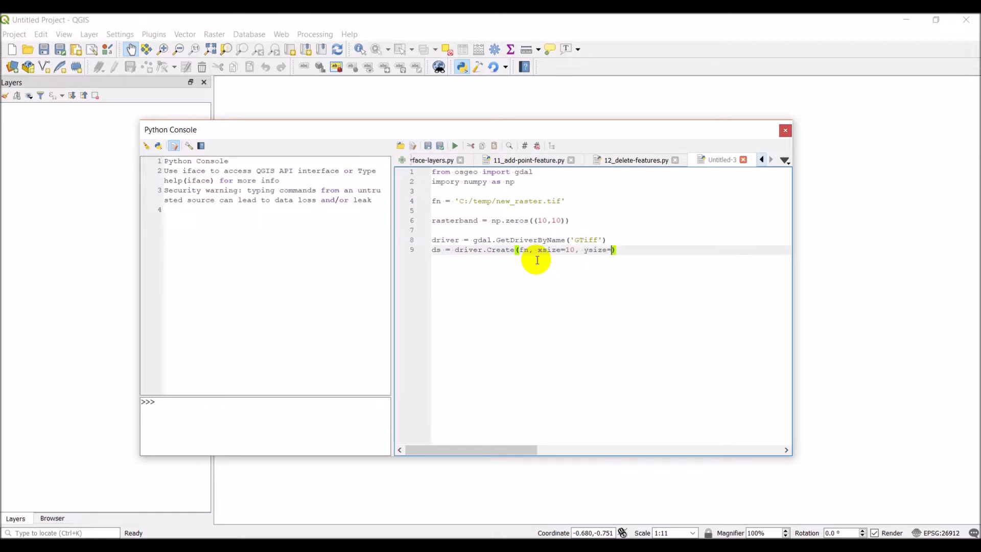
pyautogui.write('10)')
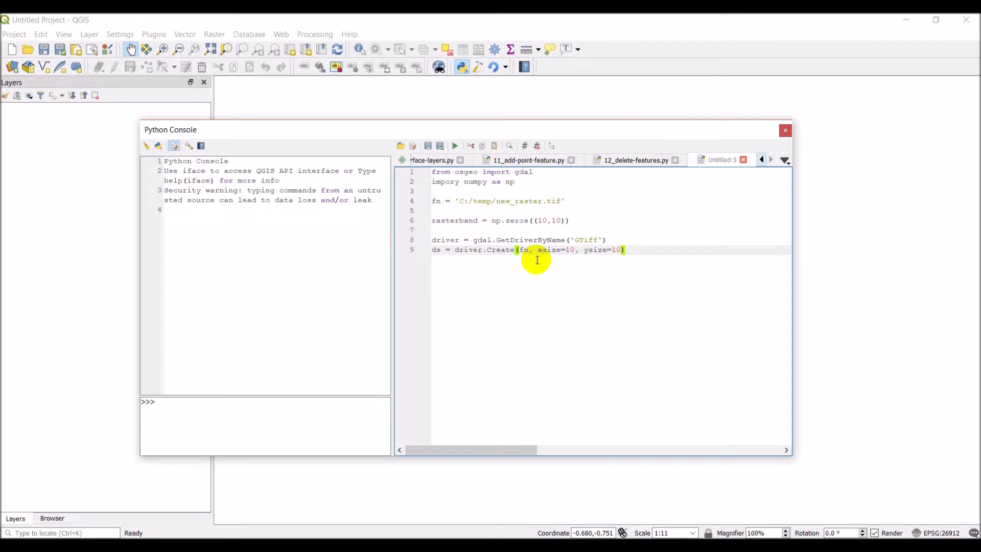
pyautogui.write(',')
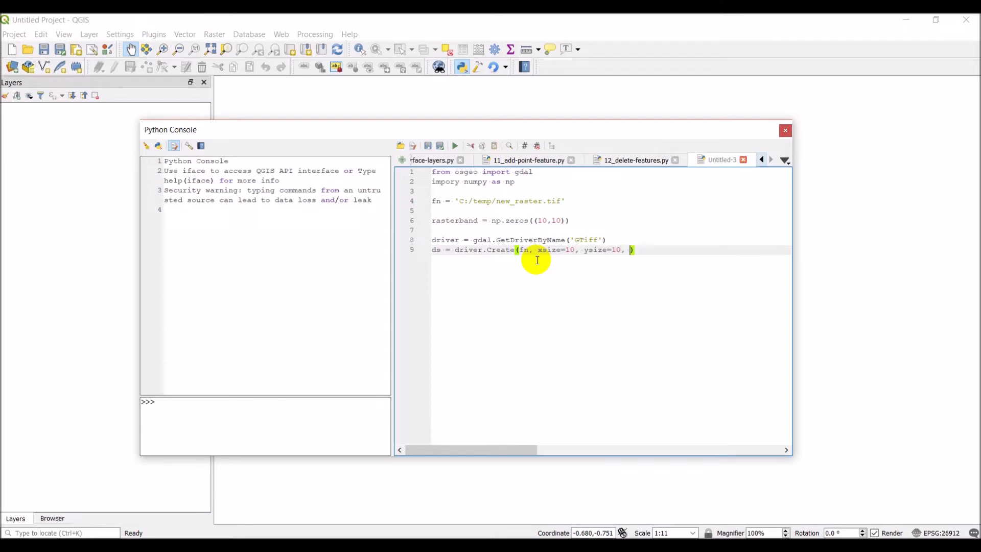
pyautogui.write('1,')
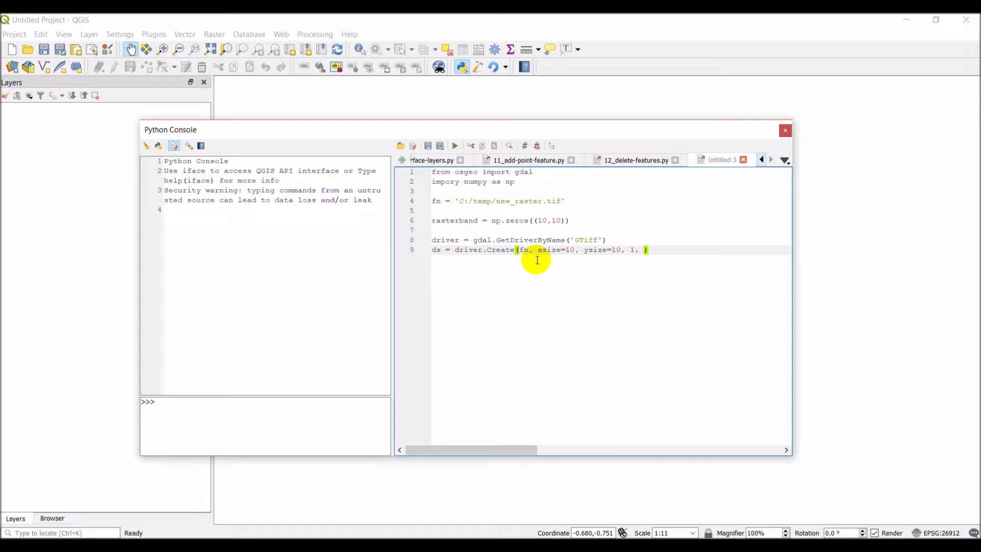
# Step: Finish the Create call with eType=gdal.GDT_Float32
pyautogui.write('eT')
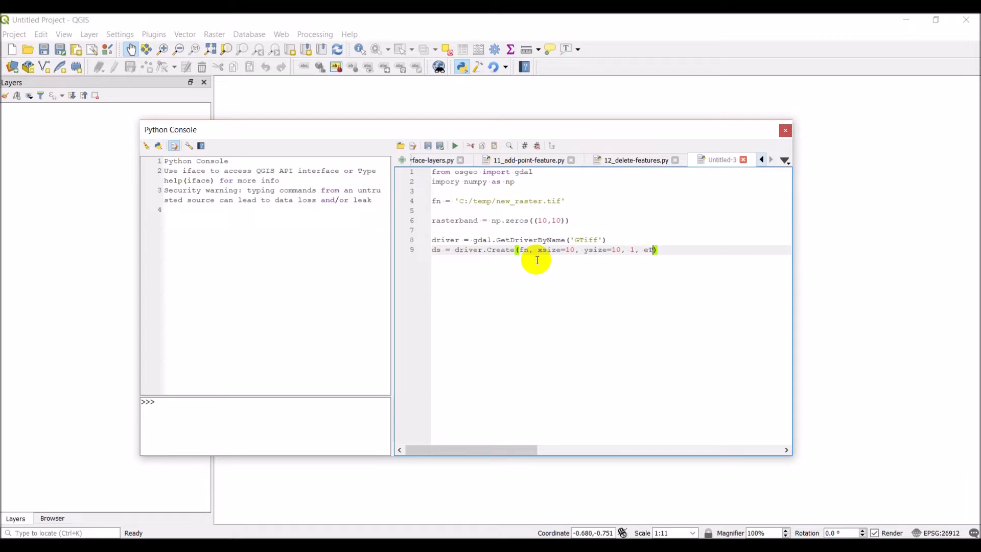
pyautogui.write('Type=')
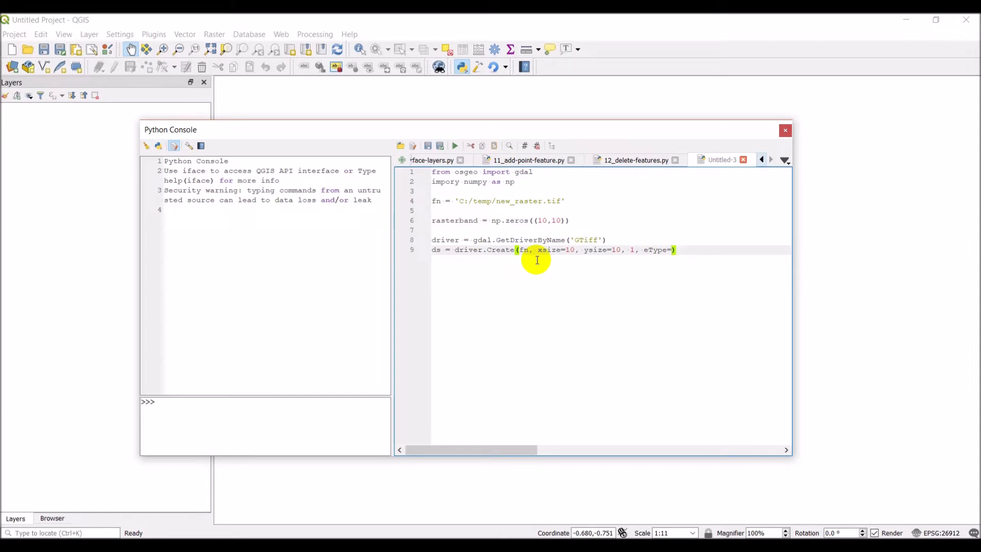
pyautogui.write('gdal.GDTf')
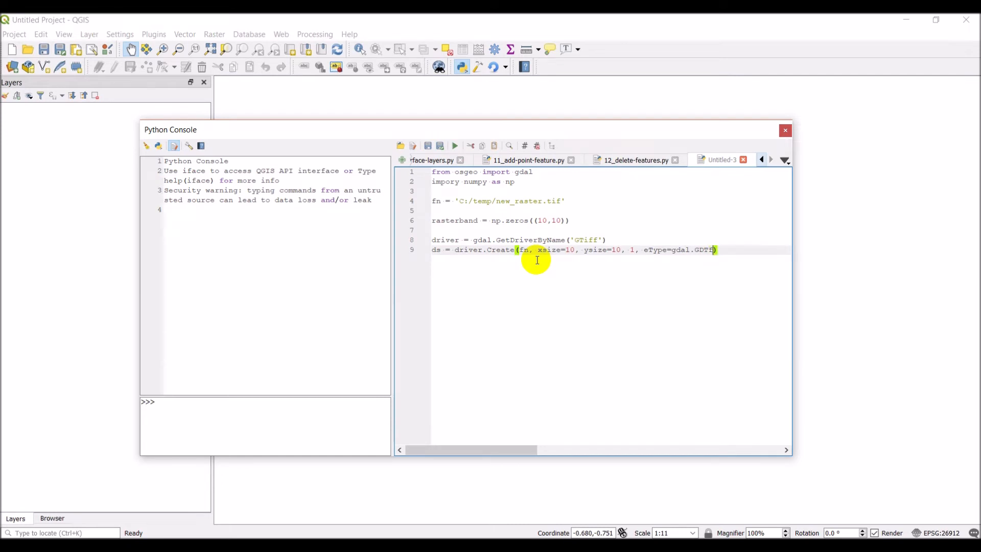
pyautogui.write('_Float32')
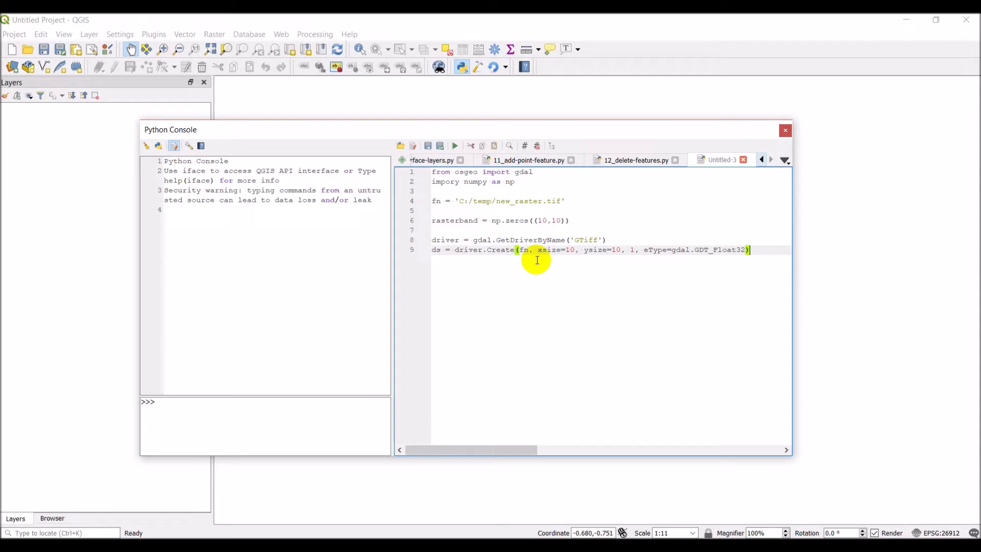
# Step: Add ds.GetRasterBand.WriteArray(rasterband) and a final print('done') line
pyautogui.press('Return')
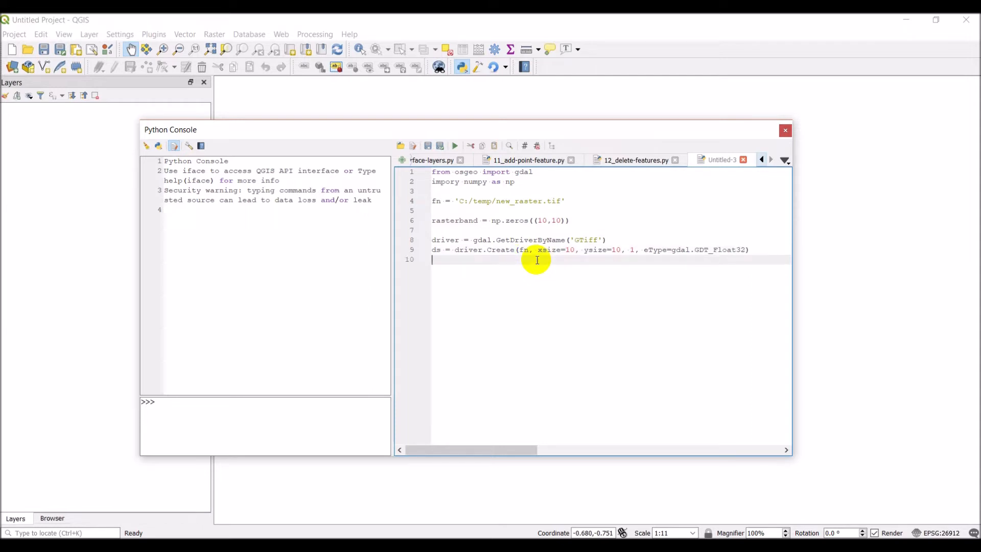
pyautogui.write('ds.')
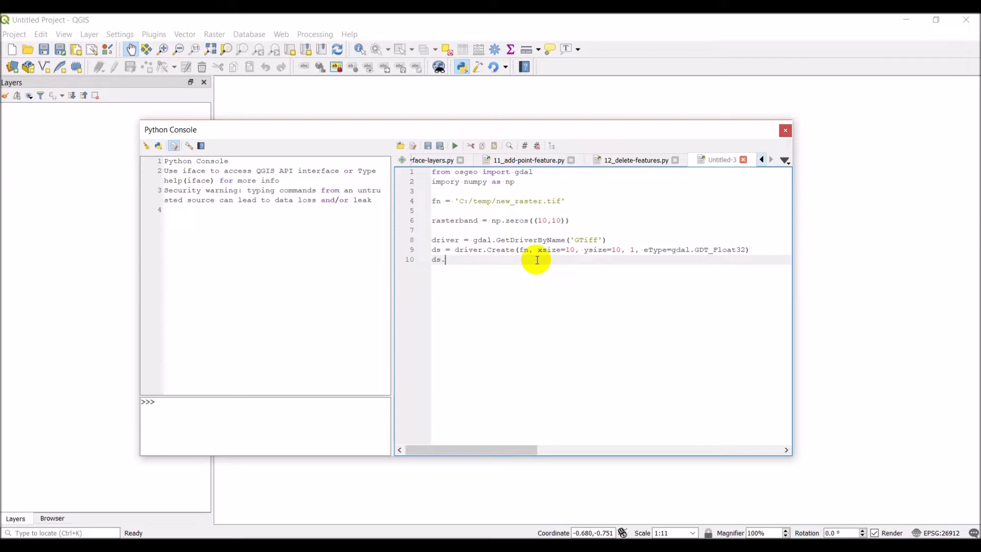
pyautogui.write('GetRasterBand')
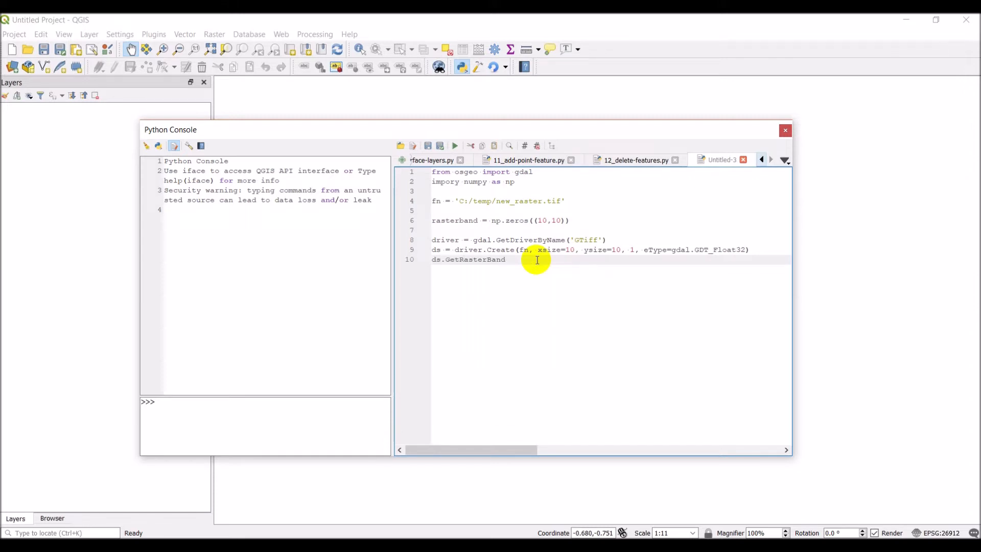
pyautogui.write('.WriteArray')
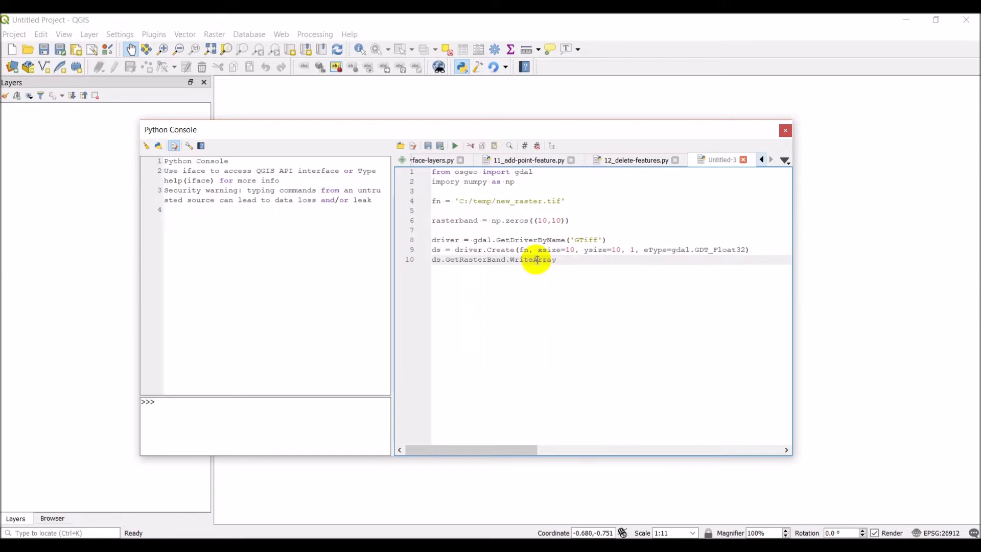
pyautogui.write('(rasterband')
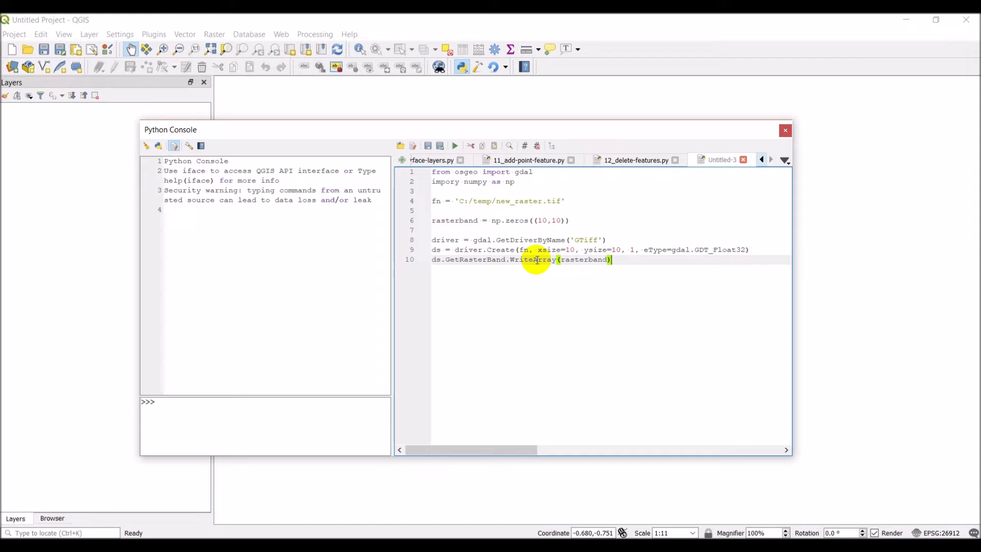
pyautogui.moveTo(559, 520)
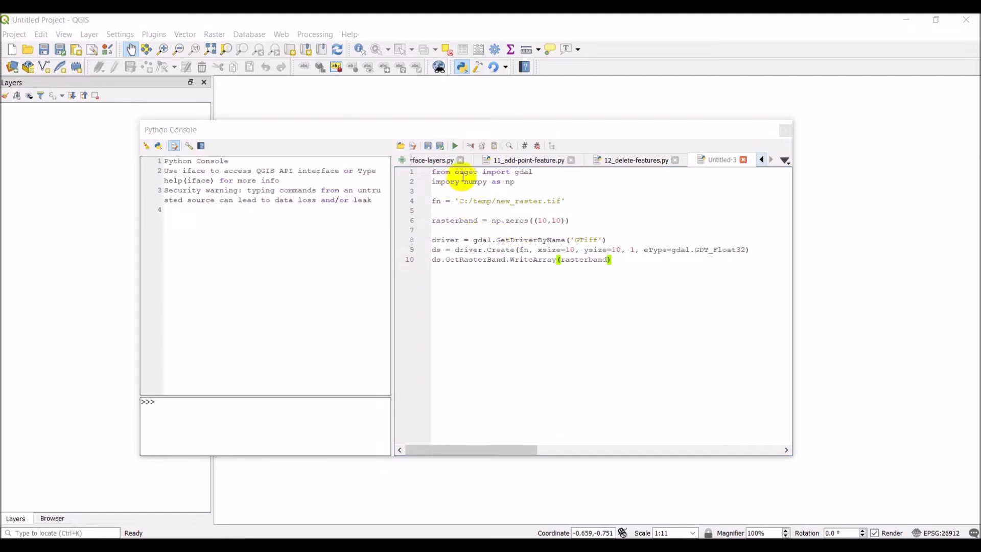
pyautogui.moveTo(534, 200)
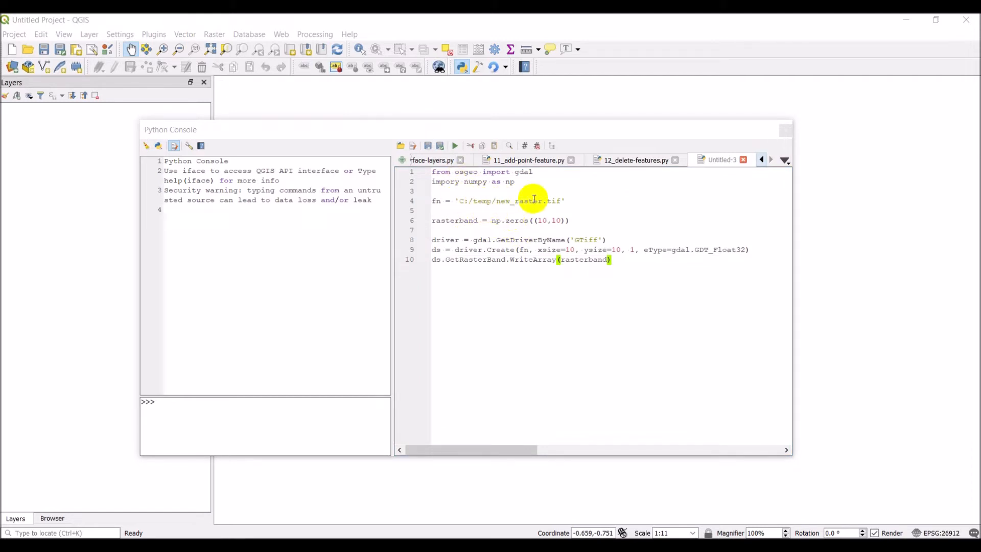
pyautogui.moveTo(455, 145)
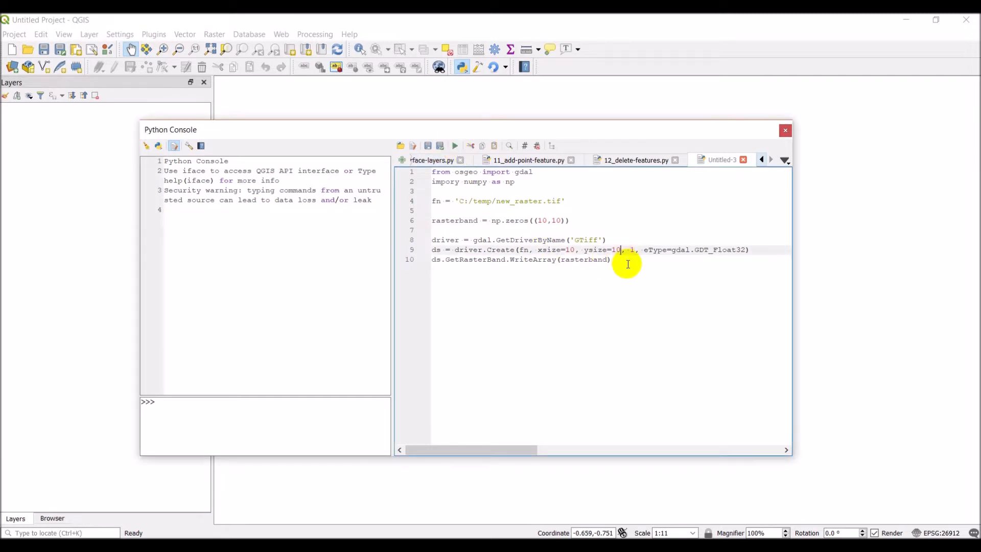
pyautogui.write('print')
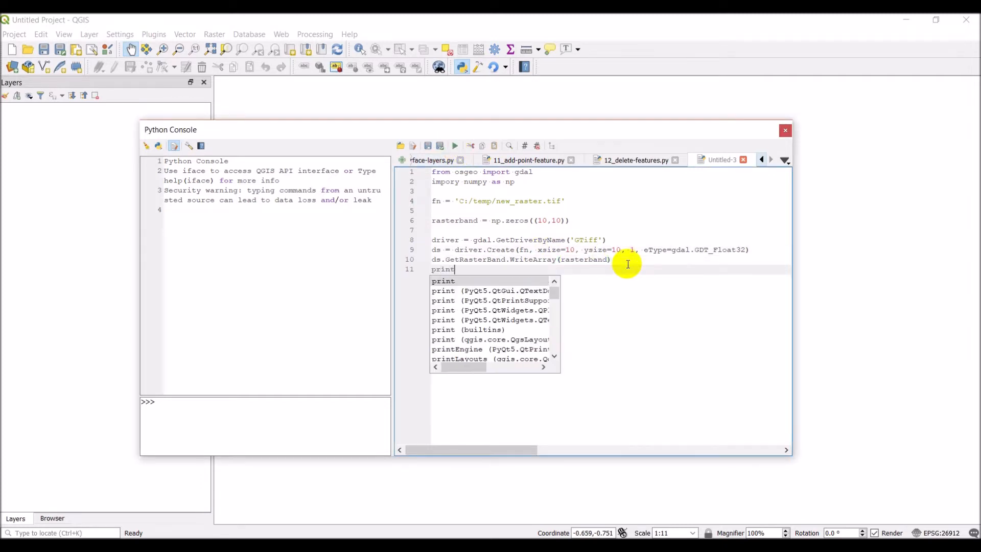
pyautogui.write("('done'")
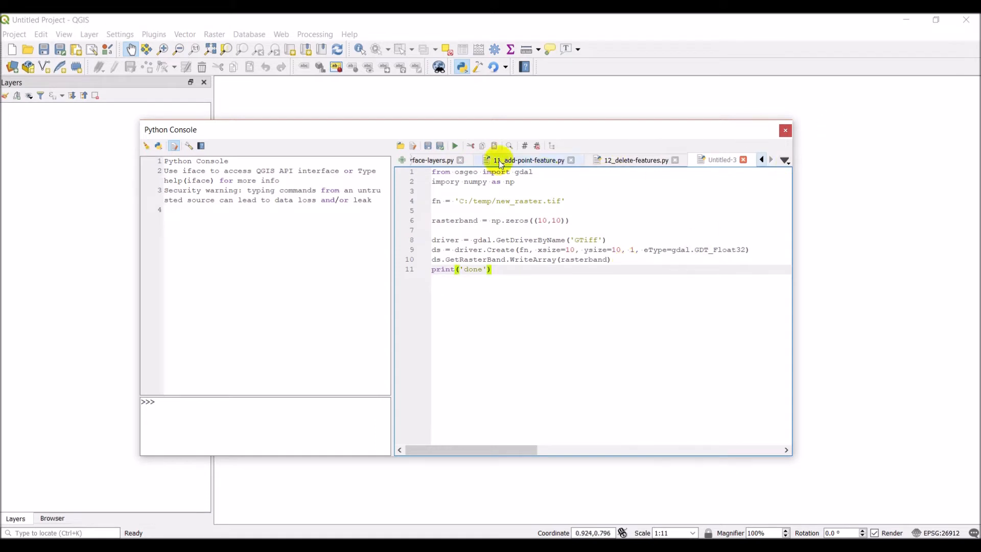
# Step: Run the script, fix the 'impory' typo, add bands=1 to Create and run again
pyautogui.click(455, 145)
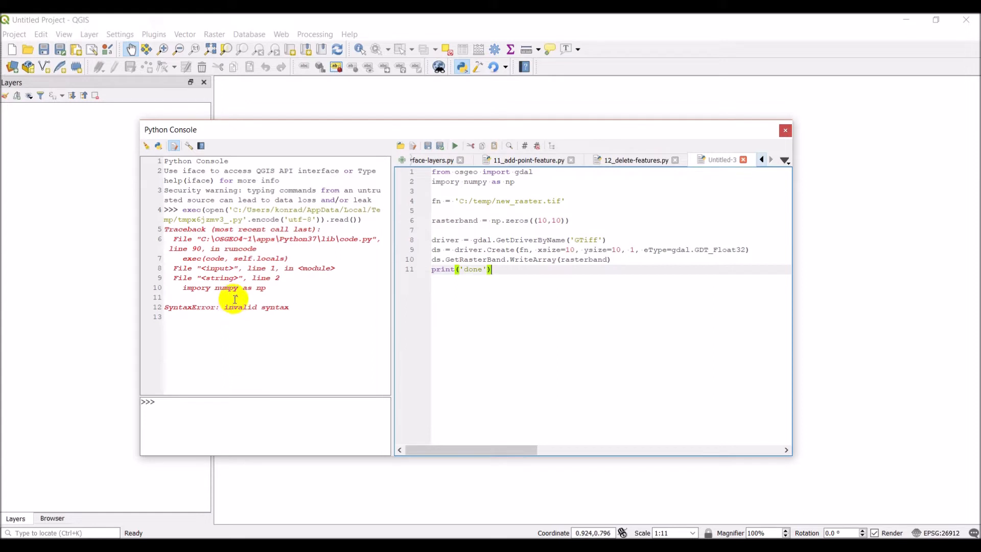
pyautogui.moveTo(451, 186)
pyautogui.write('t')
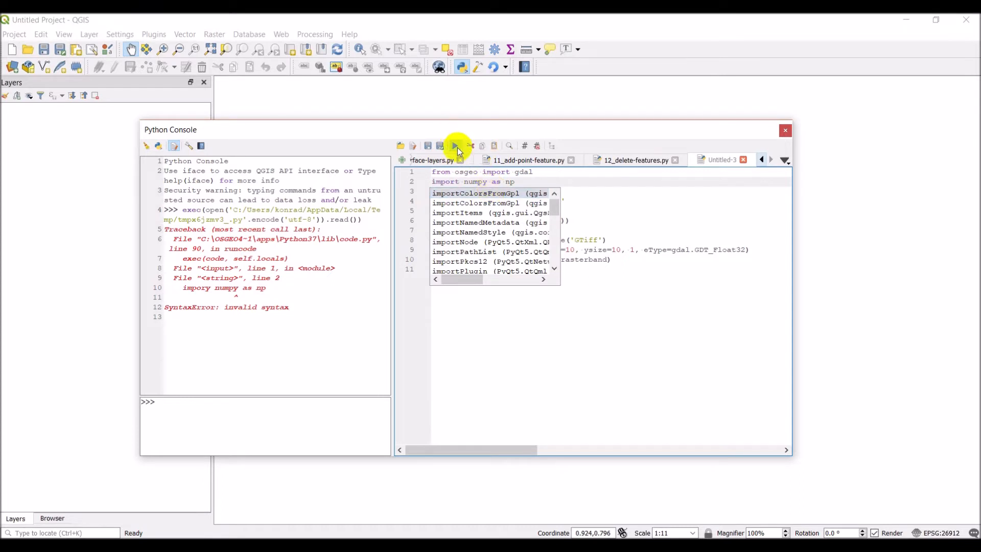
pyautogui.click(456, 146)
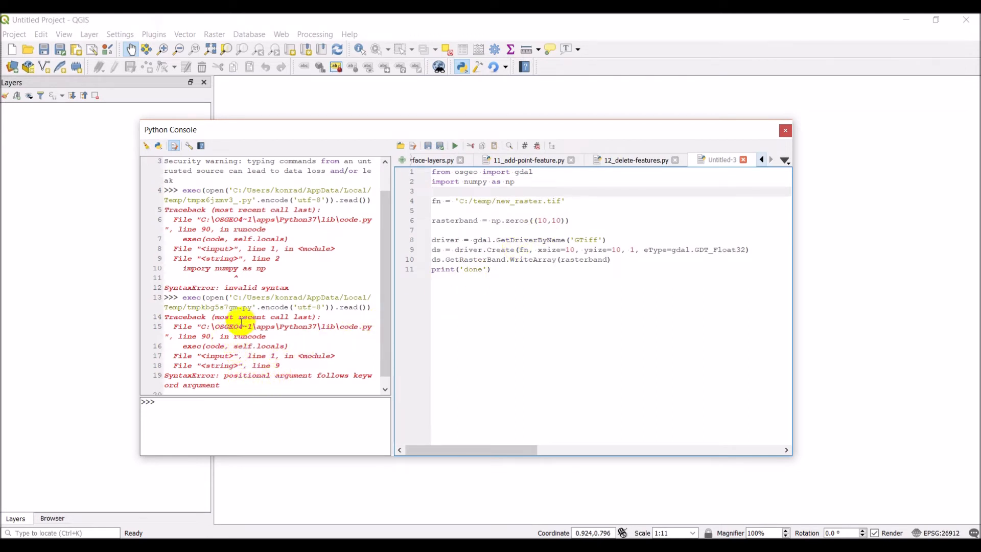
pyautogui.moveTo(286, 357)
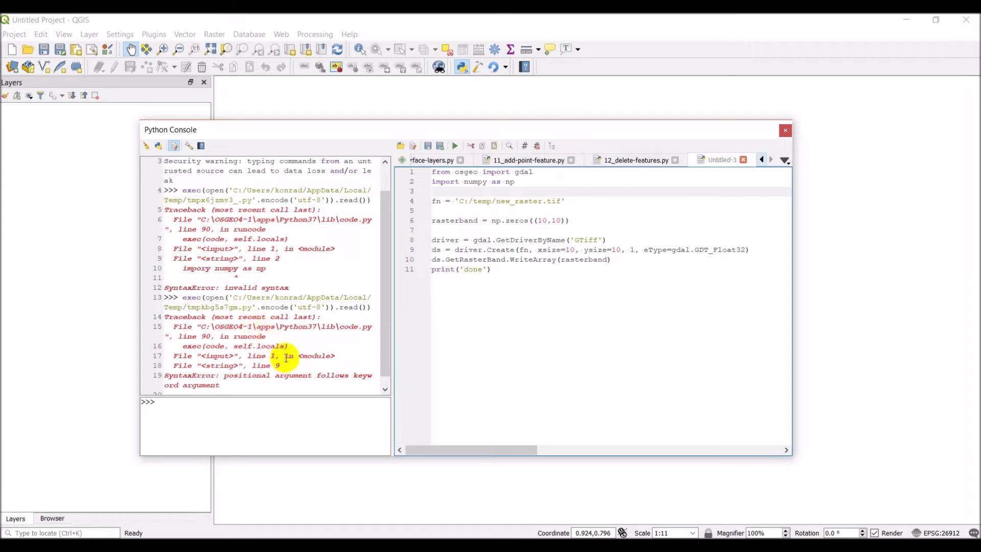
pyautogui.moveTo(289, 382)
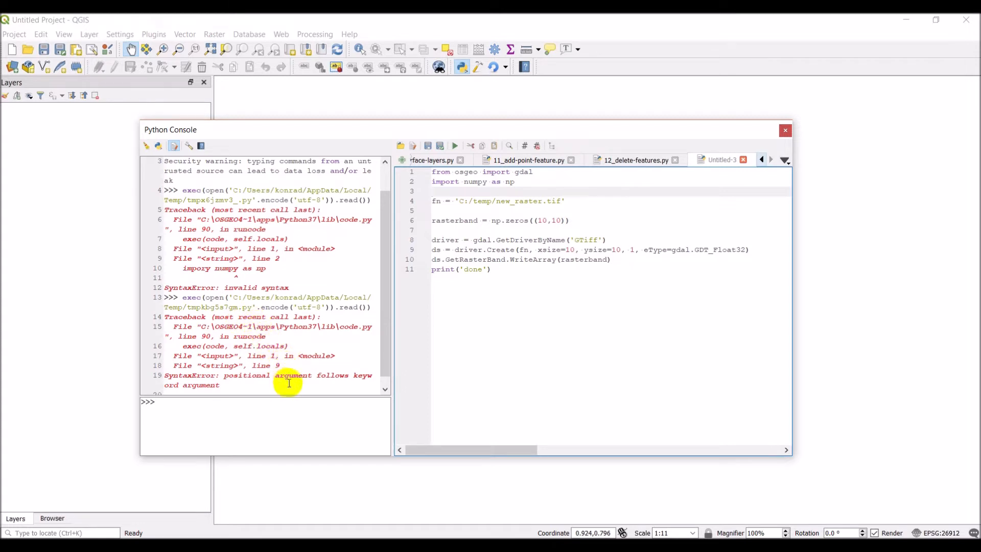
pyautogui.moveTo(606, 256)
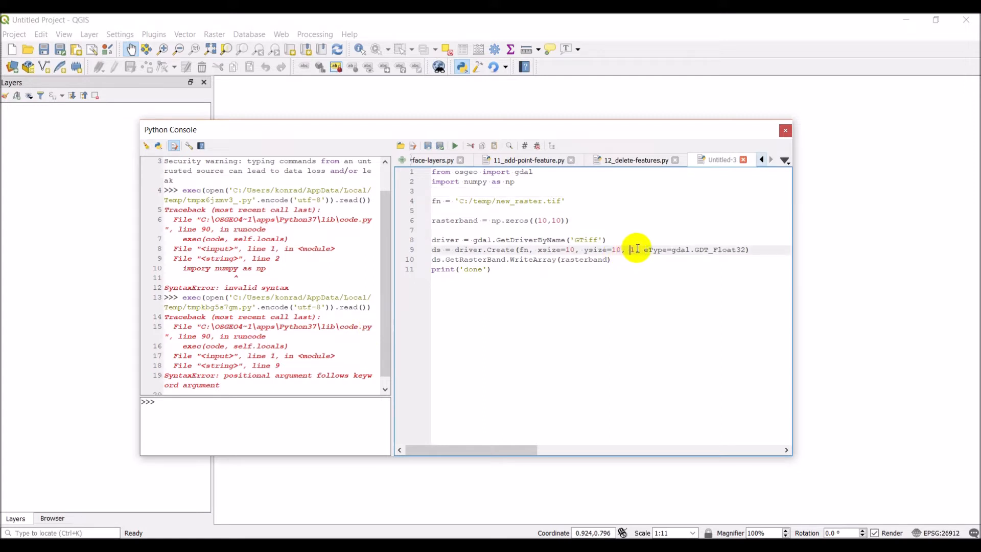
pyautogui.write('bands=1,')
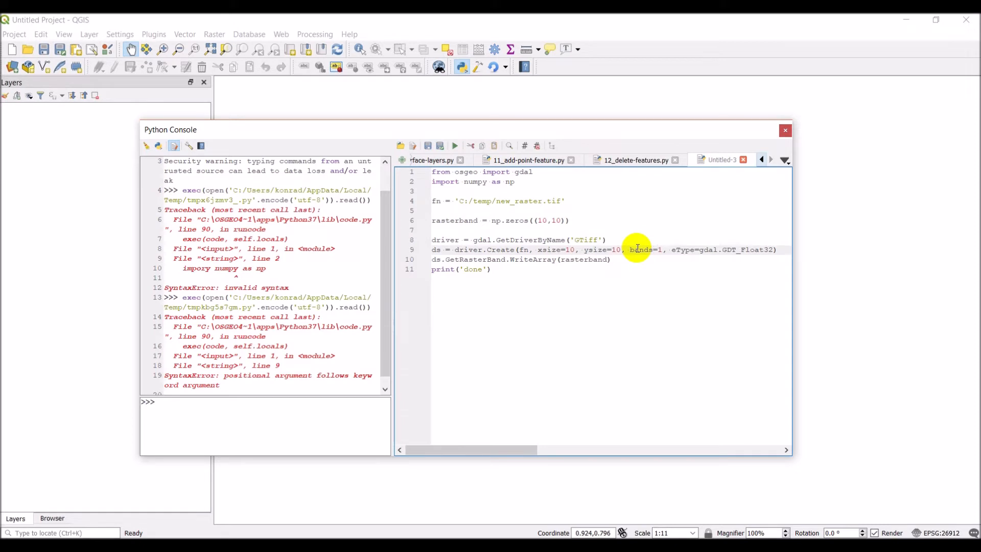
pyautogui.click(455, 145)
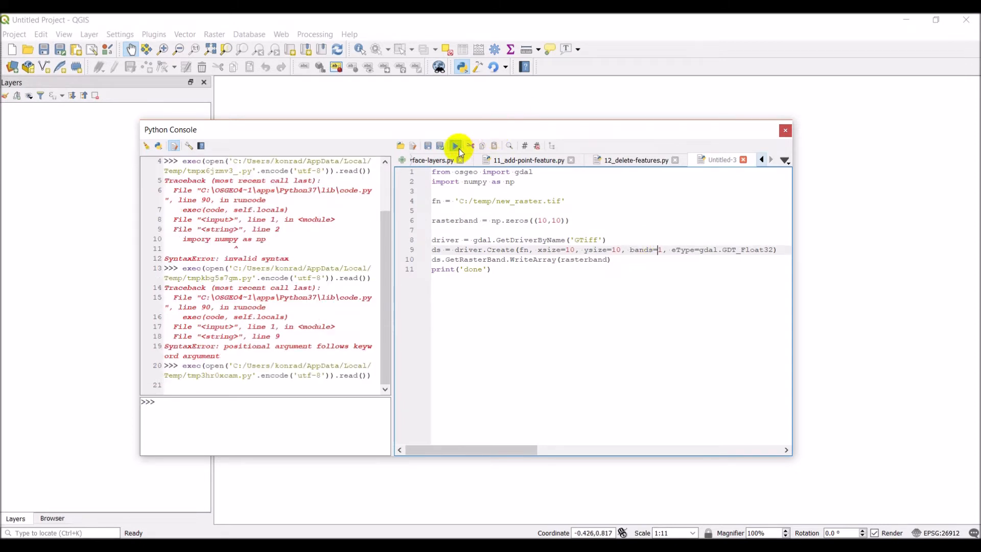
# Step: Change GetRasterBand to GetRasterBand(1) and run until it prints done
pyautogui.click(456, 146)
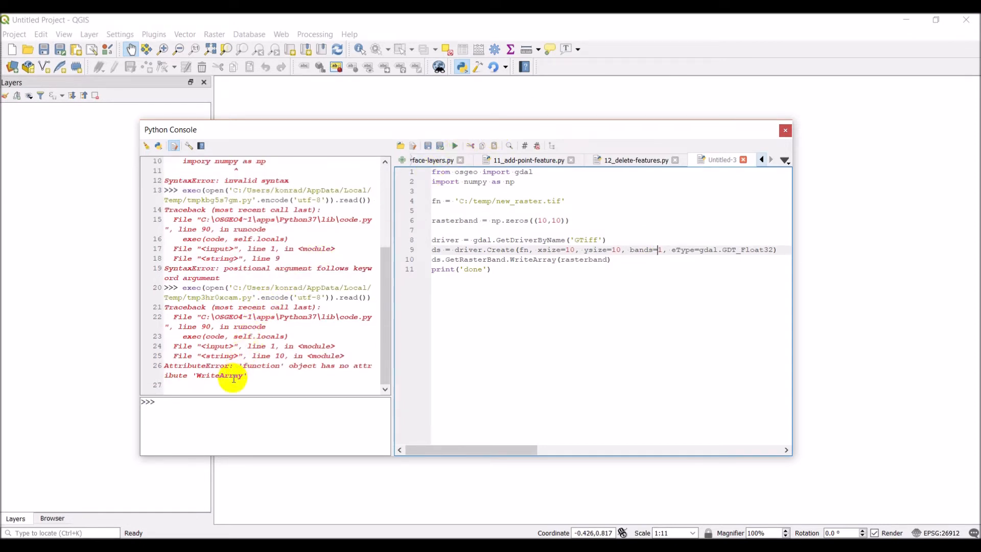
pyautogui.moveTo(427, 276)
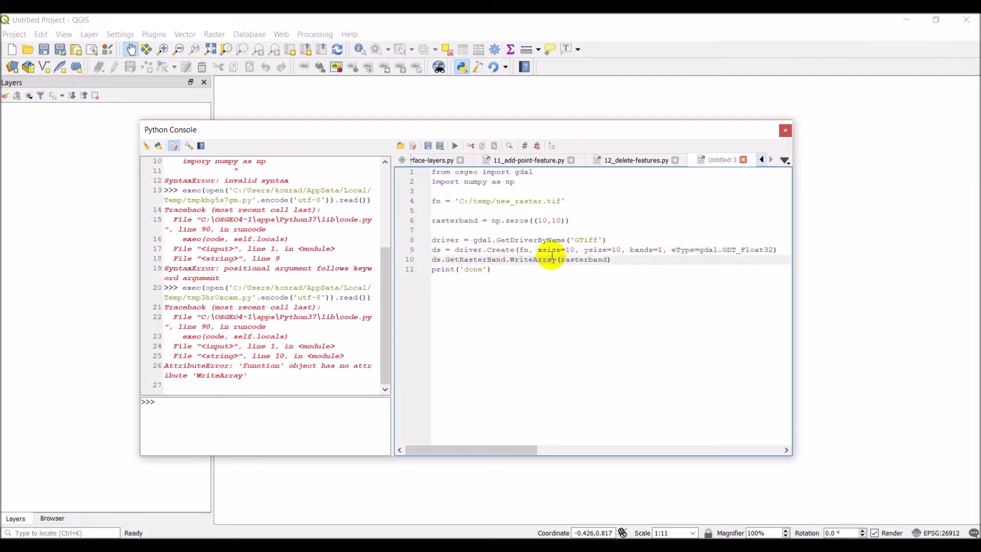
pyautogui.write('(1)')
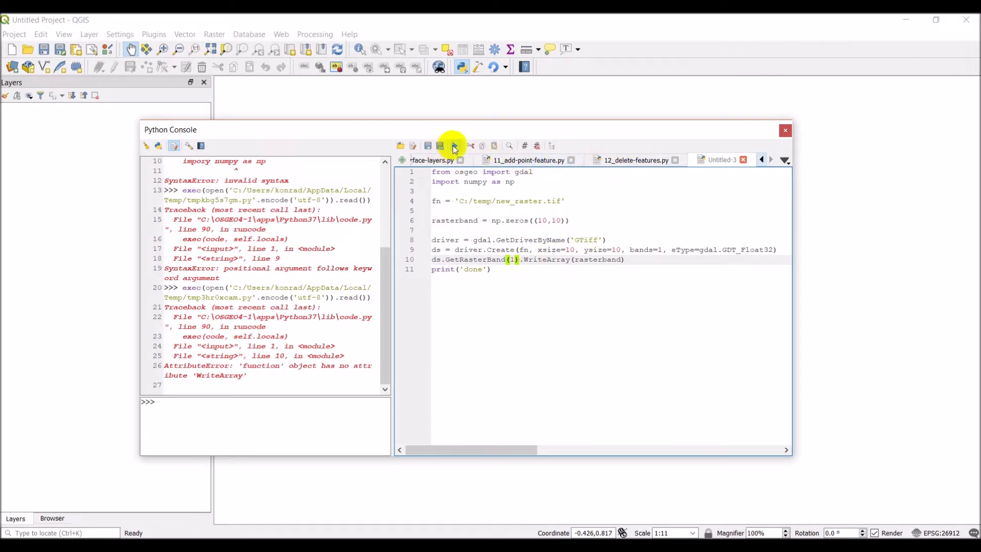
pyautogui.click(454, 145)
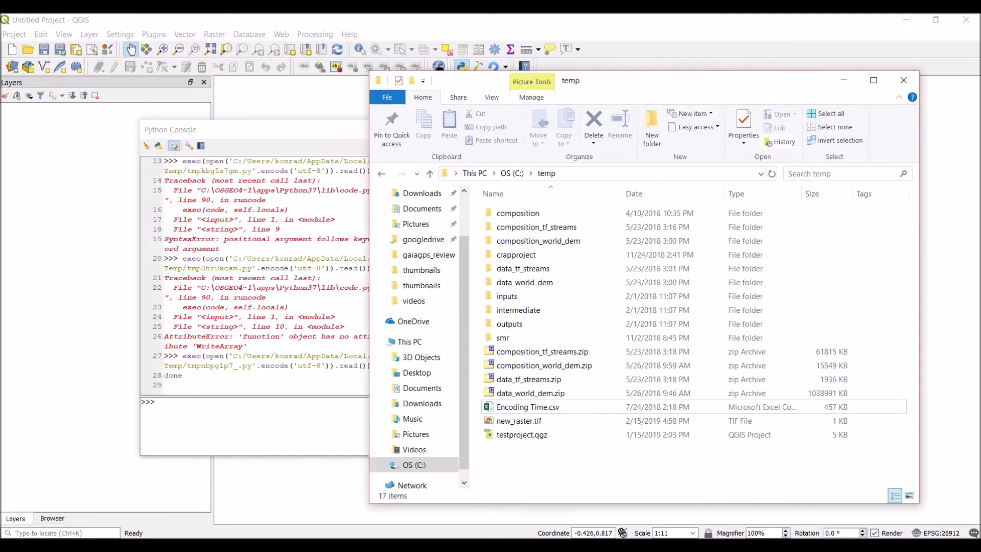
# Step: Select new_raster.tif in C:/temp to confirm it exists at 546 bytes
pyautogui.click(519, 420)
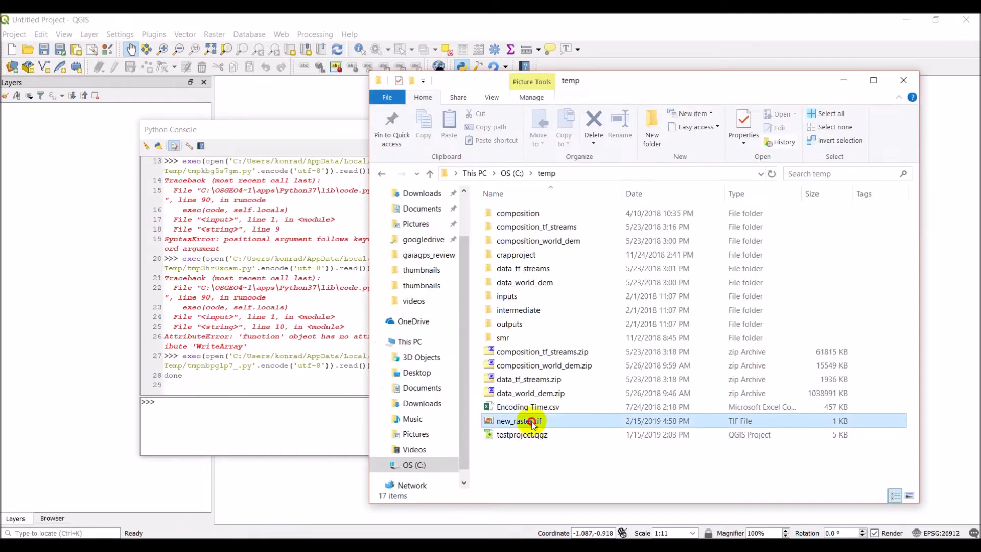
pyautogui.click(518, 420)
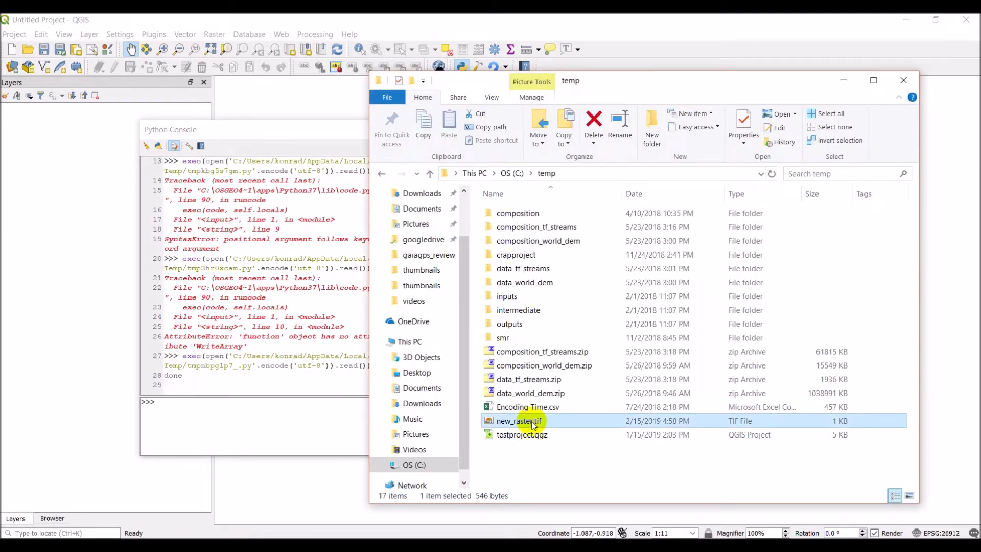
pyautogui.moveTo(619, 282)
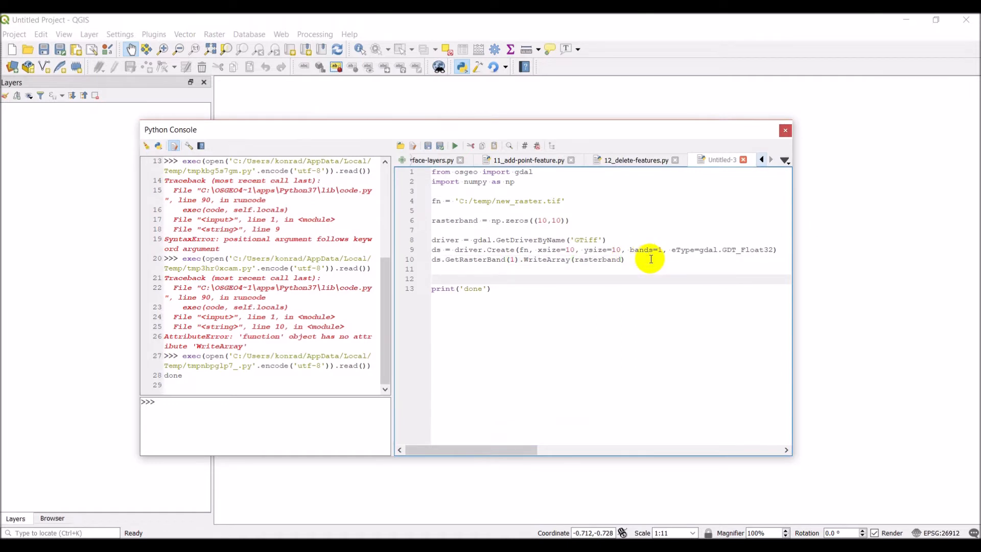
# Step: Insert rlayer = iface.addRasterLayer(fn) before the print('done') line
pyautogui.write('rlayer')
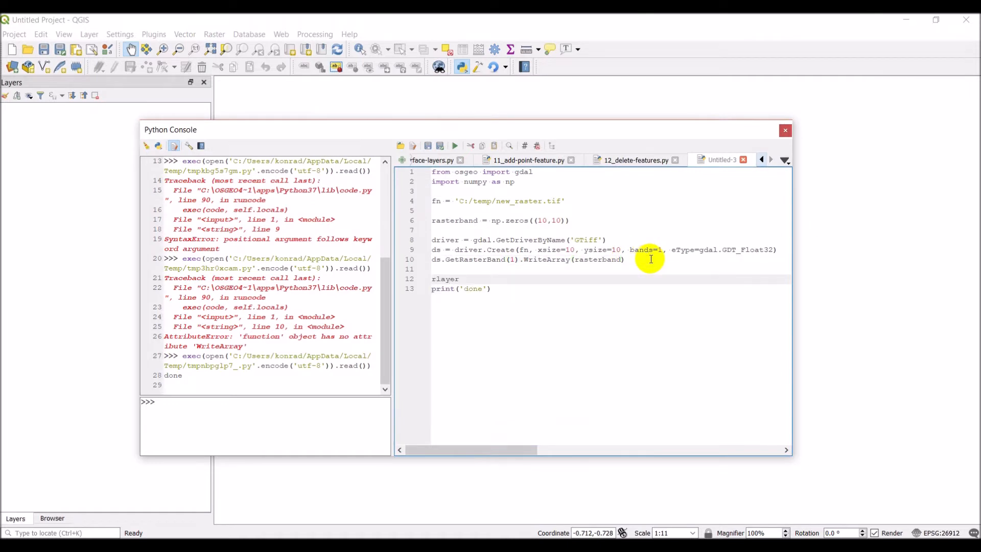
pyautogui.write('=')
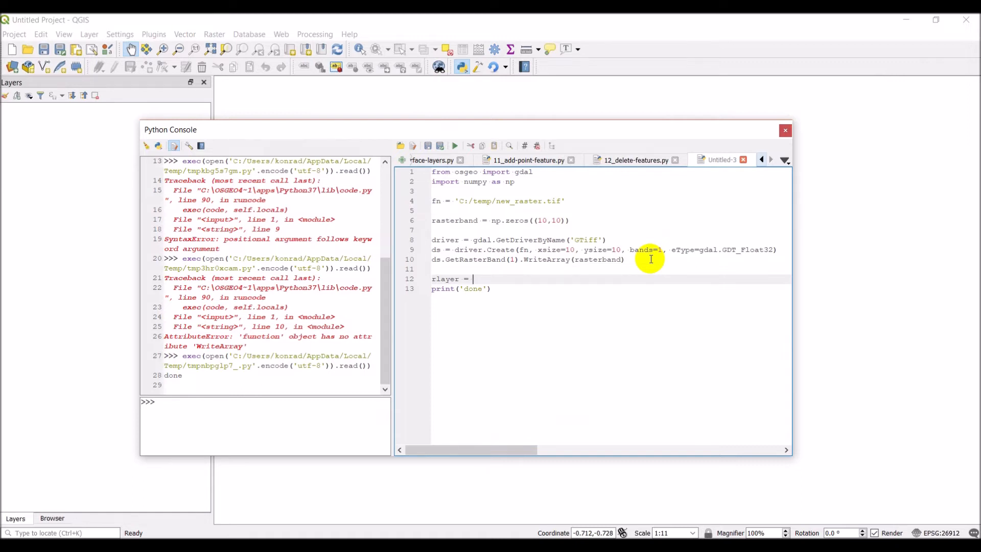
pyautogui.write('iface.A')
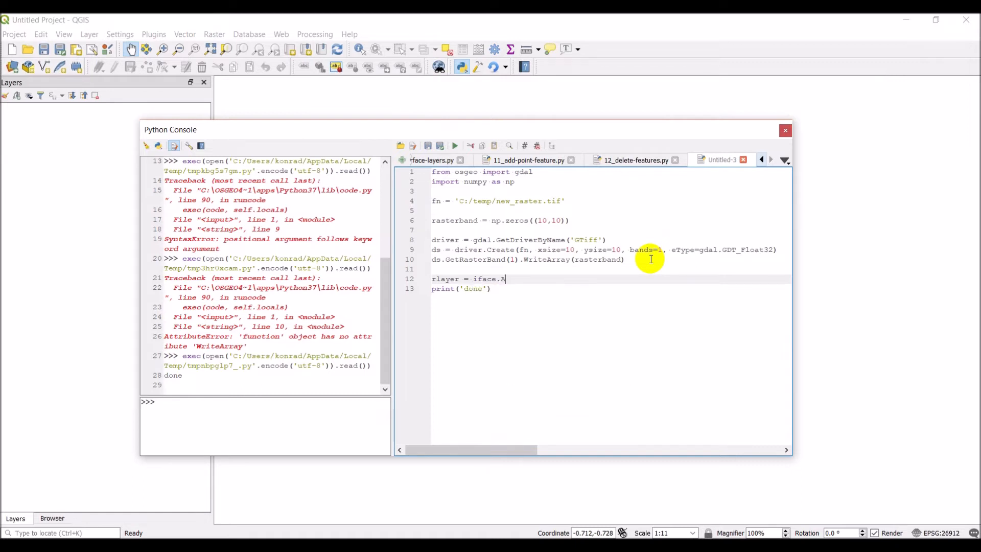
pyautogui.write('ddRasterLayer(fn')
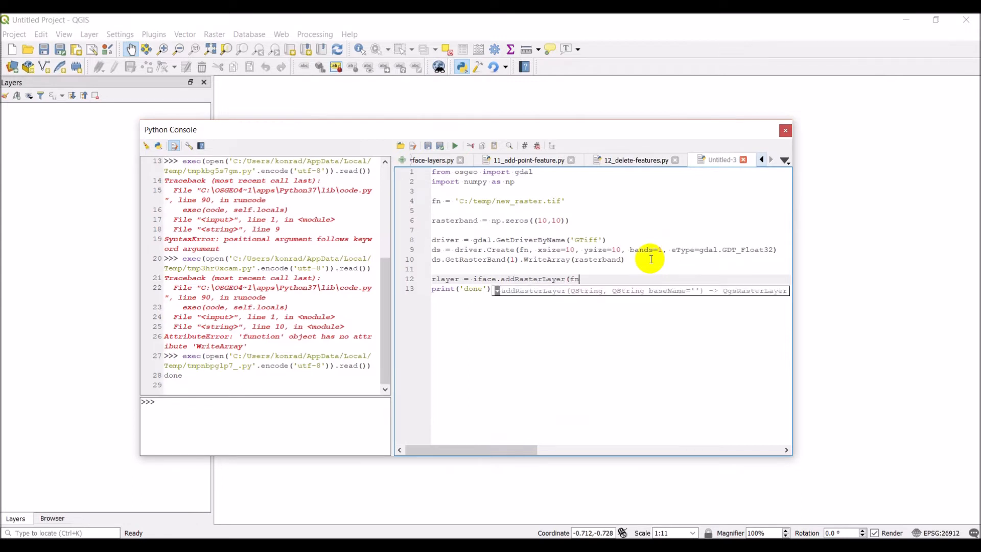
pyautogui.write(')')
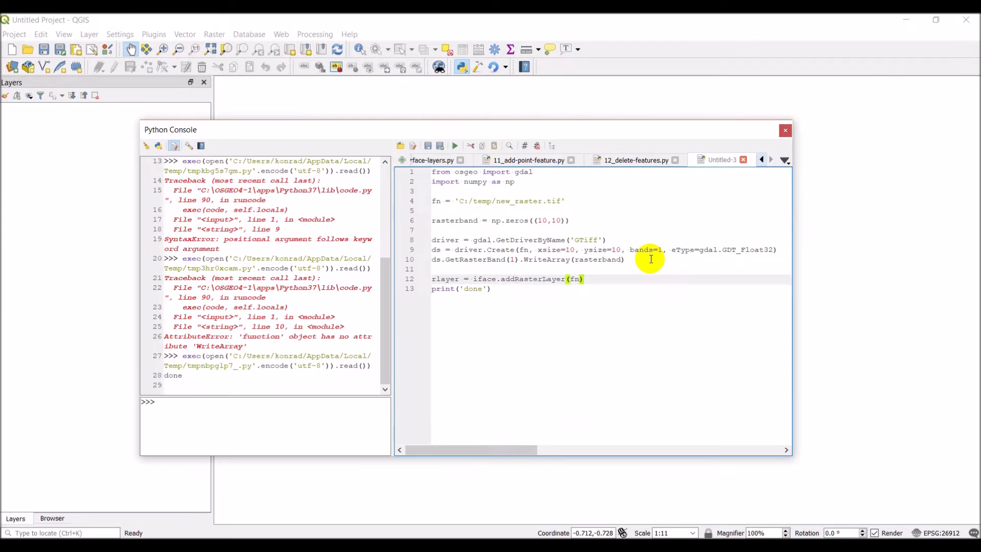
pyautogui.moveTo(637, 133)
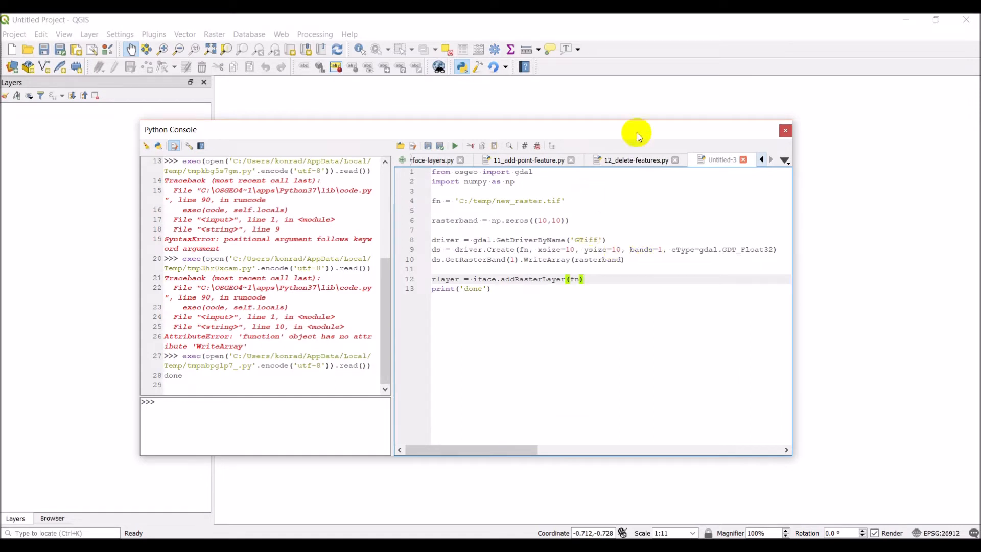
pyautogui.moveTo(456, 146)
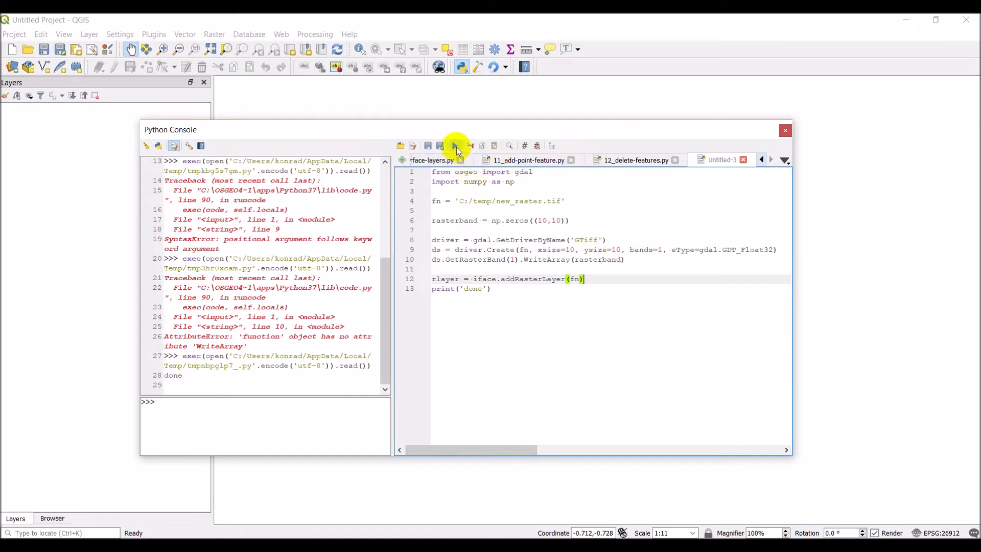
# Step: Run the script and assign WGS 84 / World Mercator as the new_raster layer's CRS
pyautogui.click(456, 145)
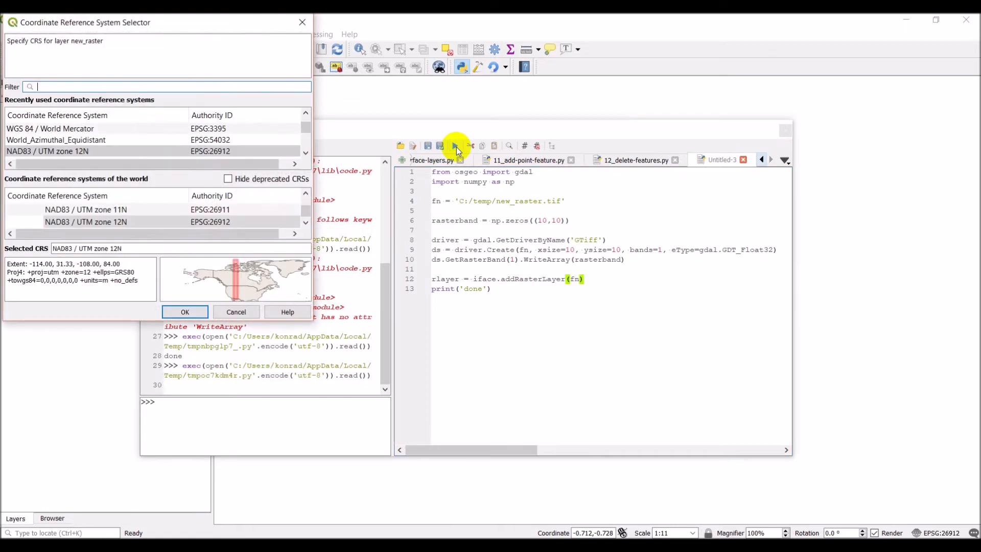
pyautogui.moveTo(593, 152)
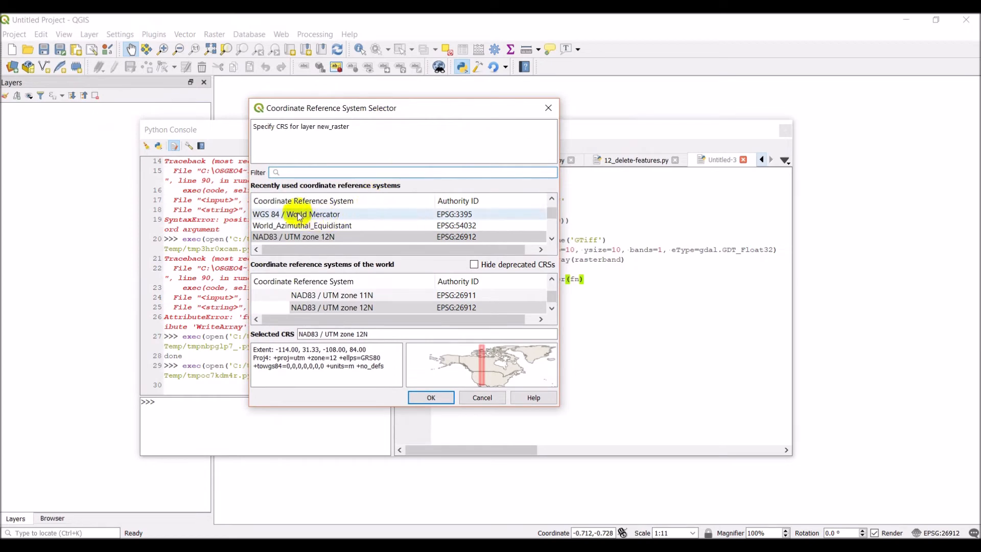
pyautogui.click(297, 214)
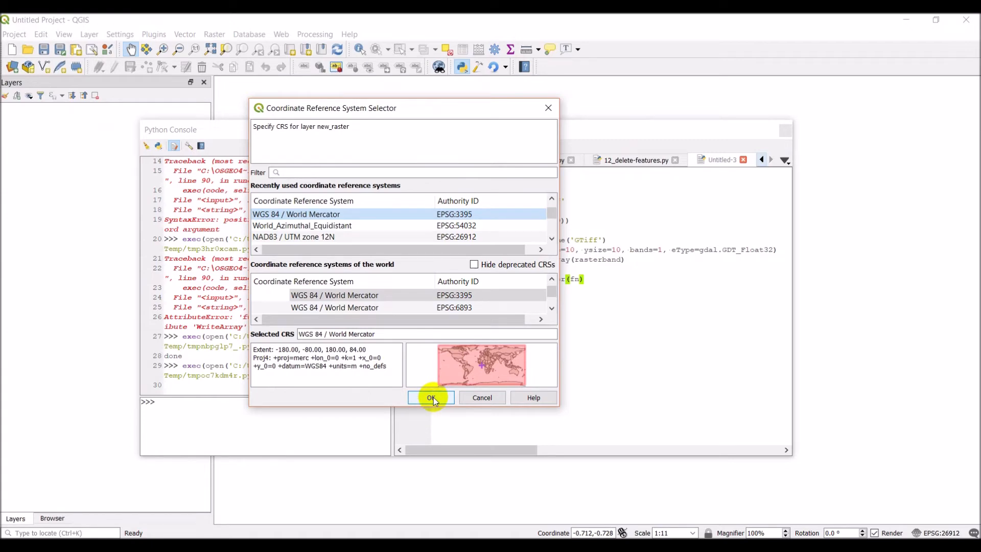
pyautogui.click(430, 398)
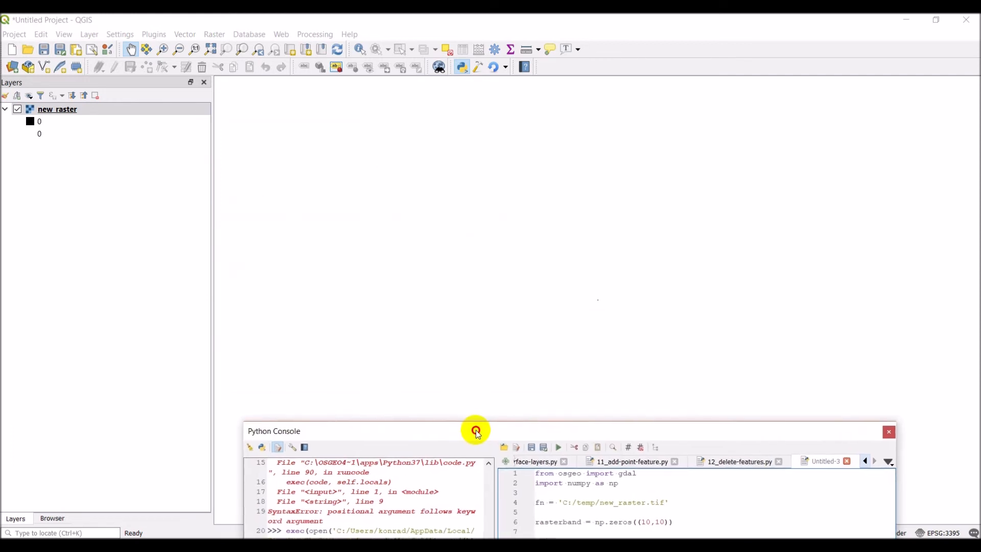
# Step: Zoom the map to the new_raster layer so its black square fills the canvas
pyautogui.rightClick(57, 109)
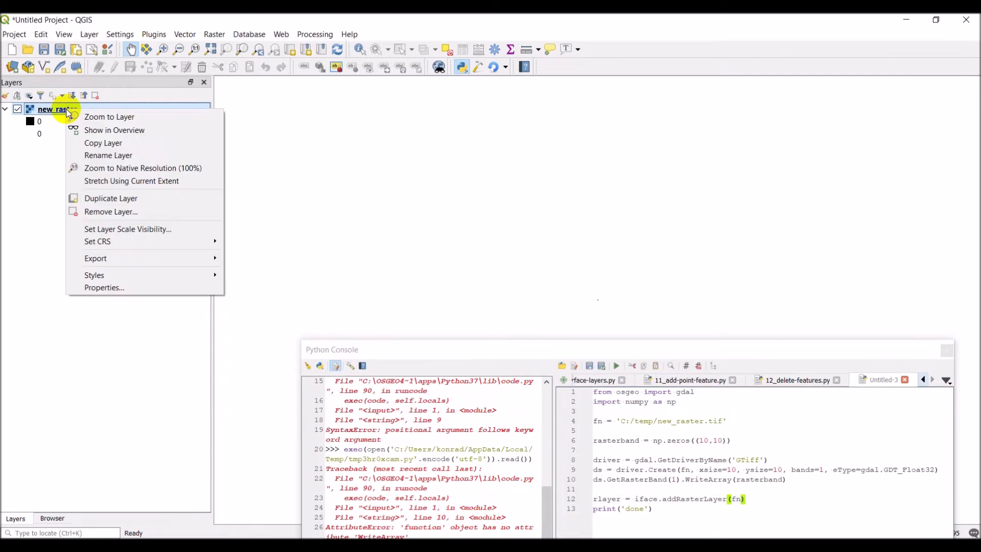
pyautogui.click(109, 117)
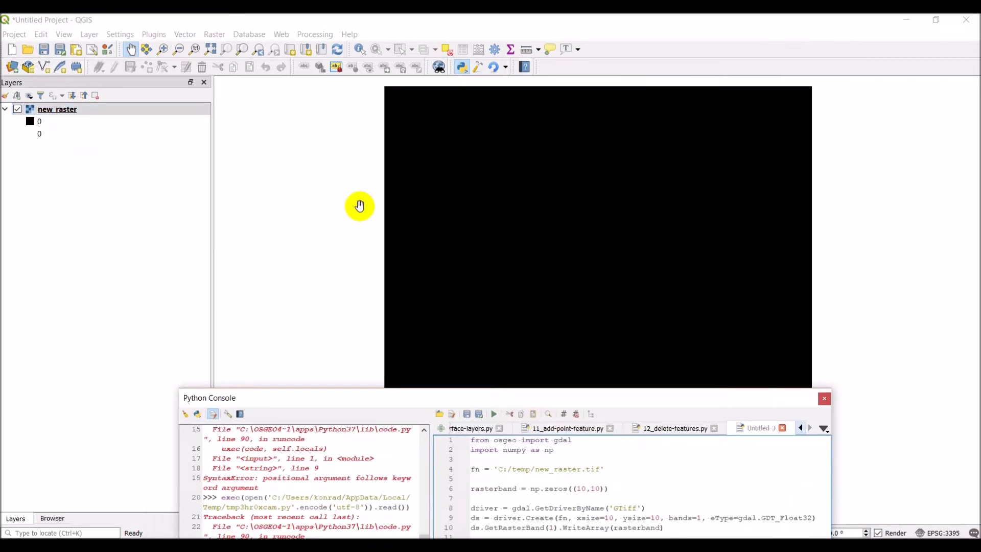
pyautogui.moveTo(420, 229)
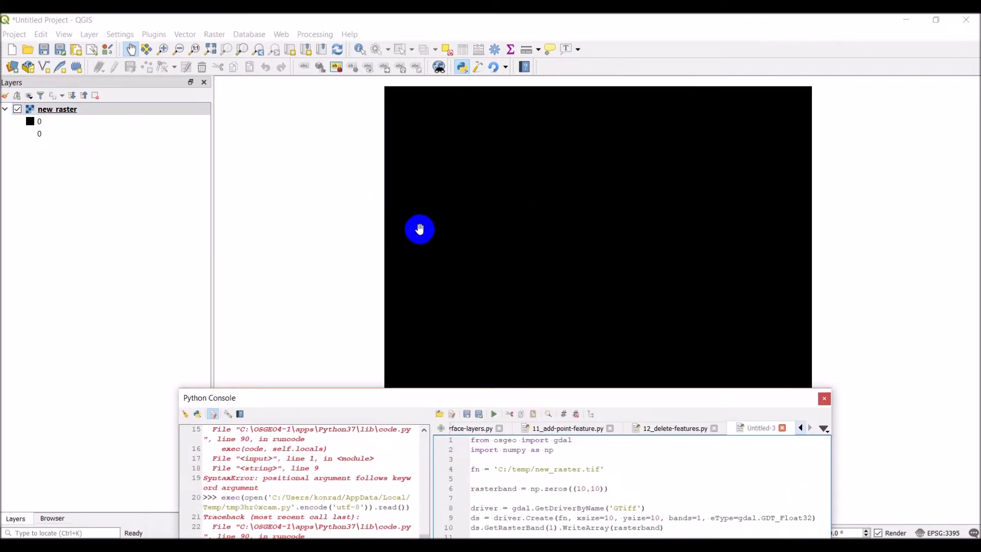
pyautogui.moveTo(554, 235)
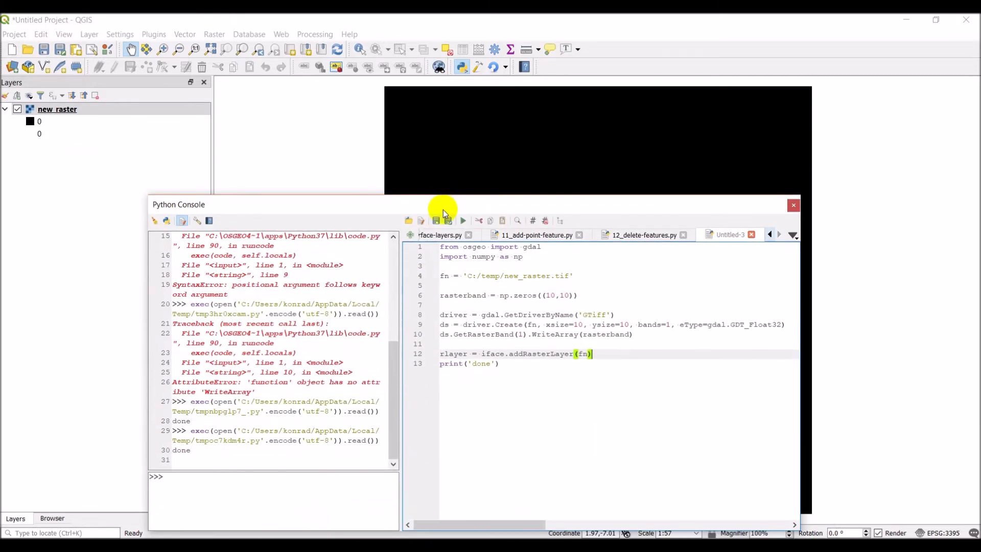
pyautogui.moveTo(526, 407)
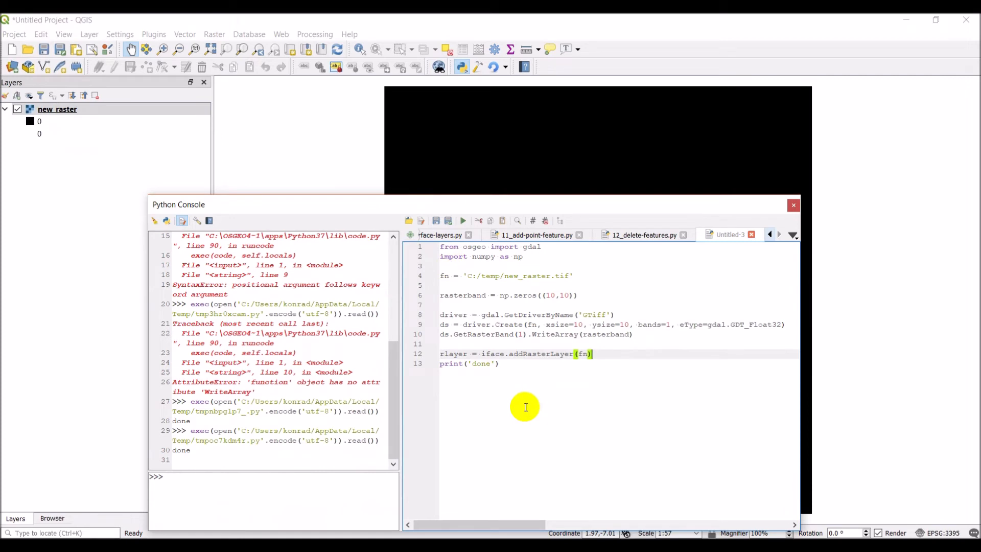
pyautogui.moveTo(475, 214)
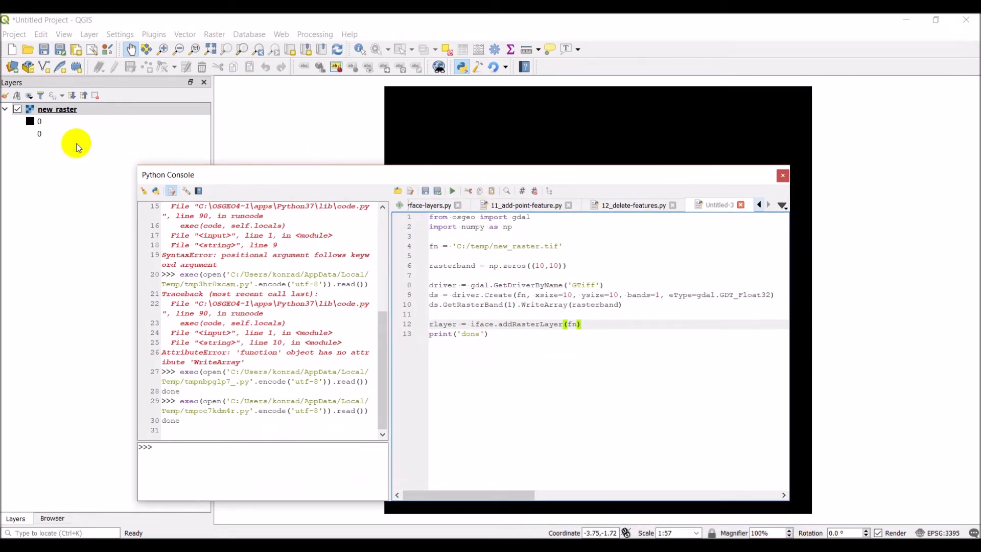
pyautogui.rightClick(57, 110)
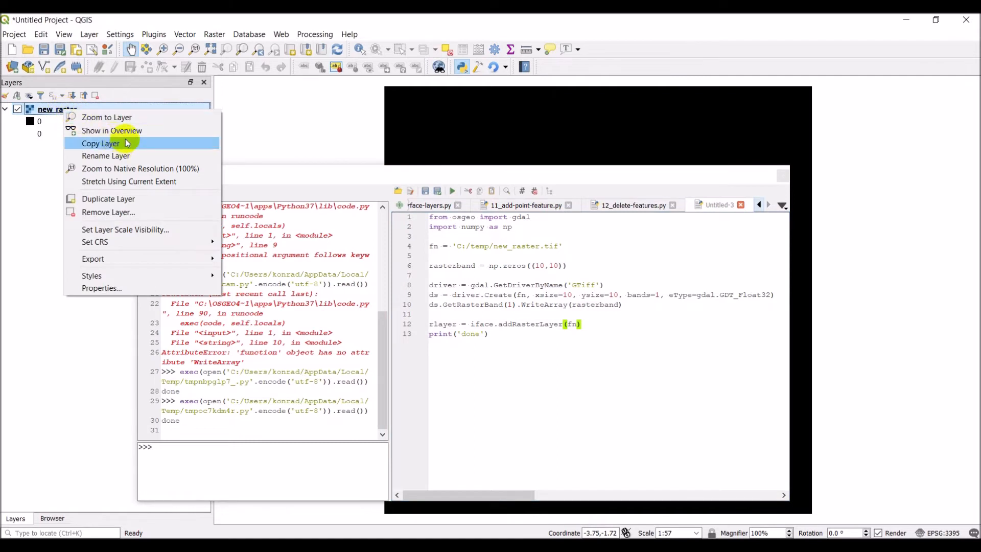
pyautogui.moveTo(112, 129)
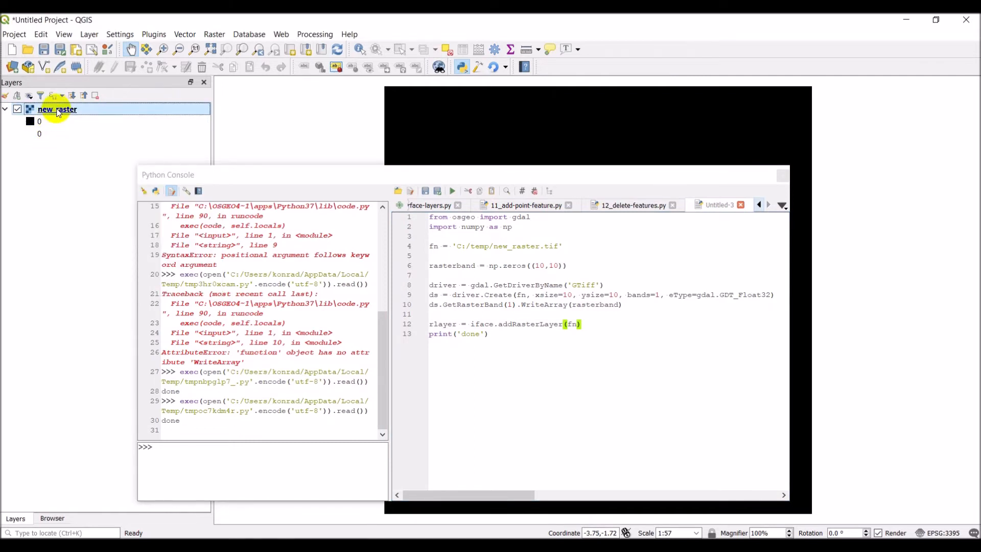
pyautogui.doubleClick(58, 110)
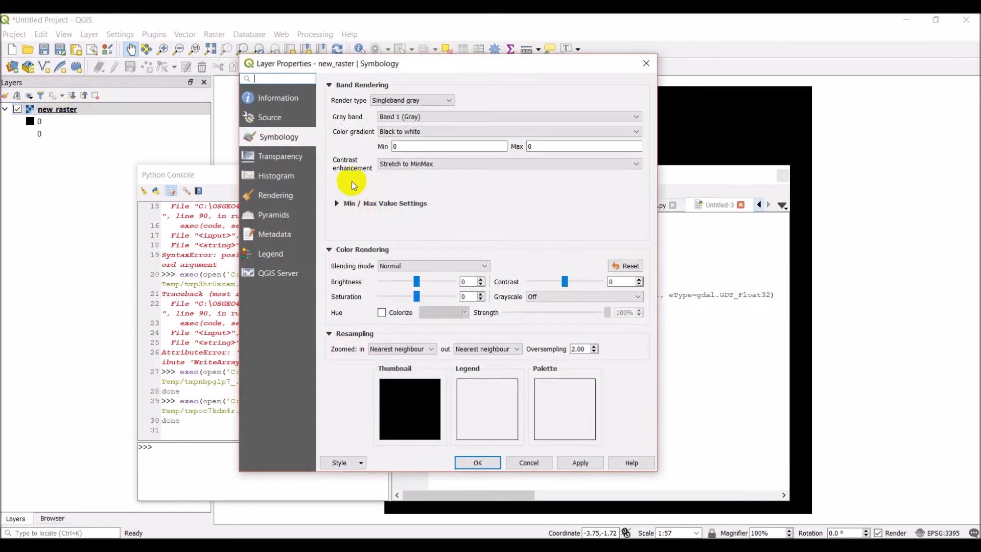
pyautogui.click(277, 99)
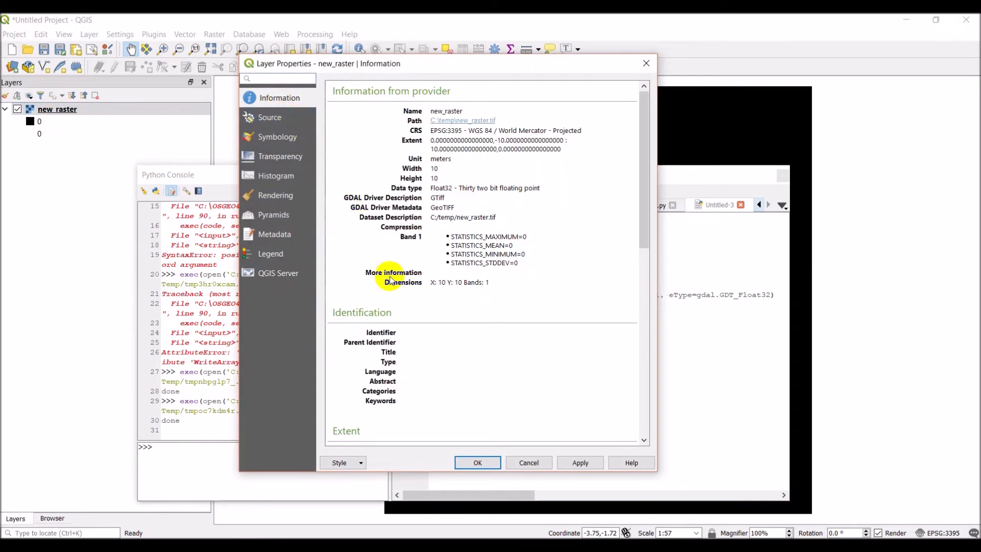
pyautogui.moveTo(448, 285)
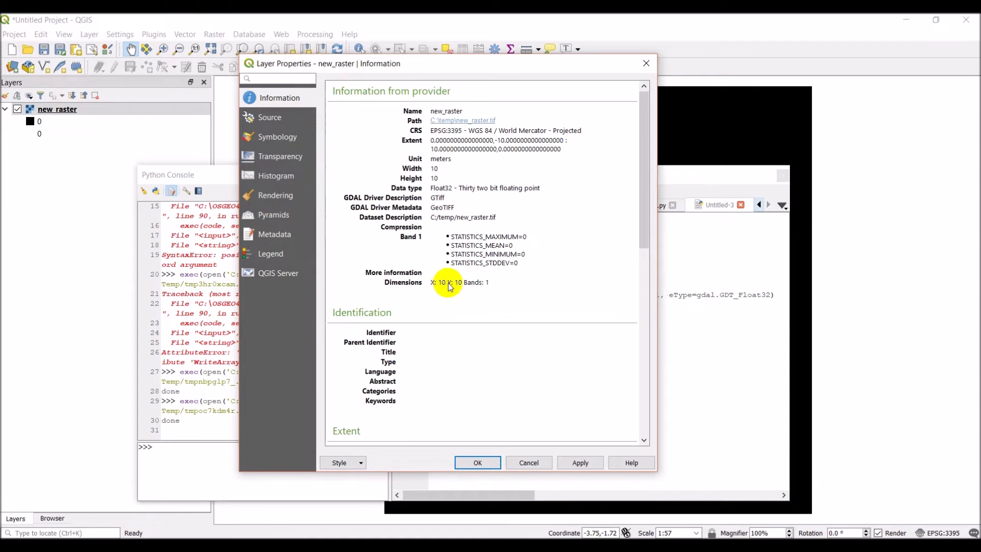
pyautogui.moveTo(459, 274)
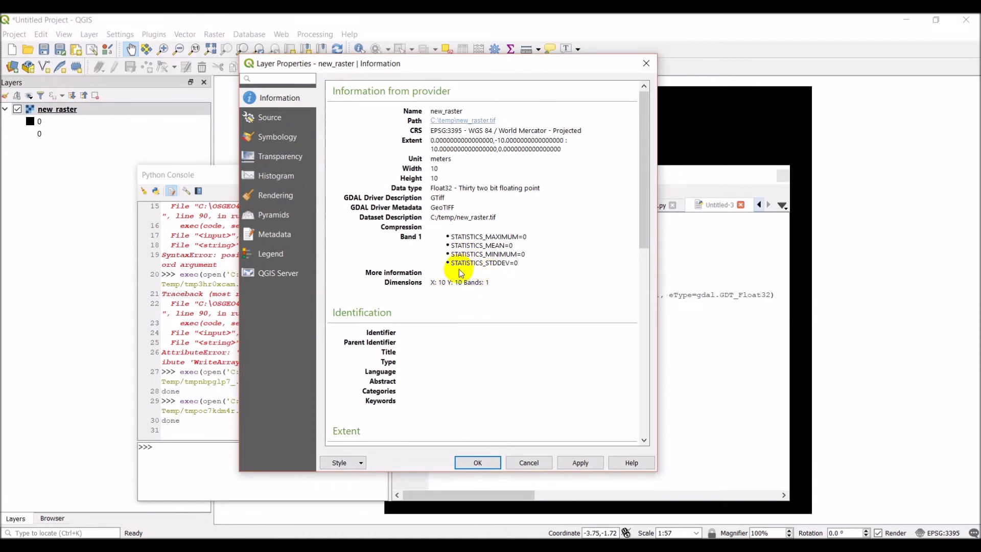
pyautogui.moveTo(441, 185)
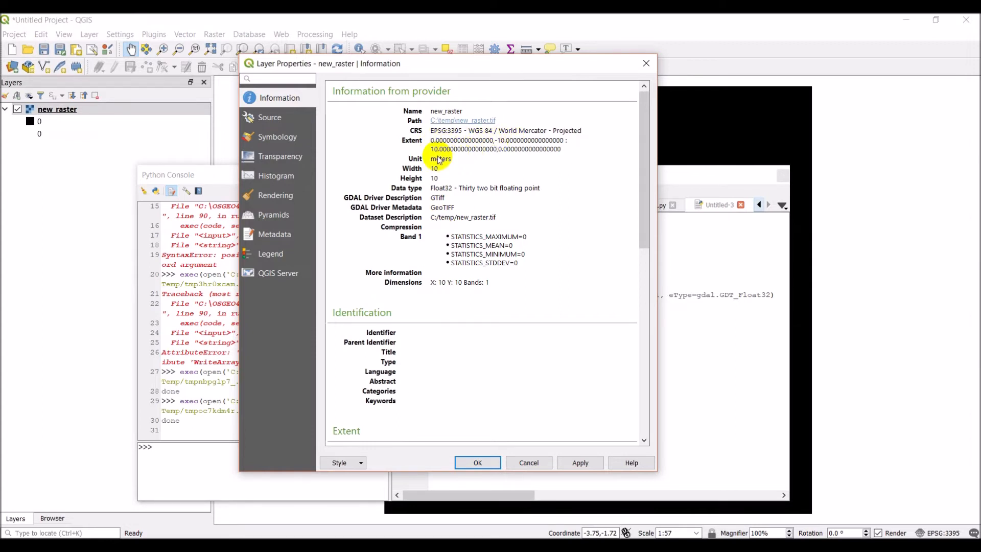
pyautogui.moveTo(416, 132)
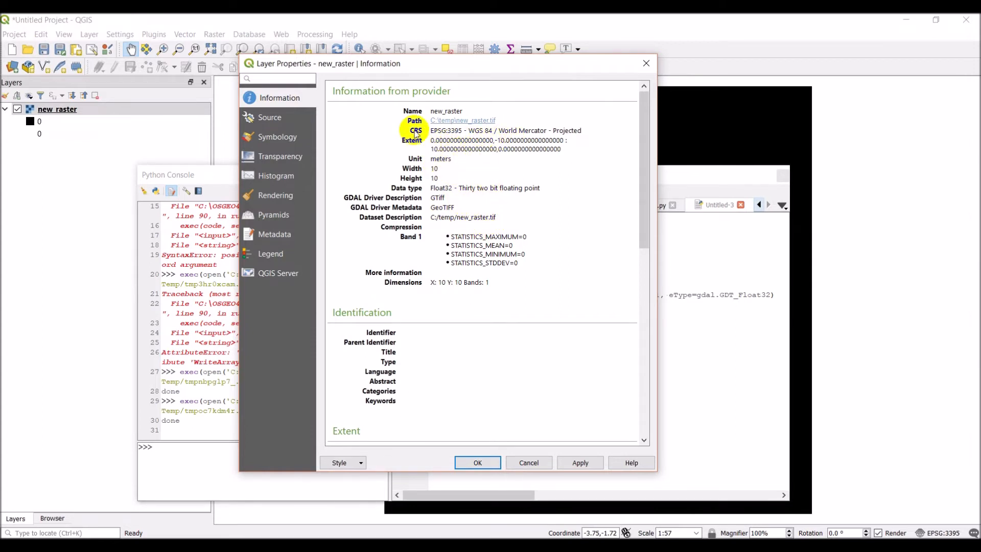
pyautogui.moveTo(438, 160)
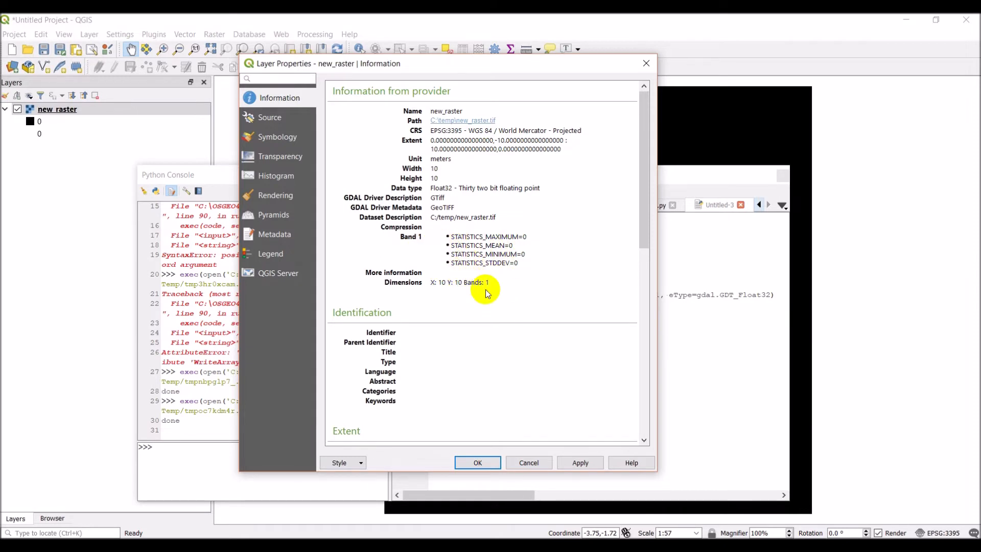
pyautogui.moveTo(646, 63)
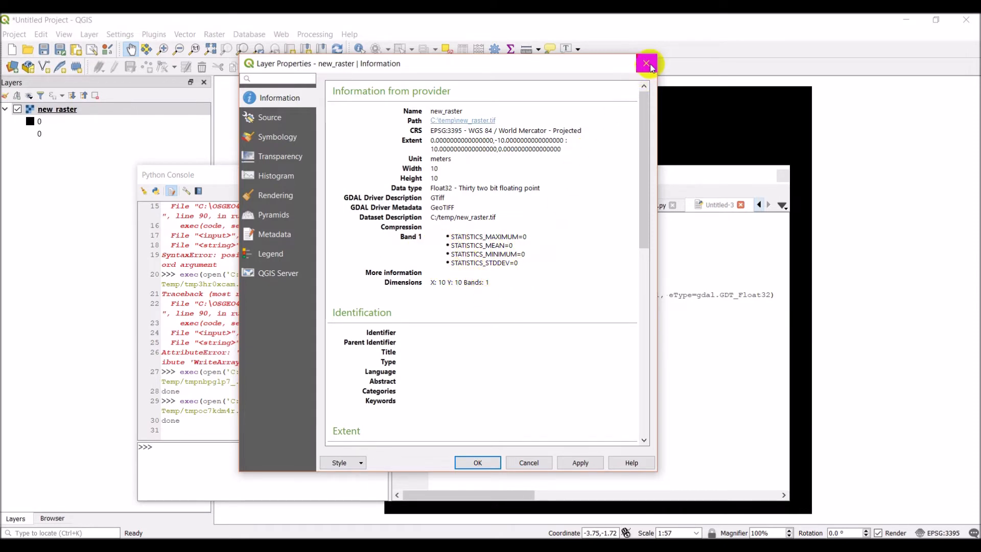
pyautogui.click(646, 63)
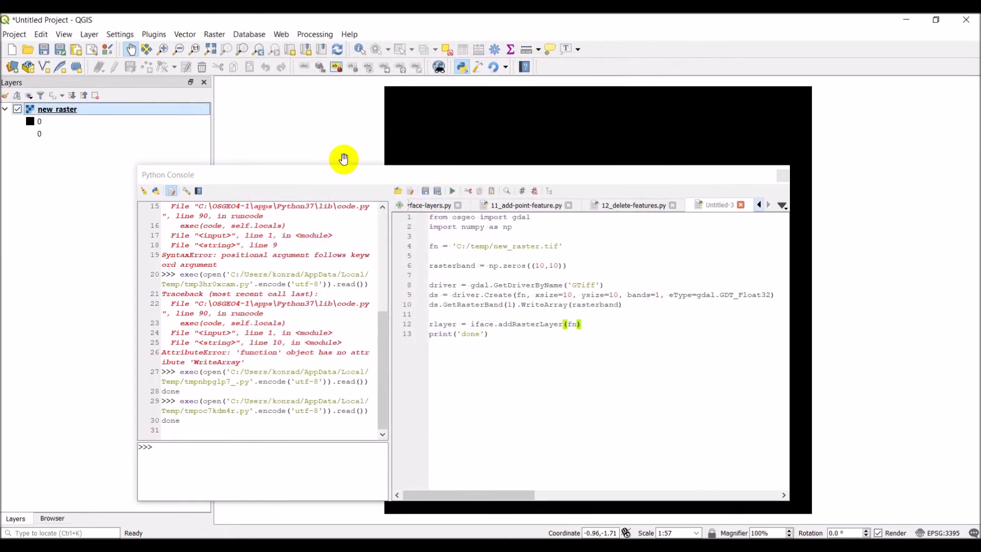
pyautogui.rightClick(58, 109)
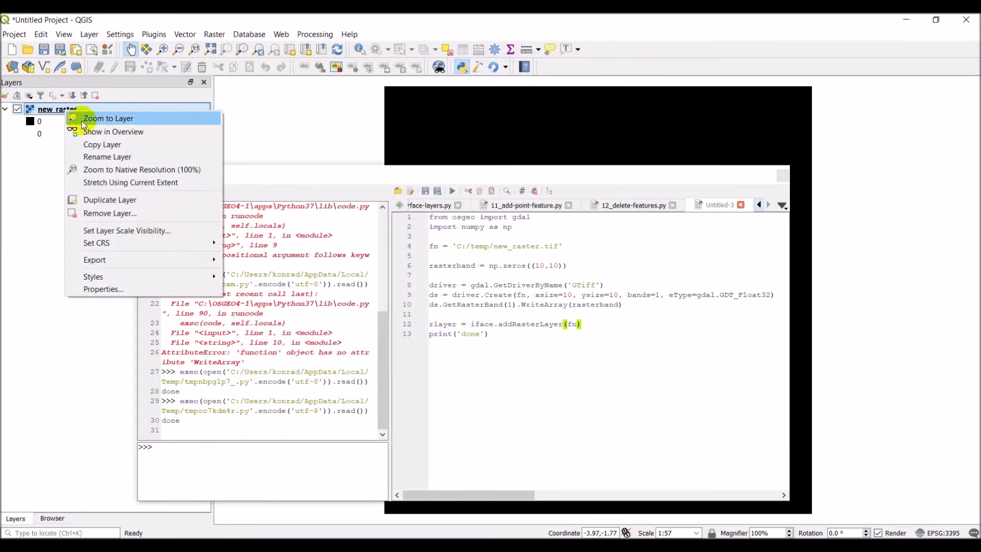
pyautogui.click(110, 213)
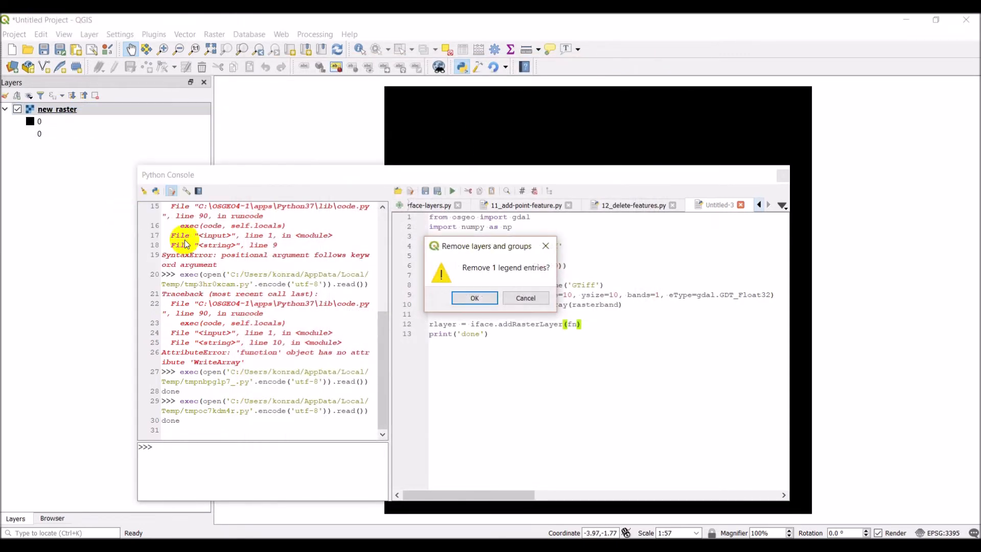
pyautogui.click(474, 297)
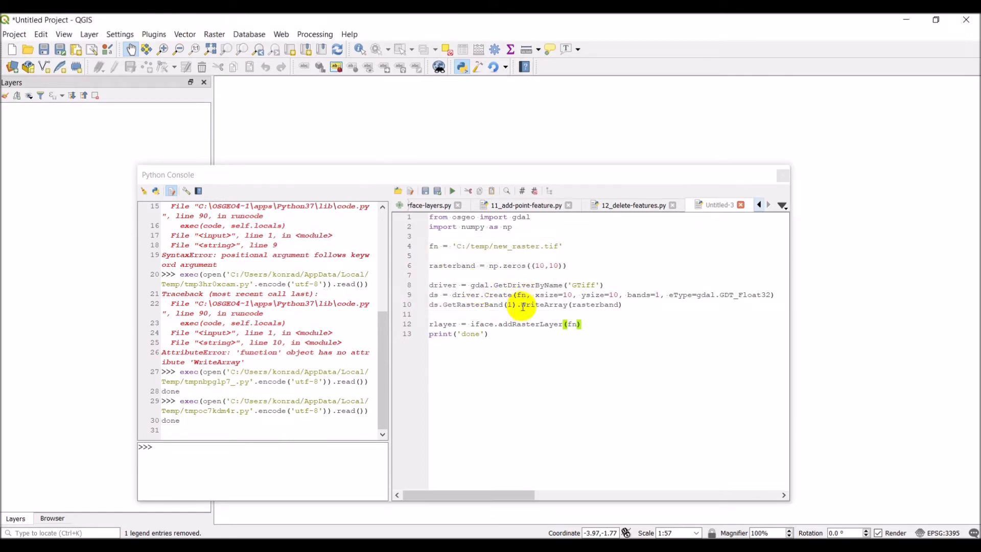
pyautogui.moveTo(610, 293)
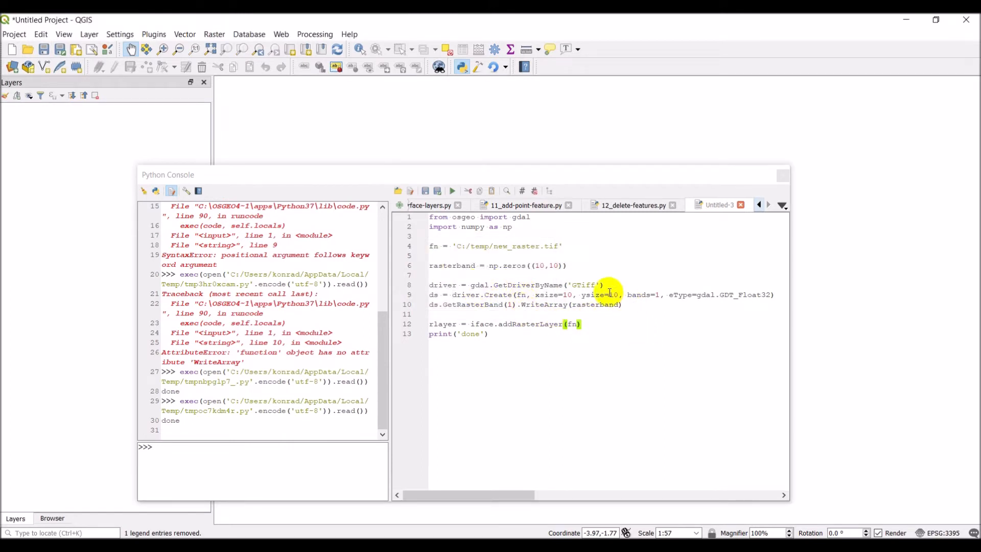
pyautogui.moveTo(451, 286)
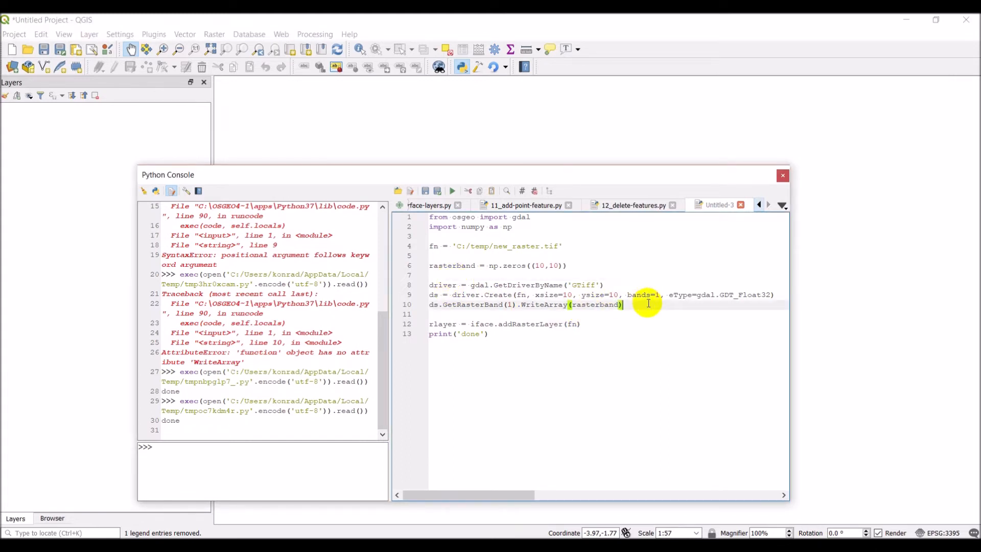
# Step: Begin the geot list with the x-origin 500000, pixel width 10 and 0 rotation, fixing a stray zero
pyautogui.write('geot')
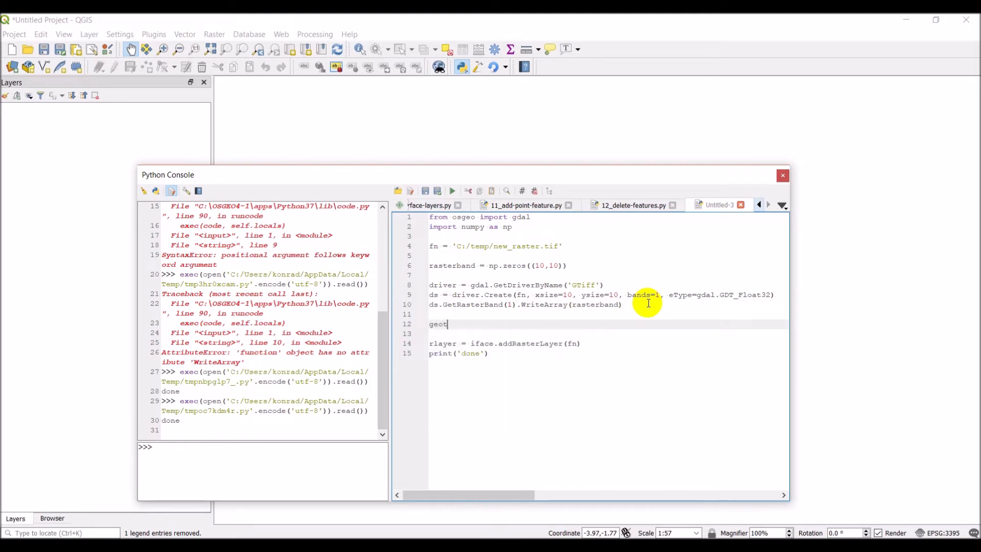
pyautogui.write('=')
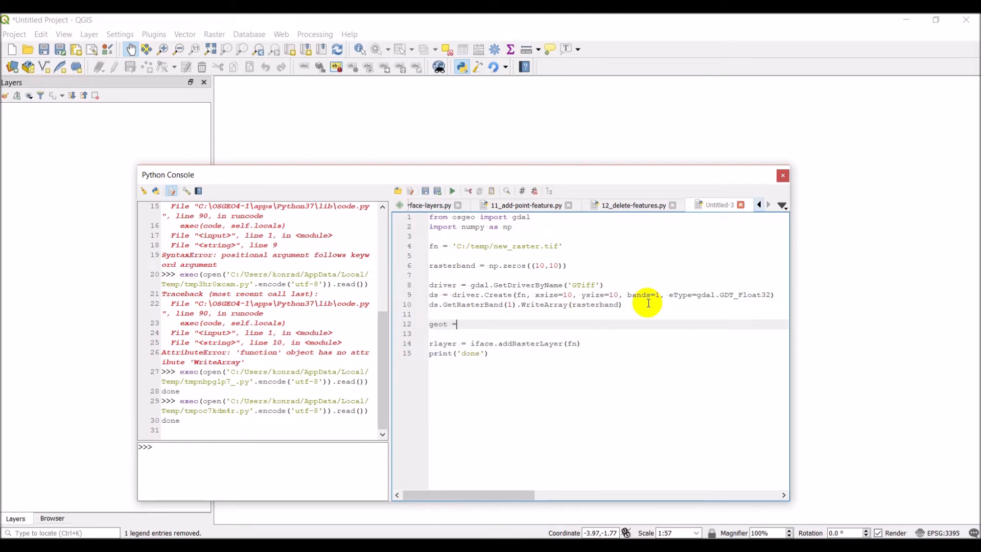
pyautogui.write('[]')
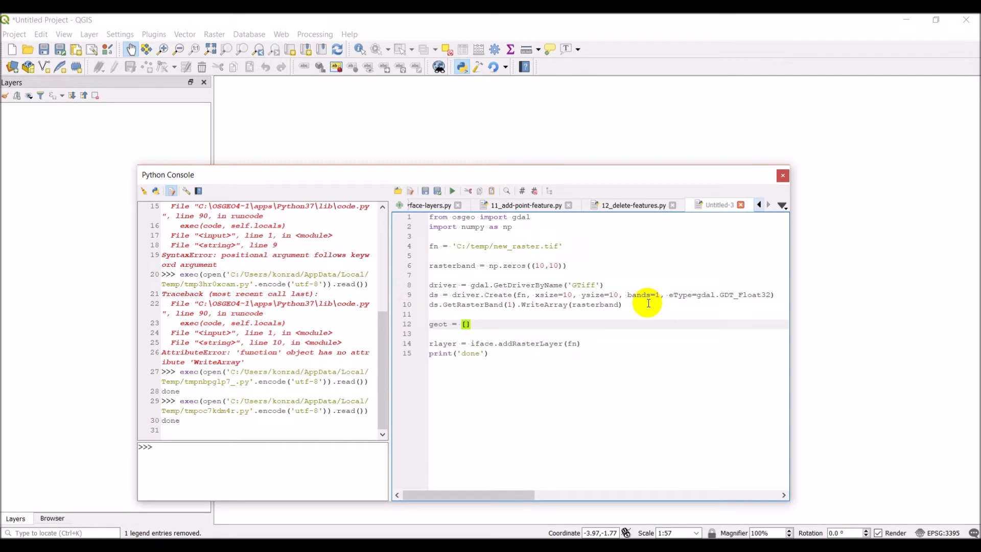
pyautogui.write('50000')
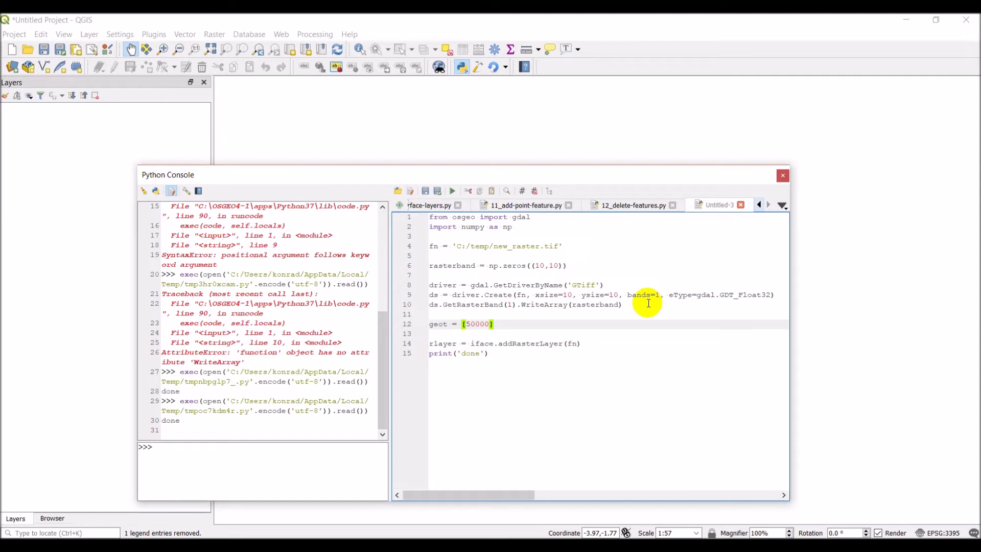
pyautogui.write(', 0')
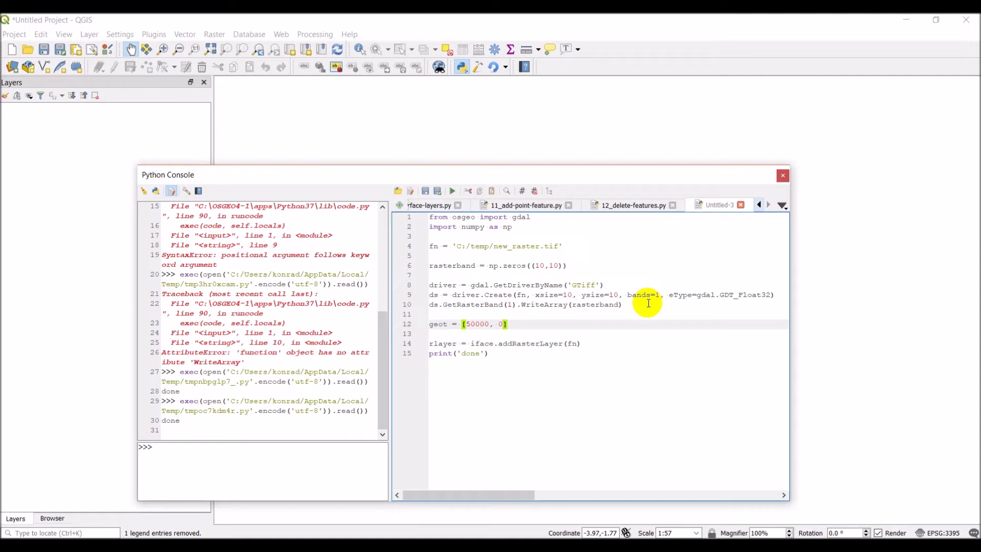
pyautogui.moveTo(612, 520)
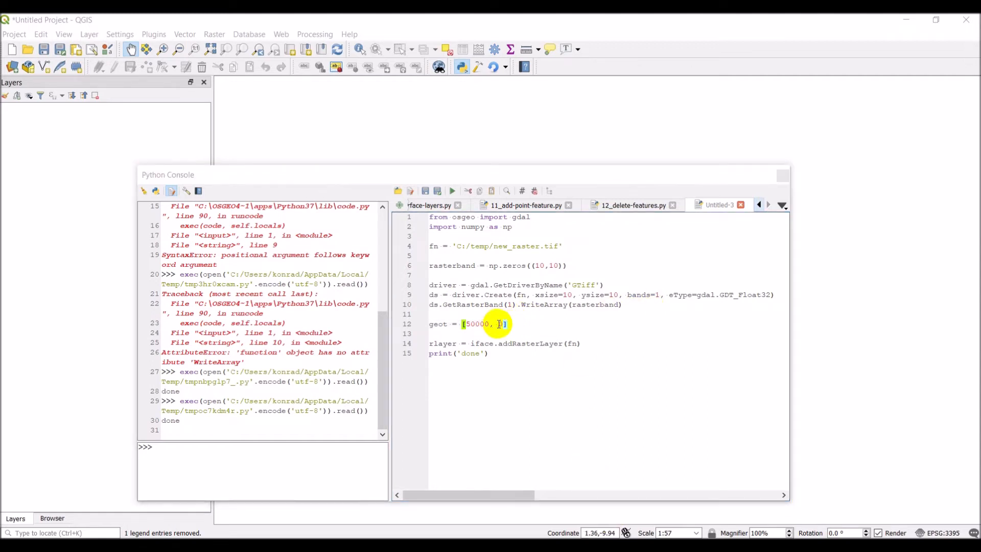
pyautogui.write('0')
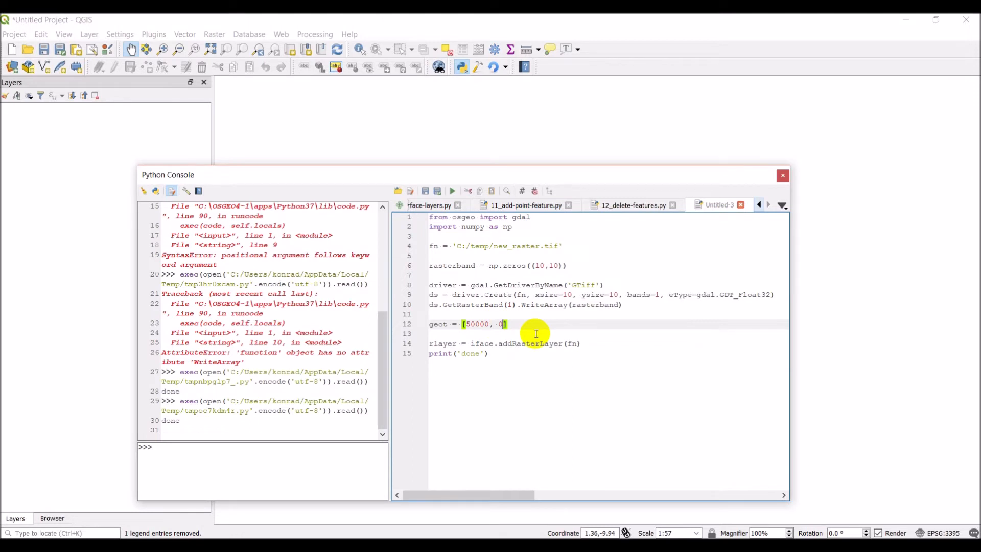
pyautogui.press('Backspace')
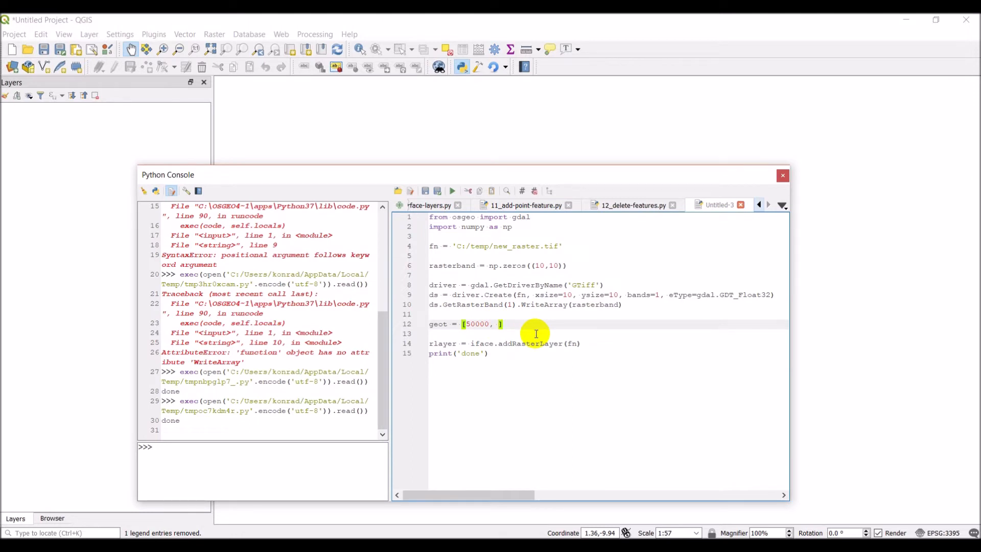
pyautogui.write('10')
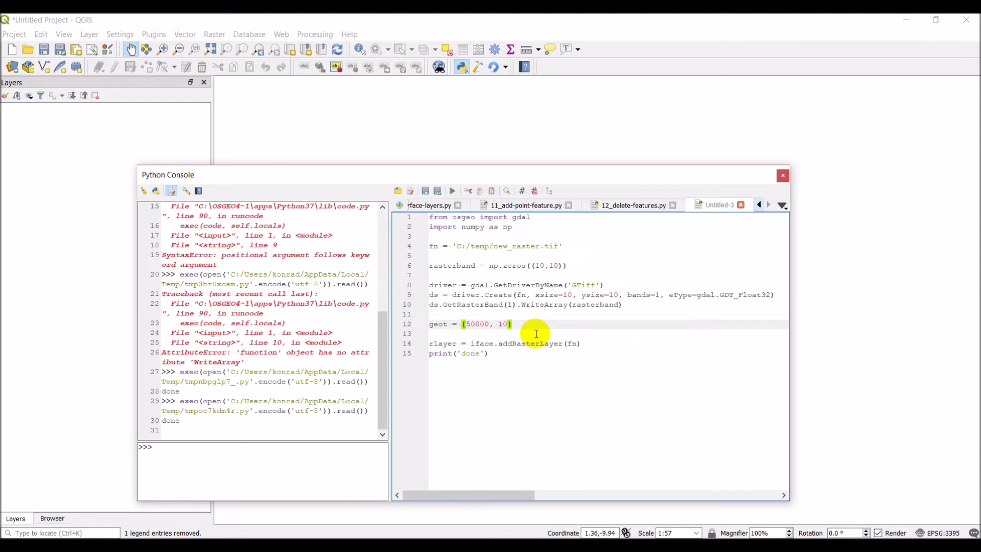
pyautogui.write(', 0')
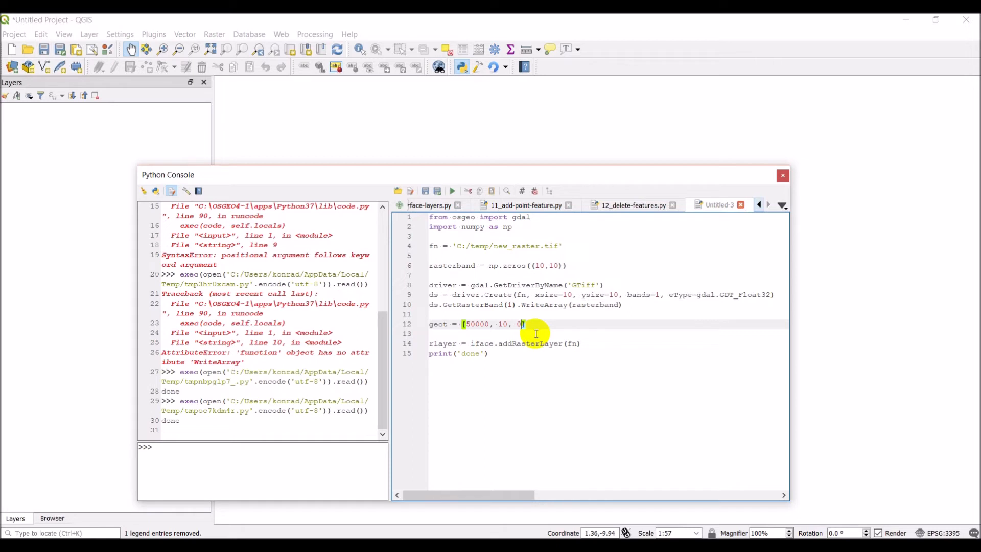
pyautogui.write(',')
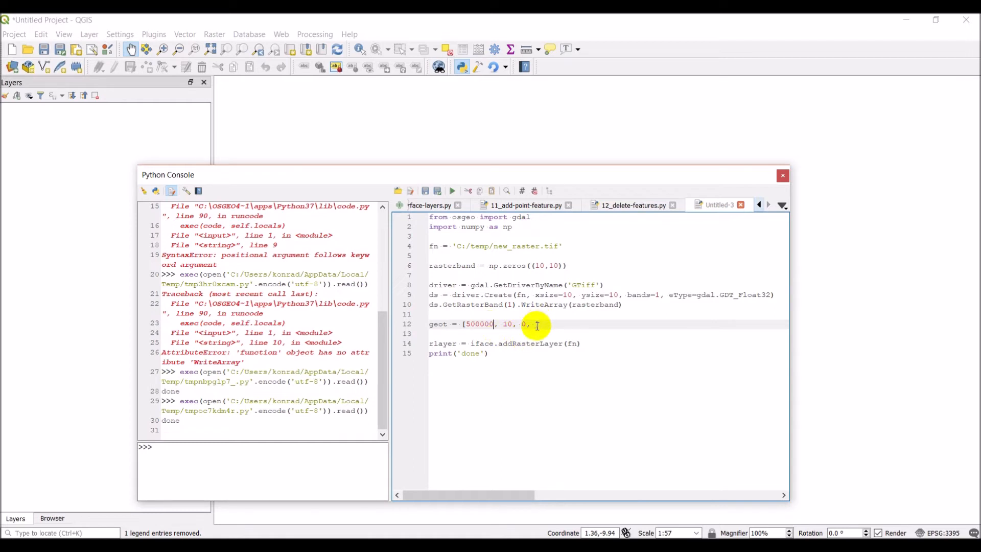
# Step: Complete geot = [500000, 10, 0, 4600000, 0, -10] and end the line
pyautogui.write('1600]')
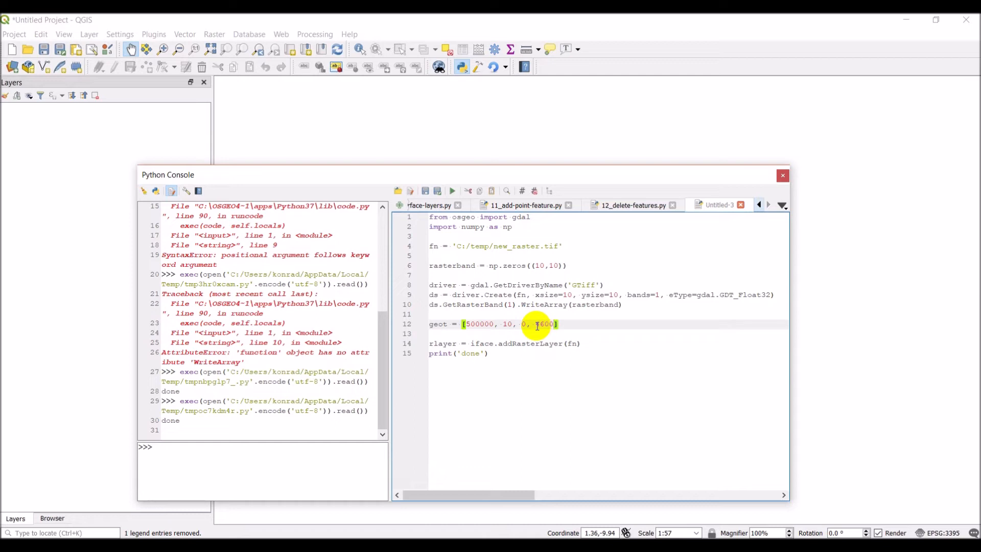
pyautogui.write('000')
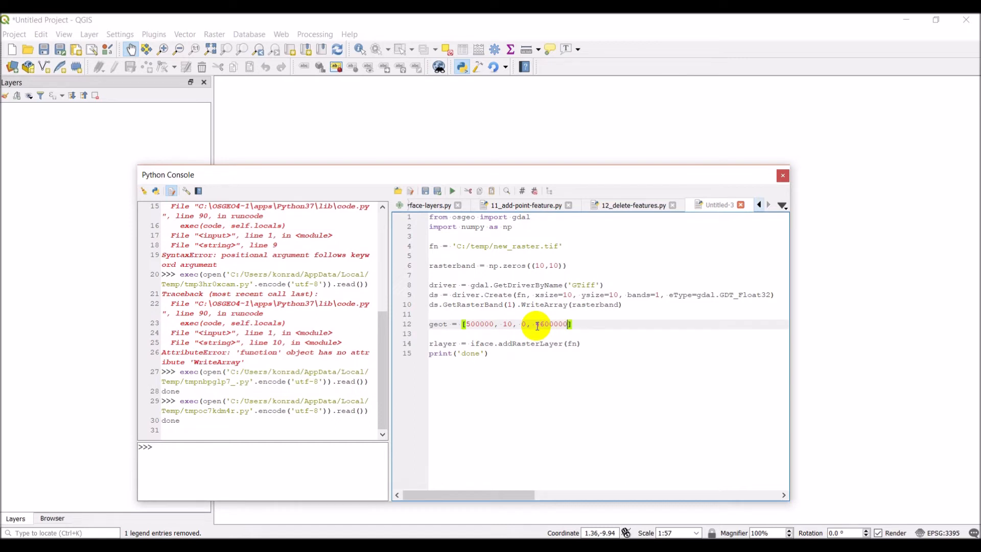
pyautogui.write(', 0')
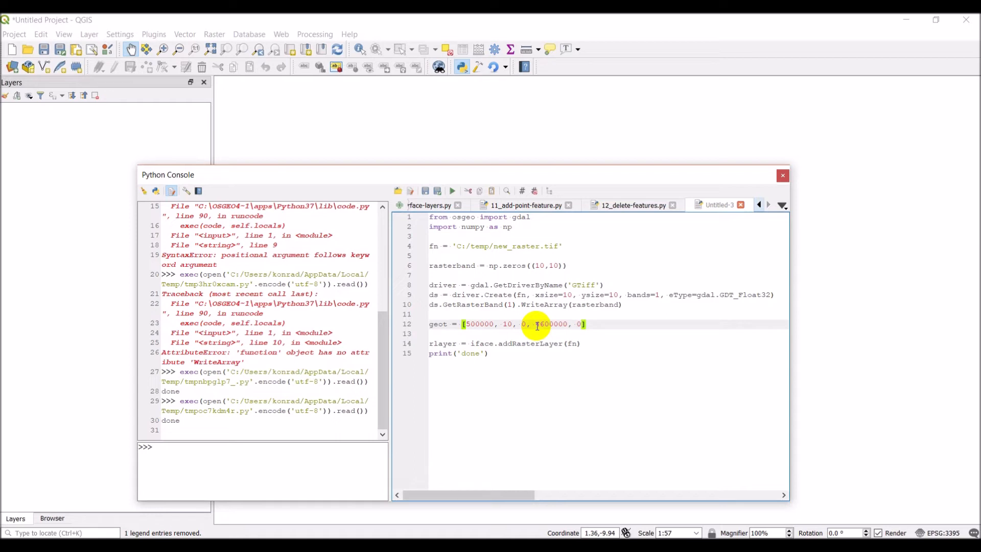
pyautogui.write(',')
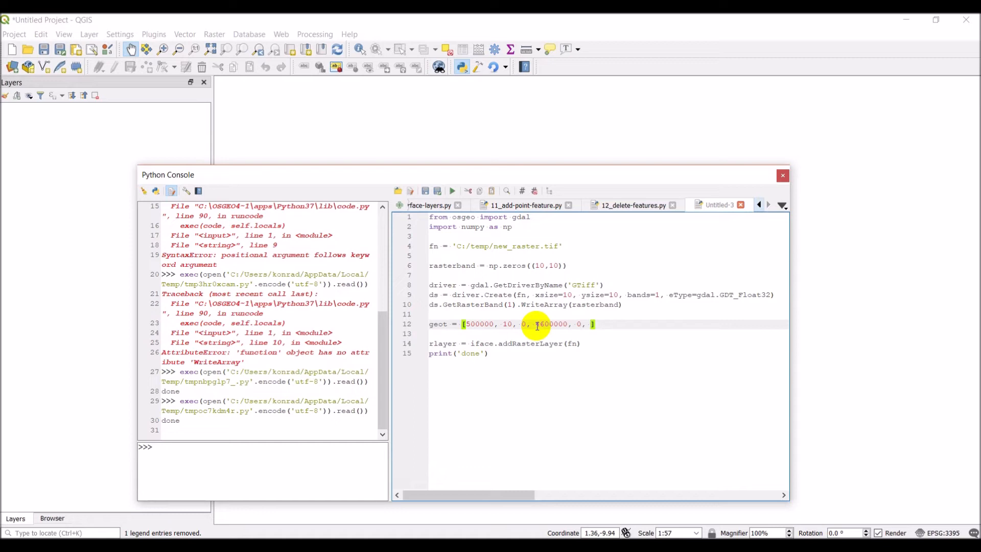
pyautogui.write('-')
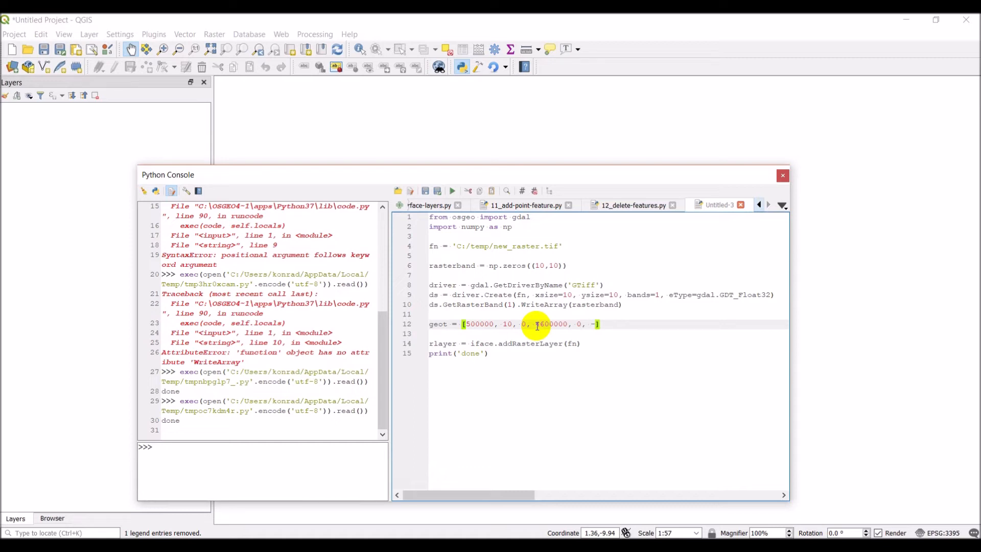
pyautogui.write('4600000, 0, -10')
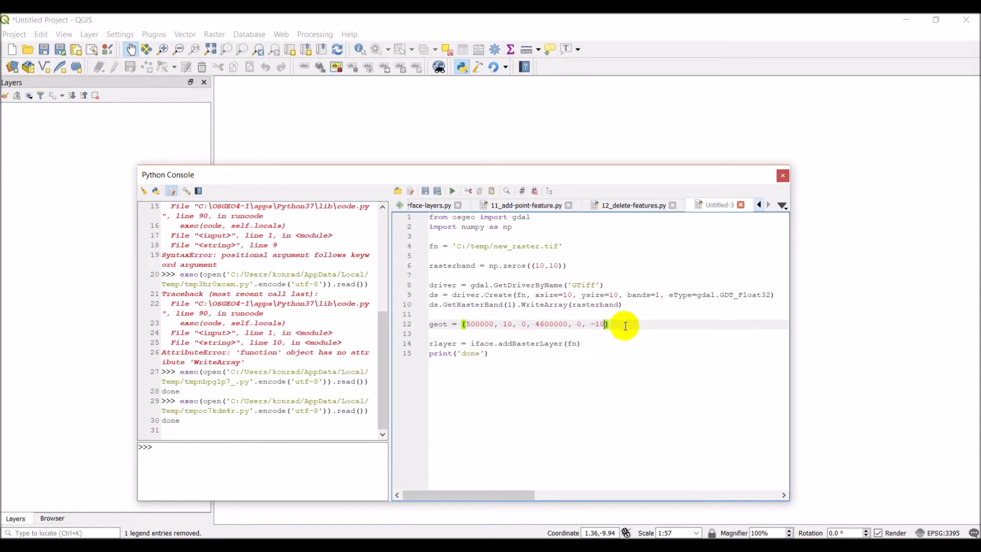
pyautogui.press('Return')
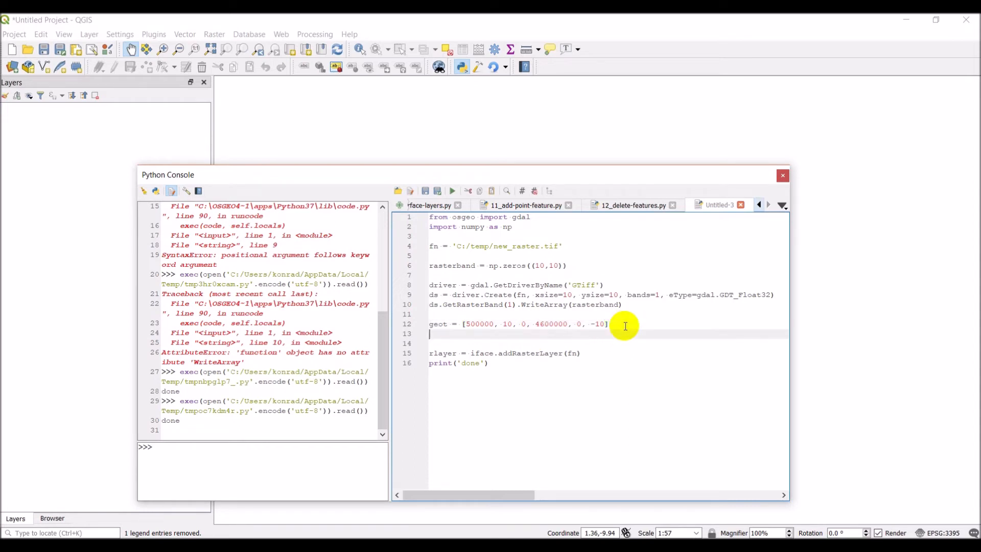
# Step: Add ds.SetGeoTransform(geot) below the geot list
pyautogui.write('ds.SetGeoTransform')
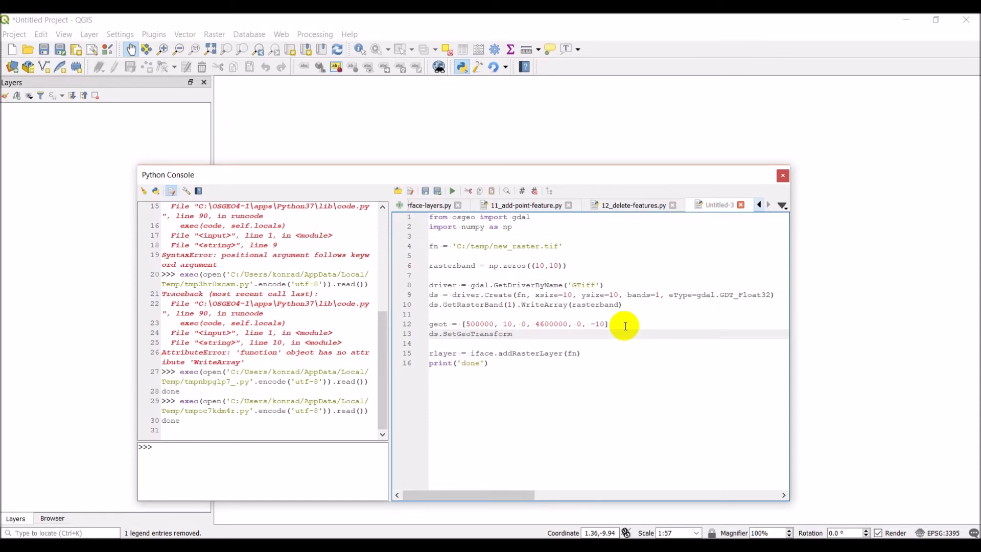
pyautogui.write('(geot')
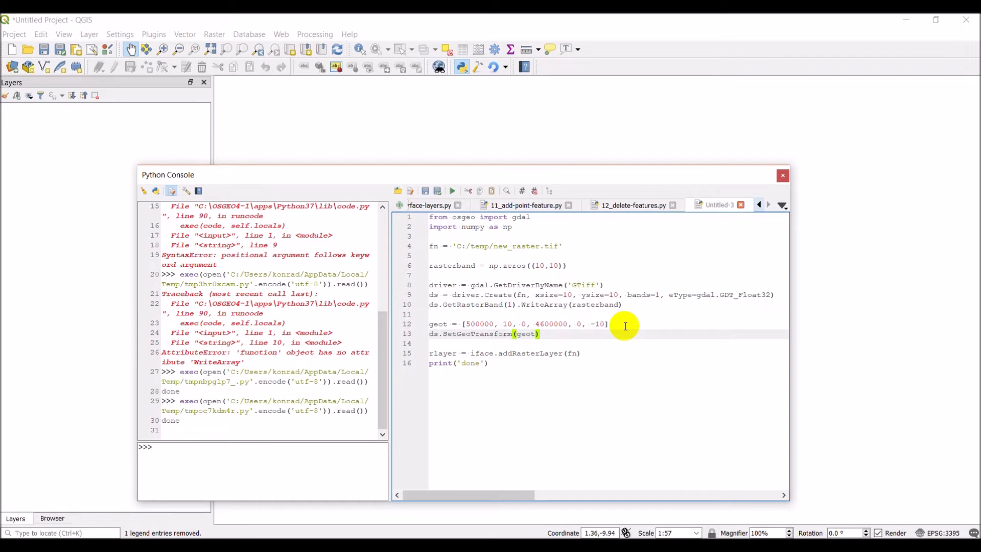
pyautogui.moveTo(553, 348)
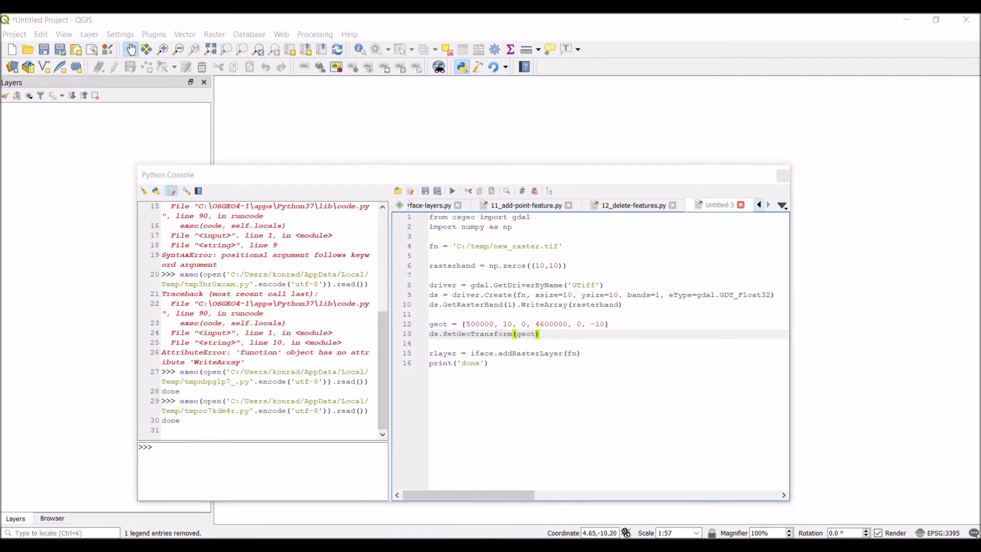
# Step: Run the script and assign new_raster the NAD83 / UTM zone 12N CRS, filtering by 'utm'
pyautogui.click(451, 191)
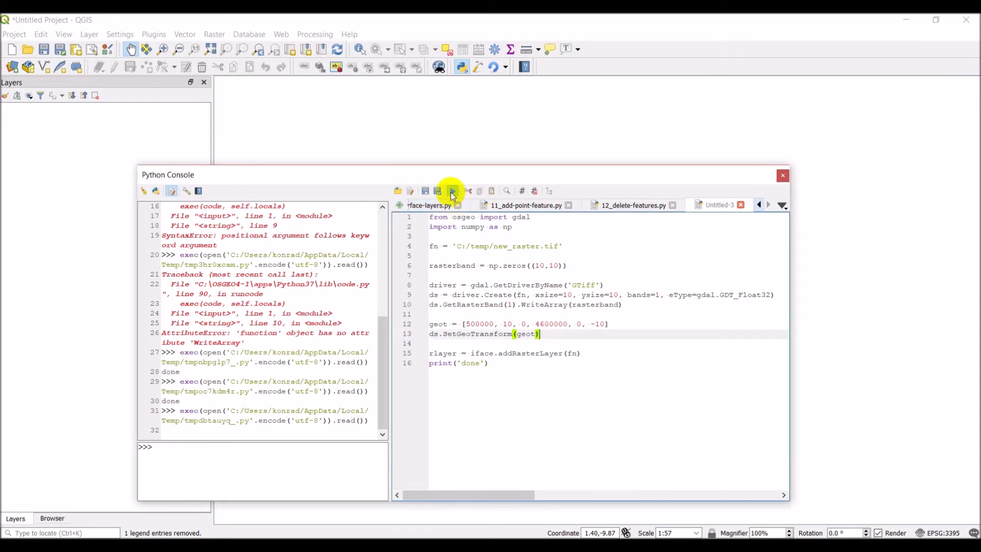
pyautogui.click(451, 191)
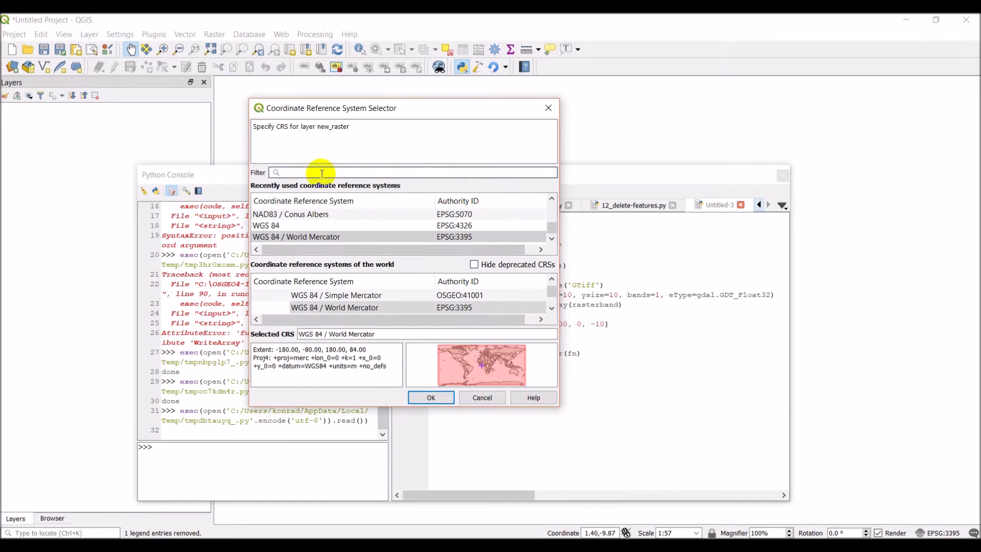
pyautogui.write('ut')
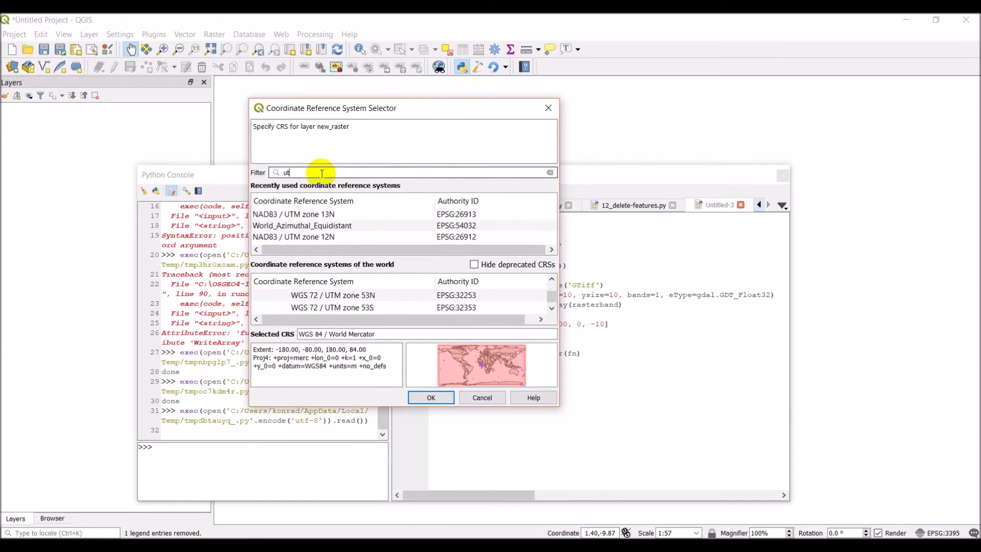
pyautogui.write('m')
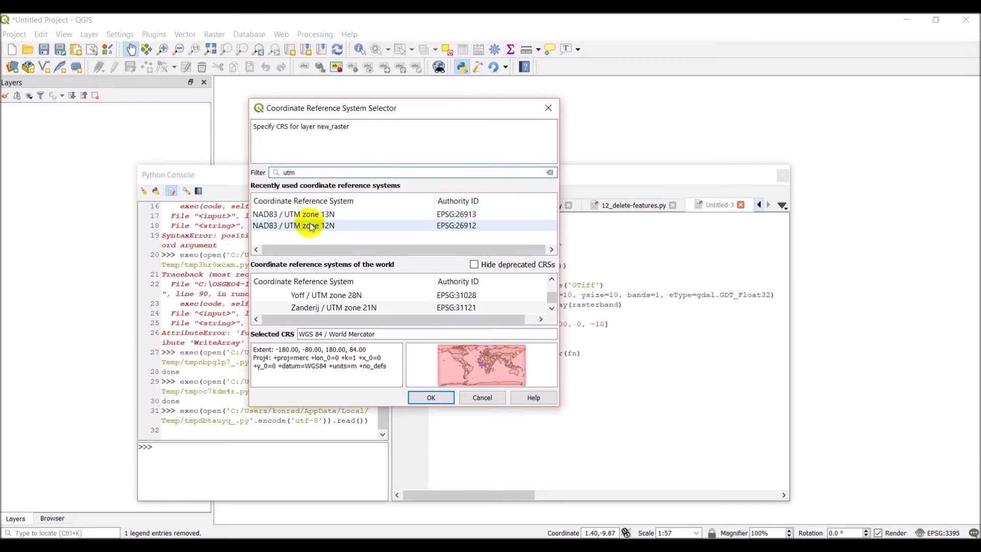
pyautogui.click(294, 225)
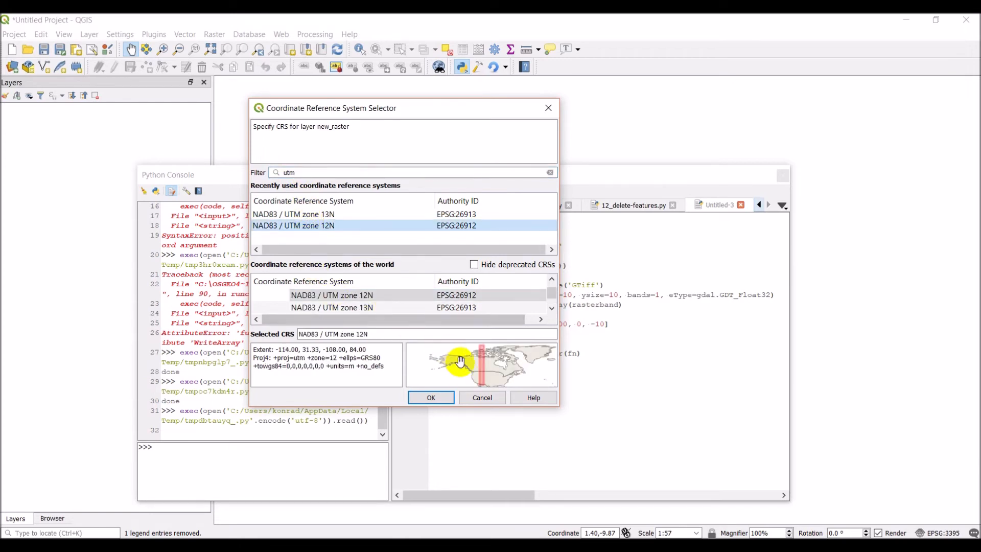
pyautogui.moveTo(475, 368)
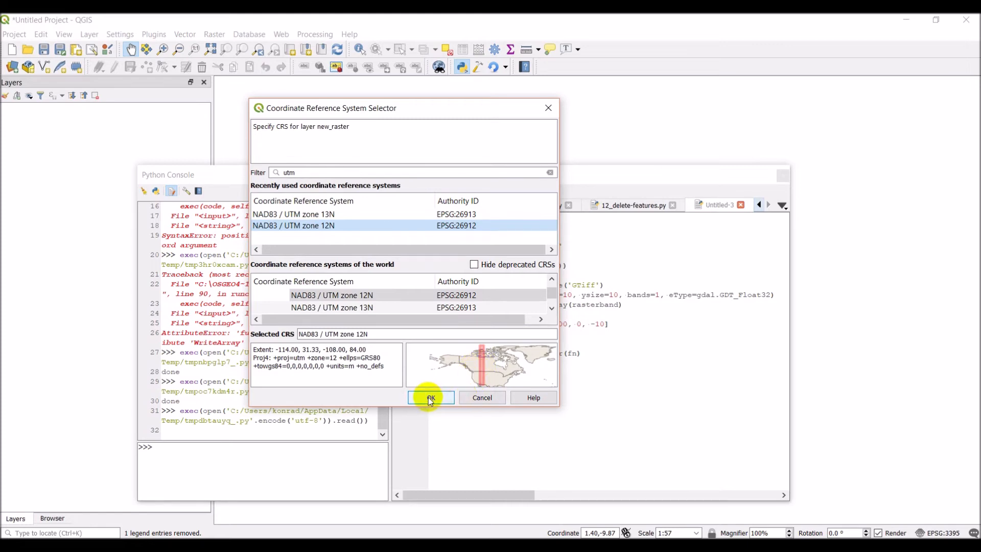
pyautogui.click(430, 397)
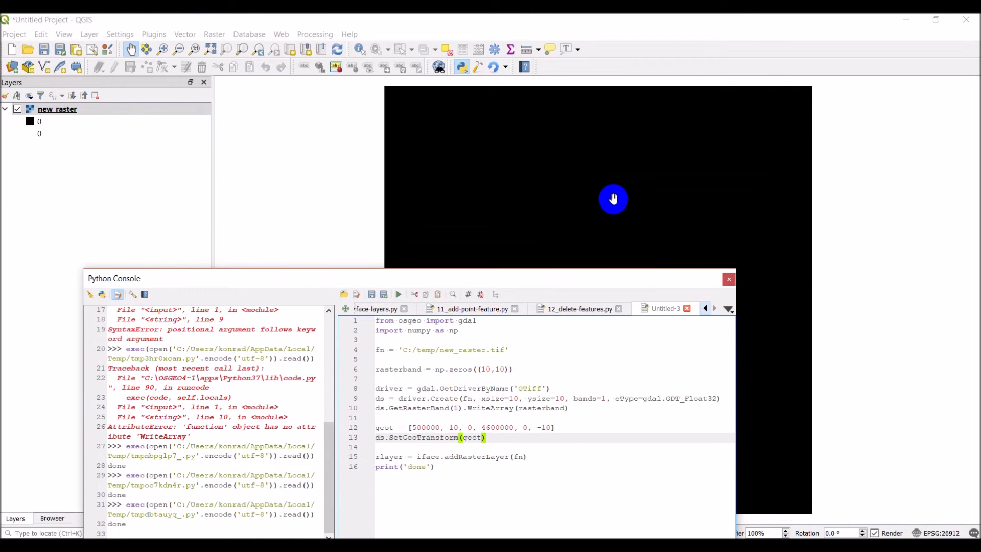
pyautogui.click(56, 109)
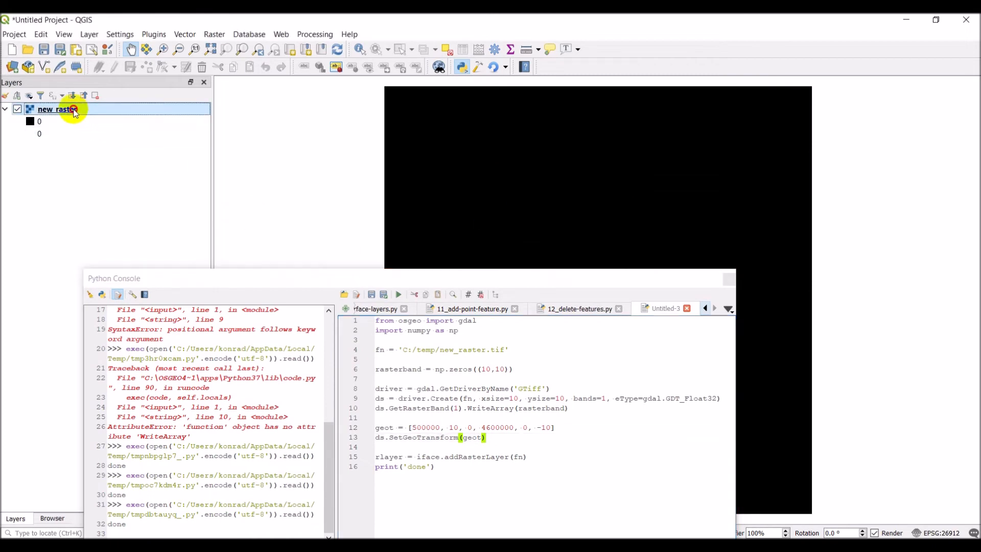
pyautogui.doubleClick(56, 109)
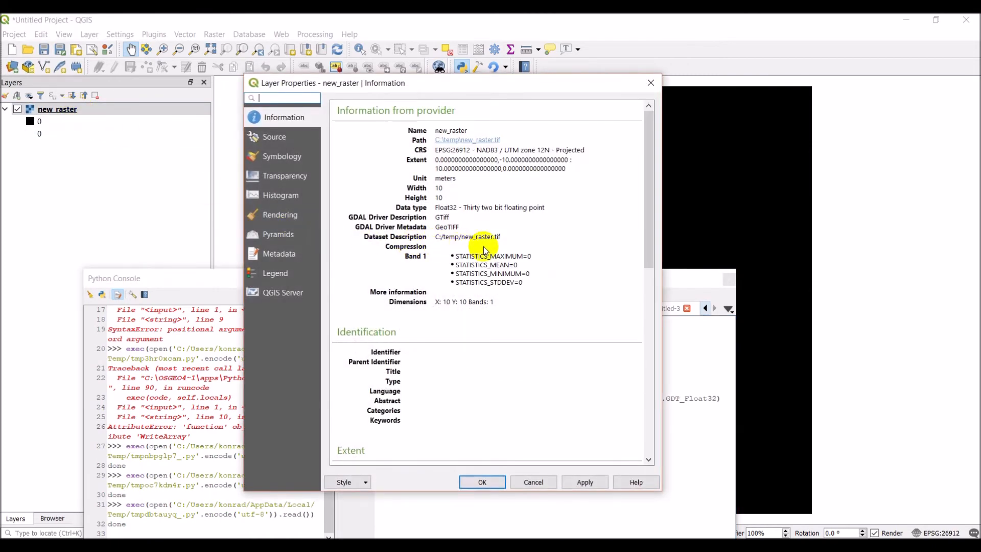
pyautogui.moveTo(450, 198)
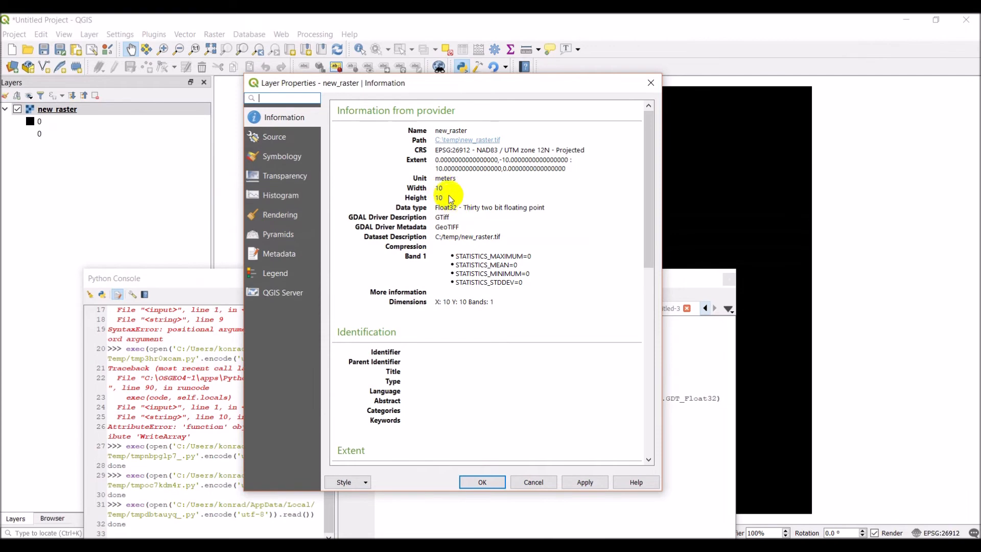
pyautogui.moveTo(448, 236)
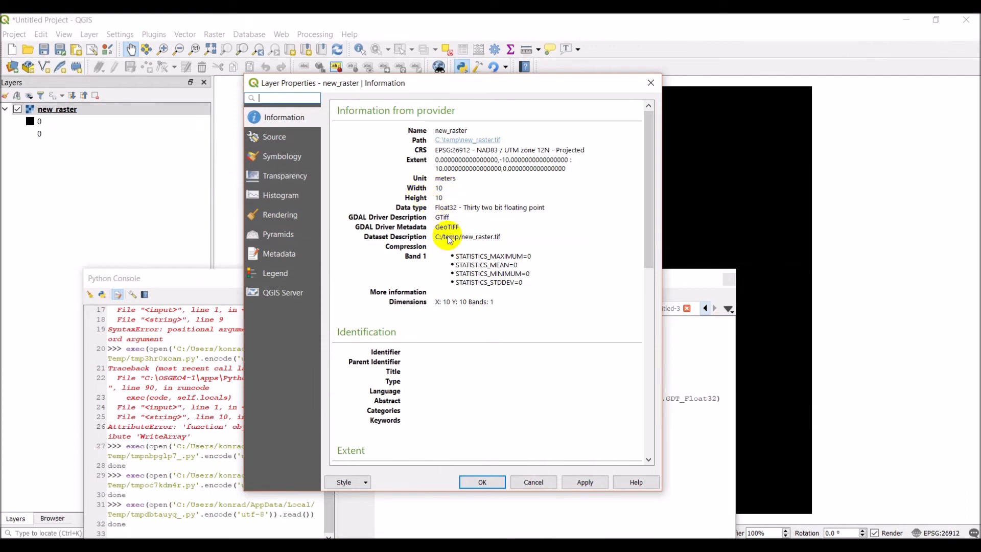
pyautogui.scroll(-3)
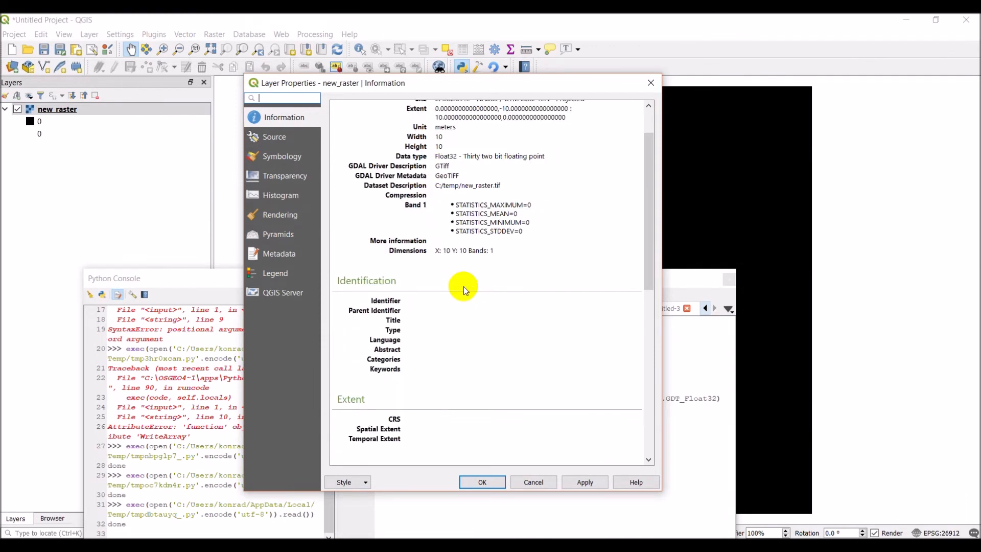
pyautogui.scroll(-3)
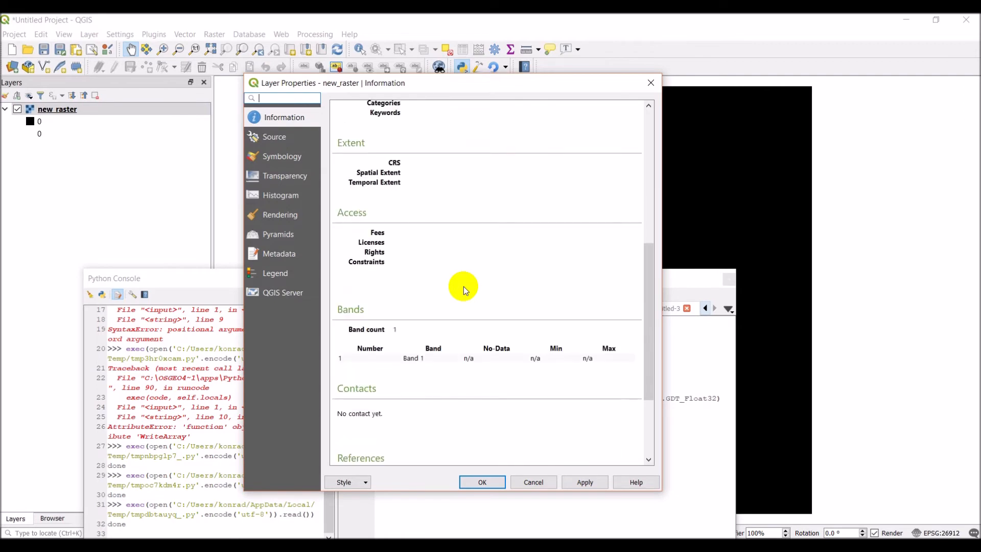
pyautogui.scroll(3)
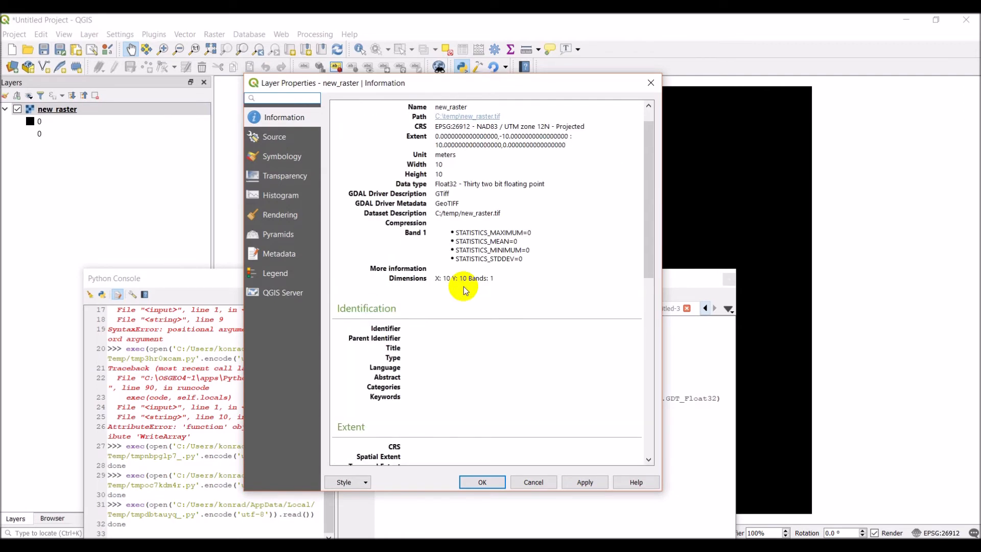
pyautogui.moveTo(447, 288)
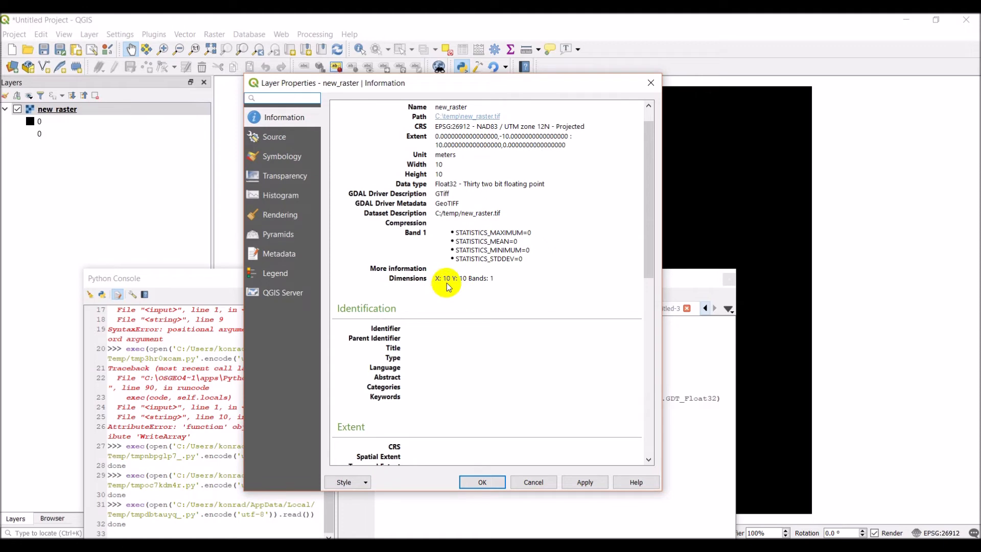
pyautogui.scroll(3)
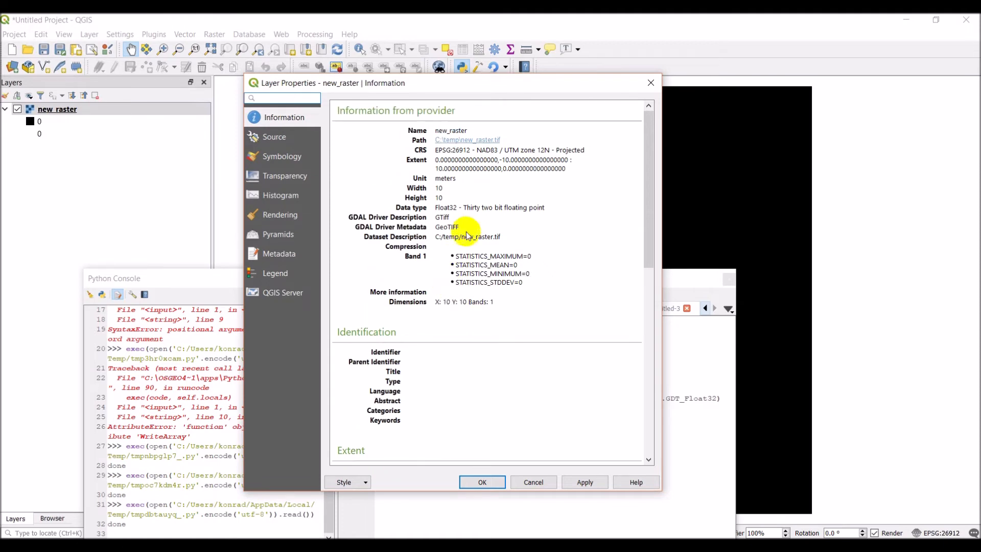
pyautogui.moveTo(450, 164)
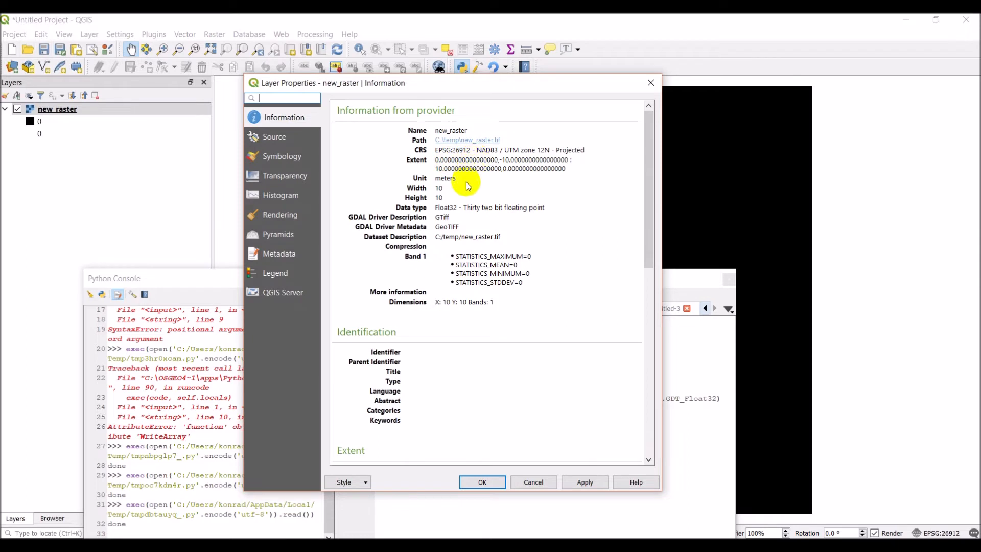
pyautogui.moveTo(488, 188)
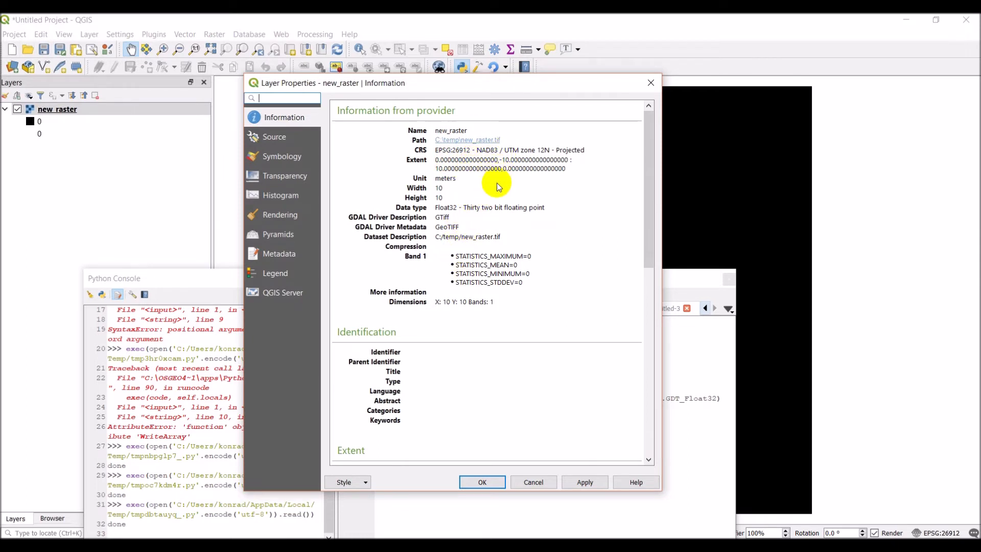
pyautogui.moveTo(495, 207)
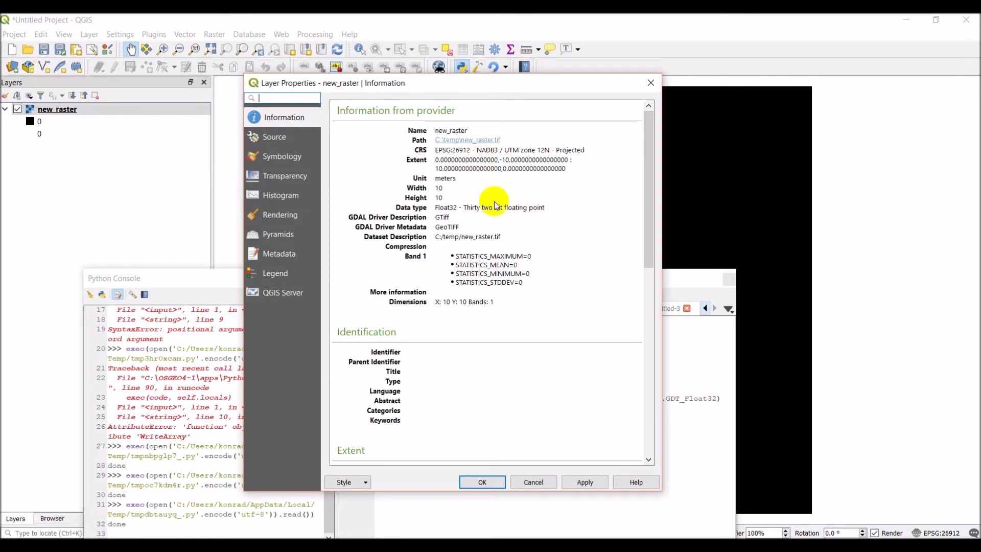
pyautogui.moveTo(535, 469)
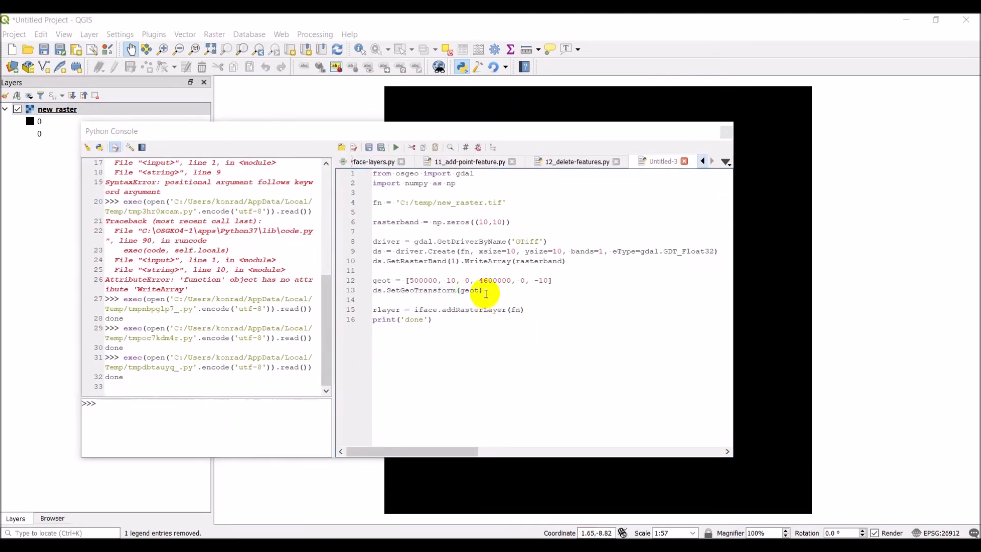
# Step: Add ds = None after the geotransform call to close the dataset
pyautogui.press('Return')
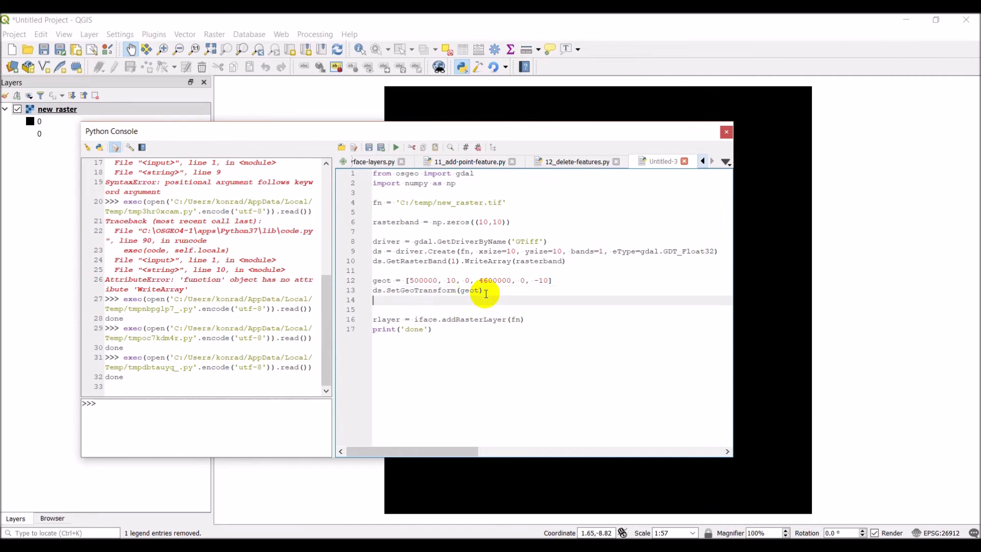
pyautogui.write('ds = No')
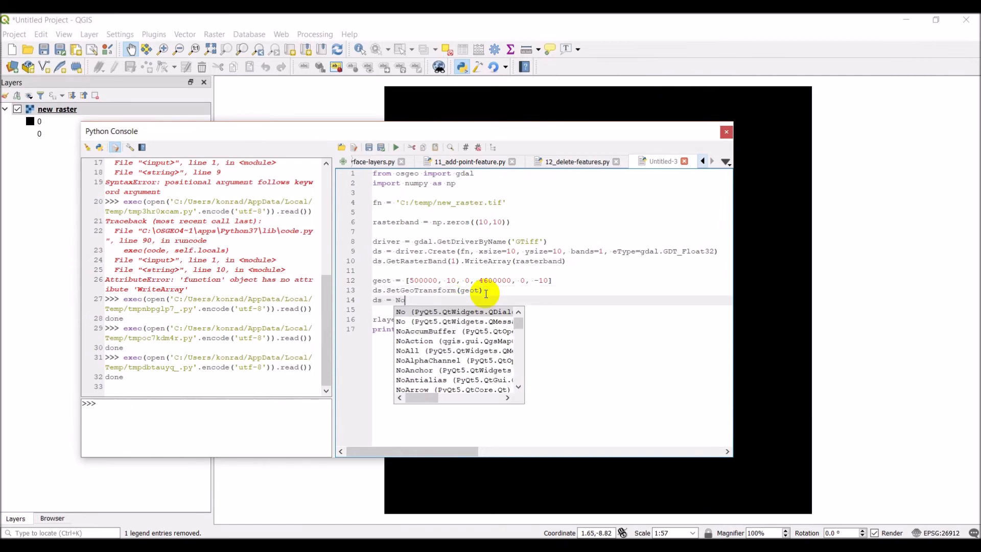
pyautogui.write('ne')
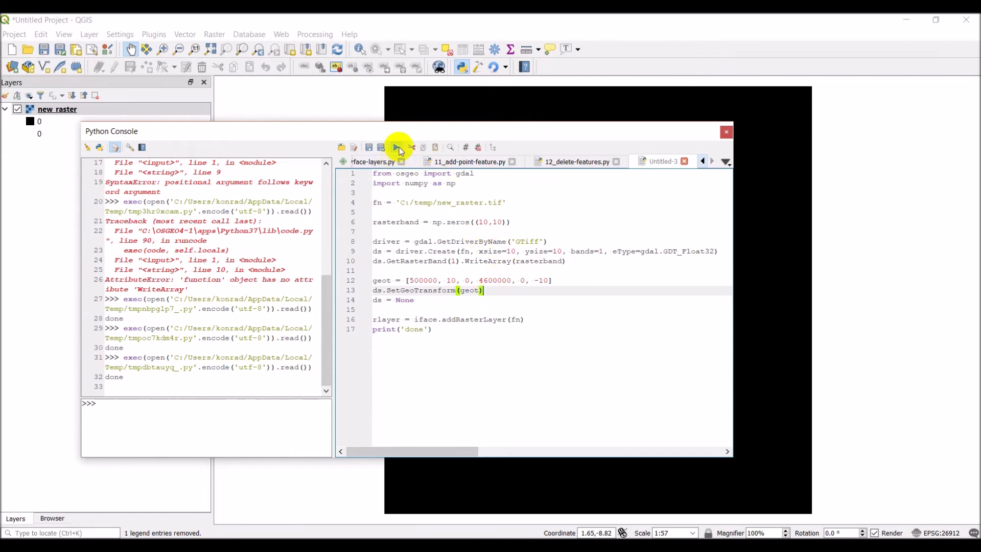
# Step: Remove the new_raster layer from the project
pyautogui.rightClick(57, 110)
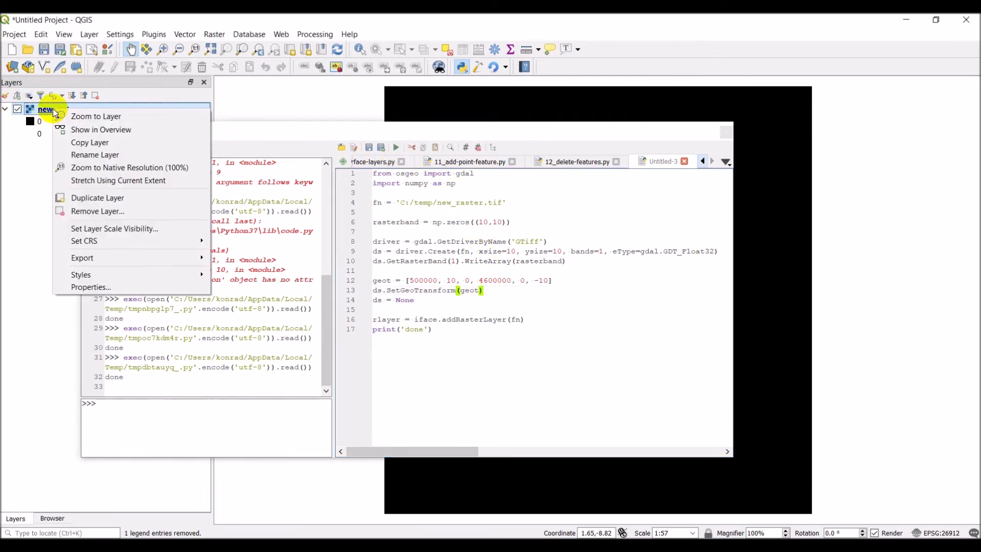
pyautogui.click(97, 211)
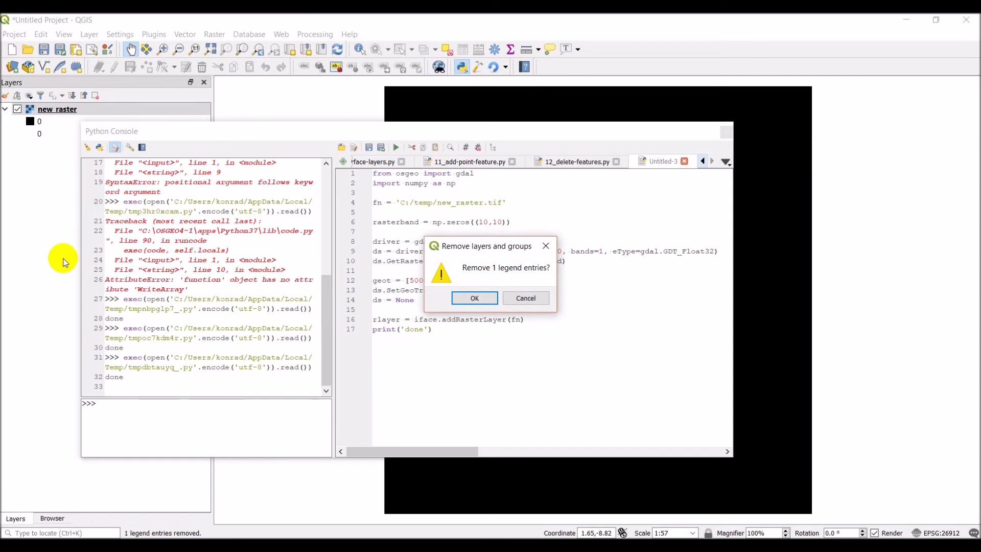
pyautogui.click(474, 297)
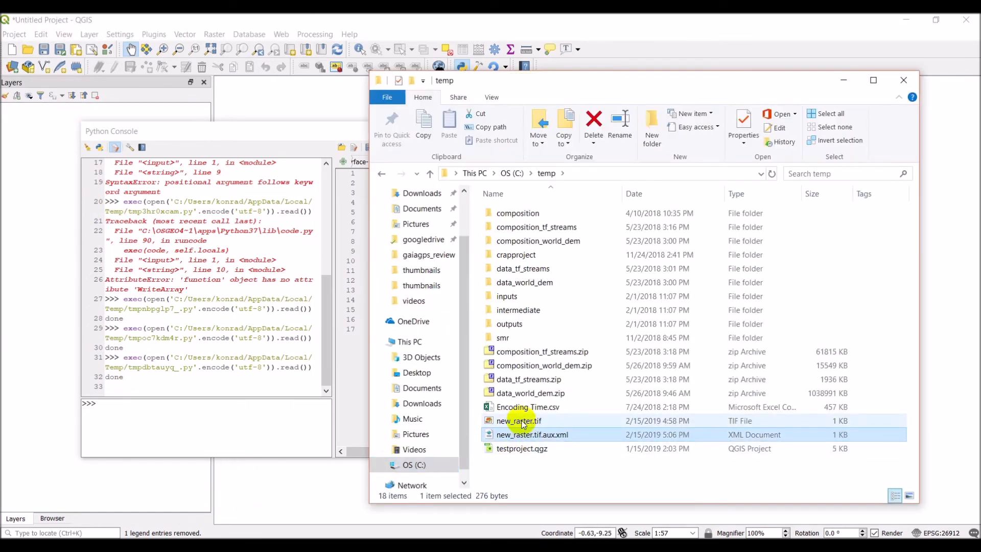
# Step: Delete new_raster.tif.aux.xml from C:\temp, cancelling on the in-use new_raster.tif
pyautogui.click(519, 421)
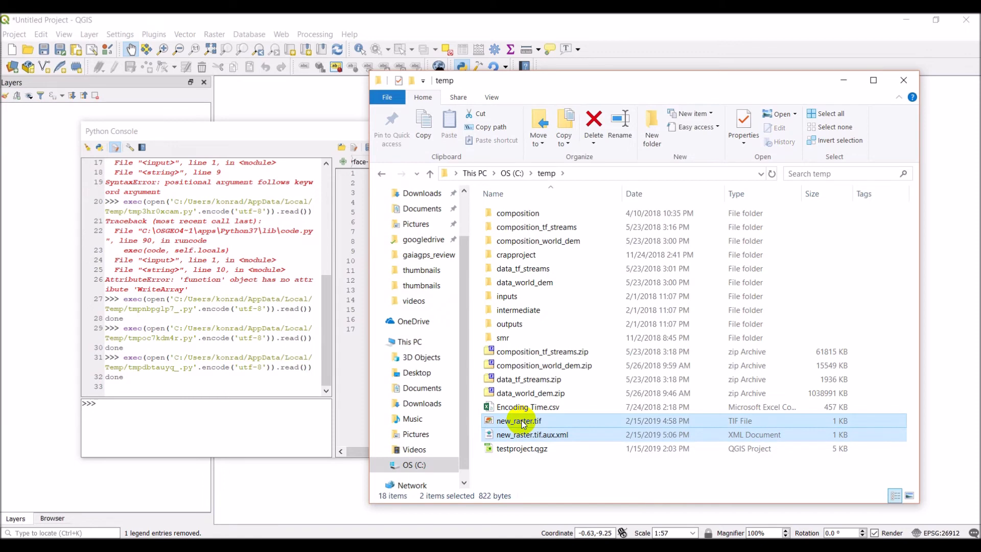
pyautogui.click(592, 124)
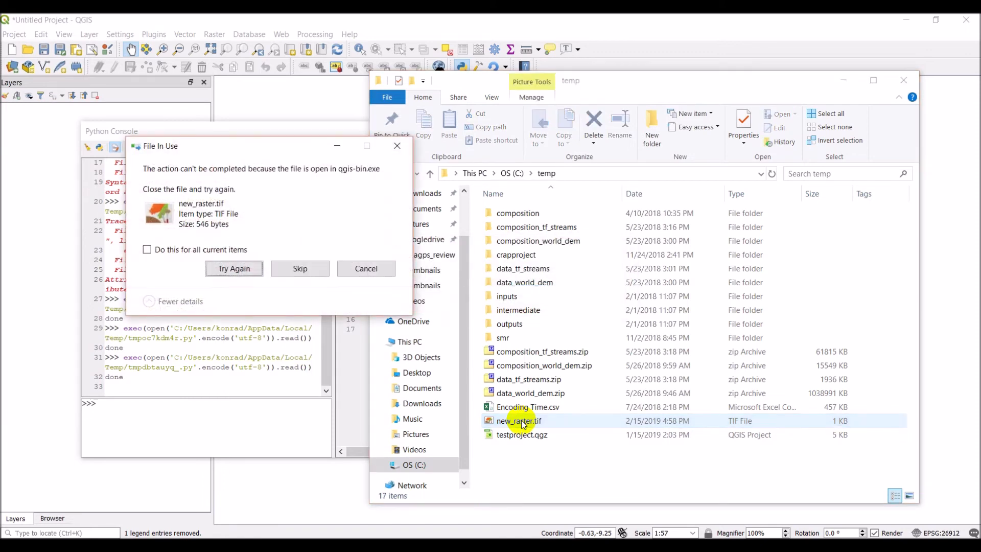
pyautogui.click(233, 269)
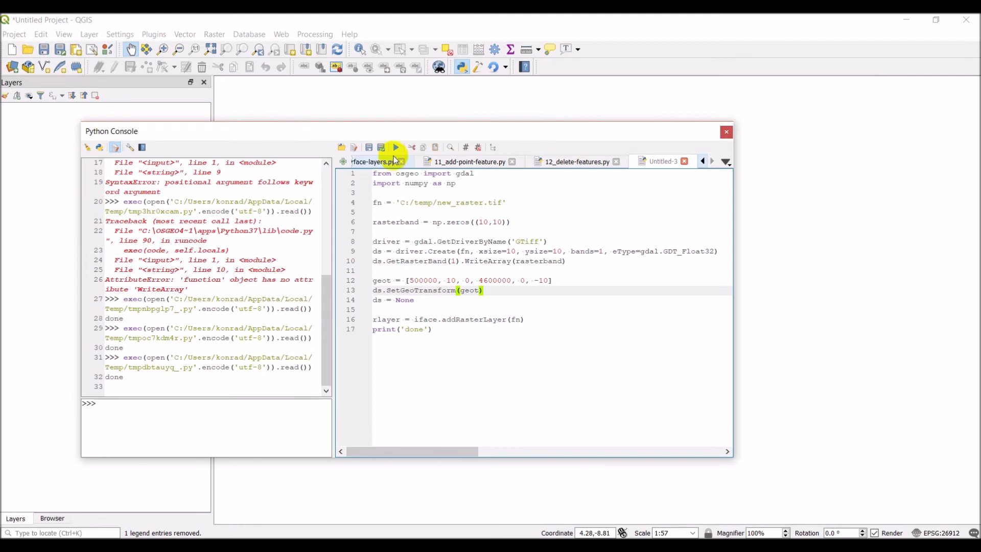
# Step: Rerun the script accepting NAD83 / UTM zone 12N, and bring up new_raster's properties
pyautogui.click(394, 147)
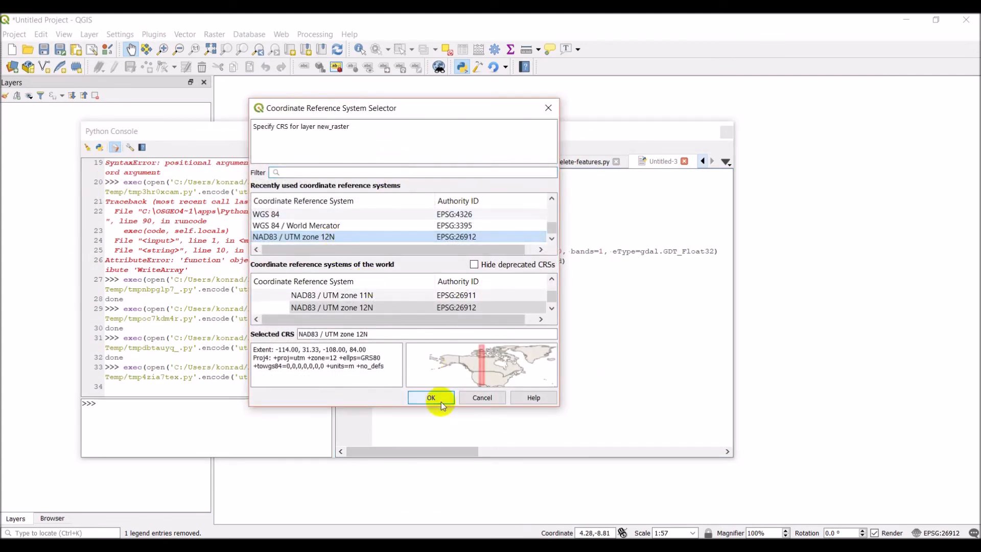
pyautogui.click(430, 398)
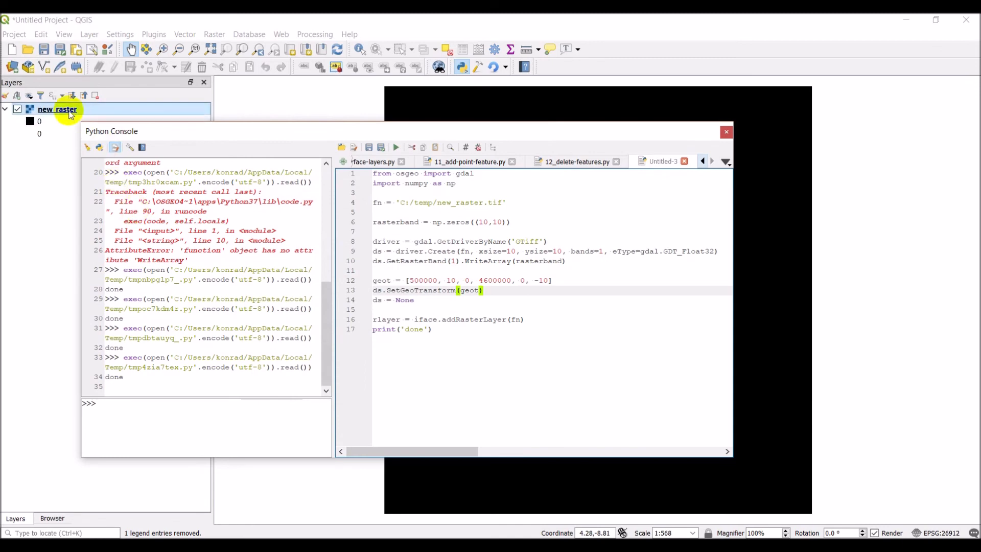
pyautogui.doubleClick(57, 110)
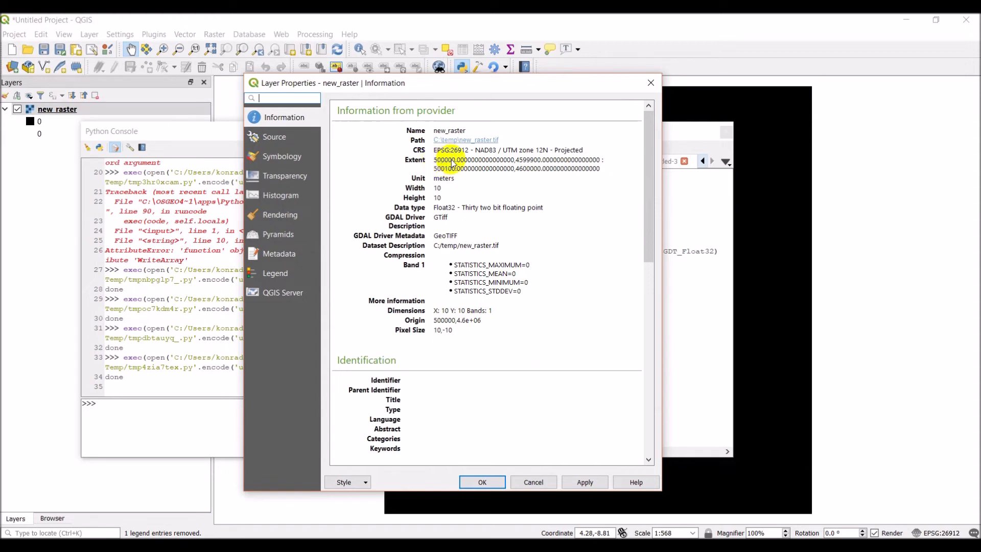
pyautogui.moveTo(530, 174)
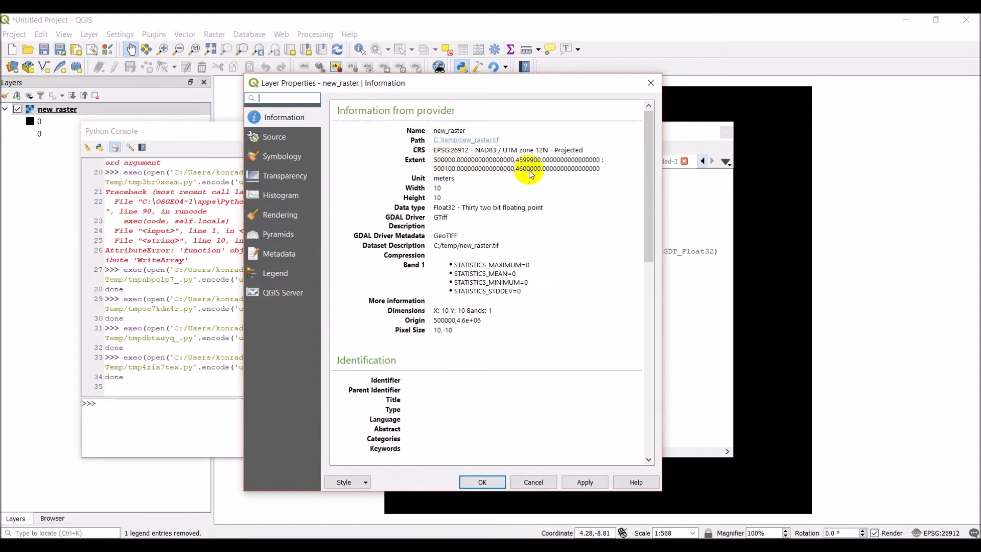
pyautogui.moveTo(537, 243)
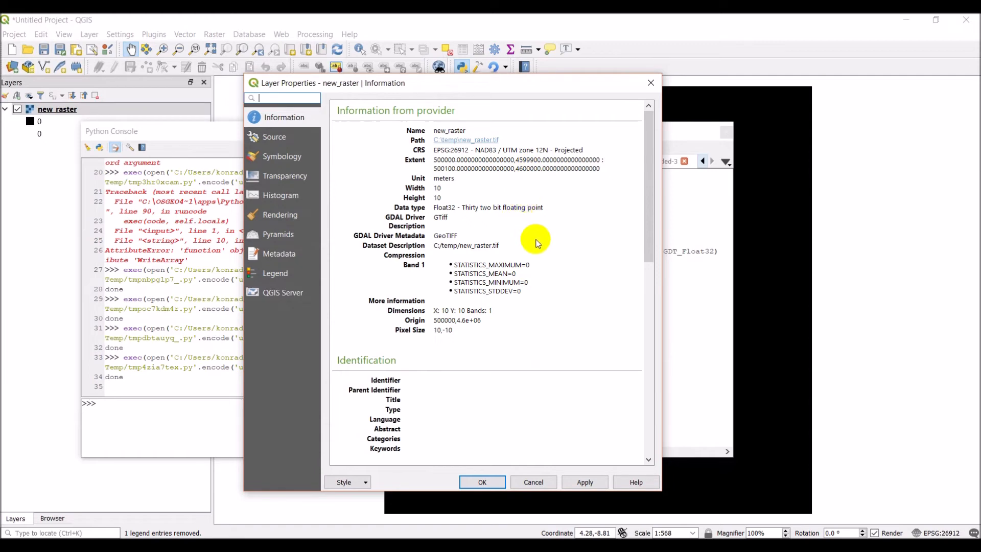
pyautogui.moveTo(538, 225)
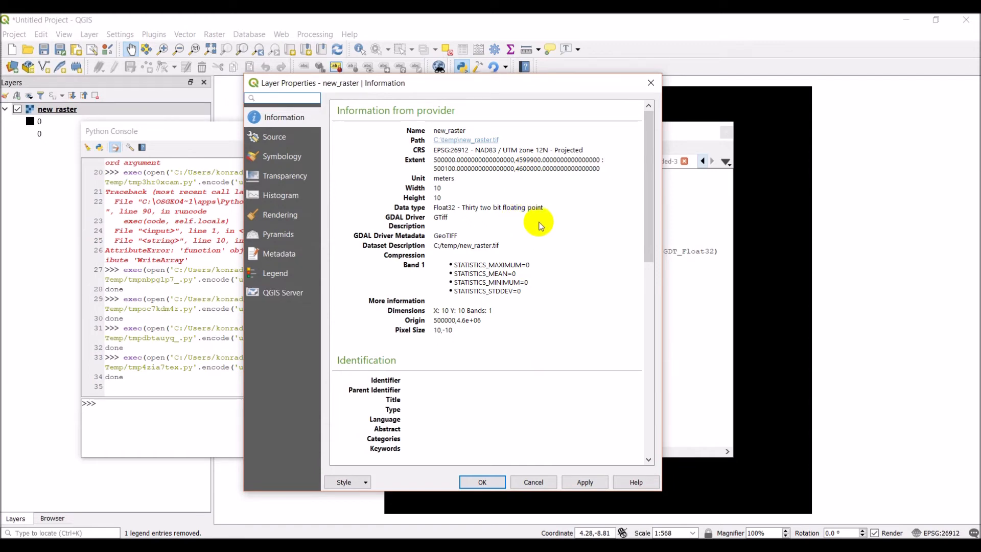
pyautogui.moveTo(508, 175)
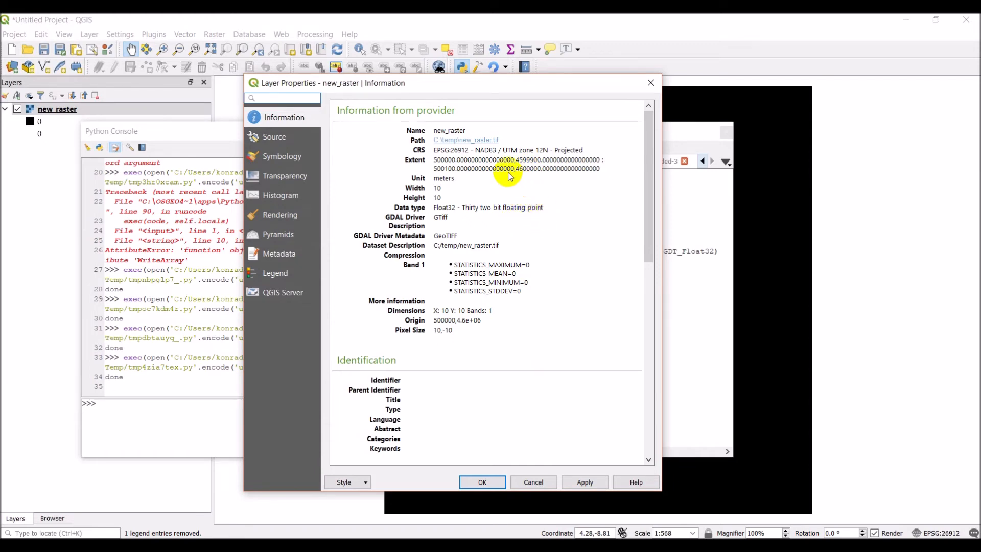
pyautogui.moveTo(442, 164)
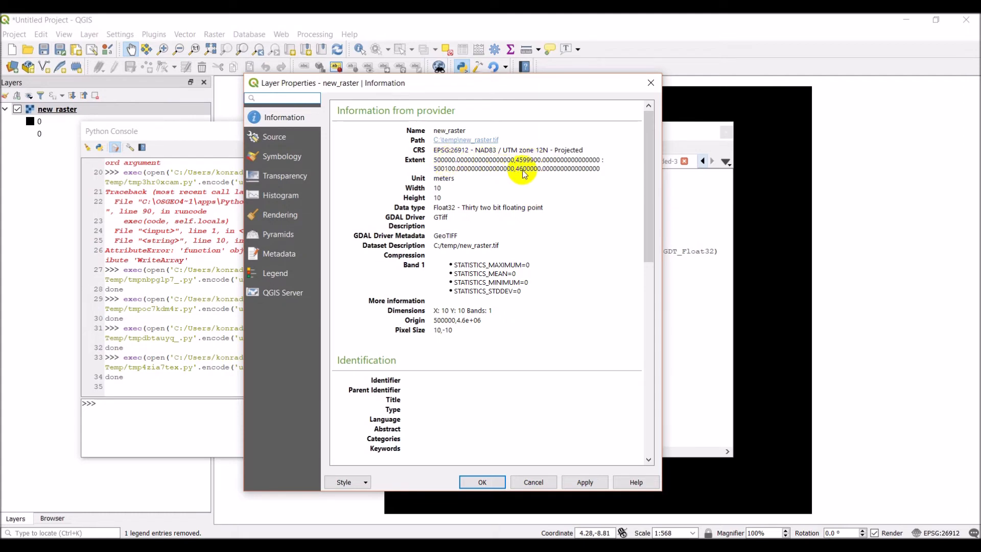
pyautogui.moveTo(524, 230)
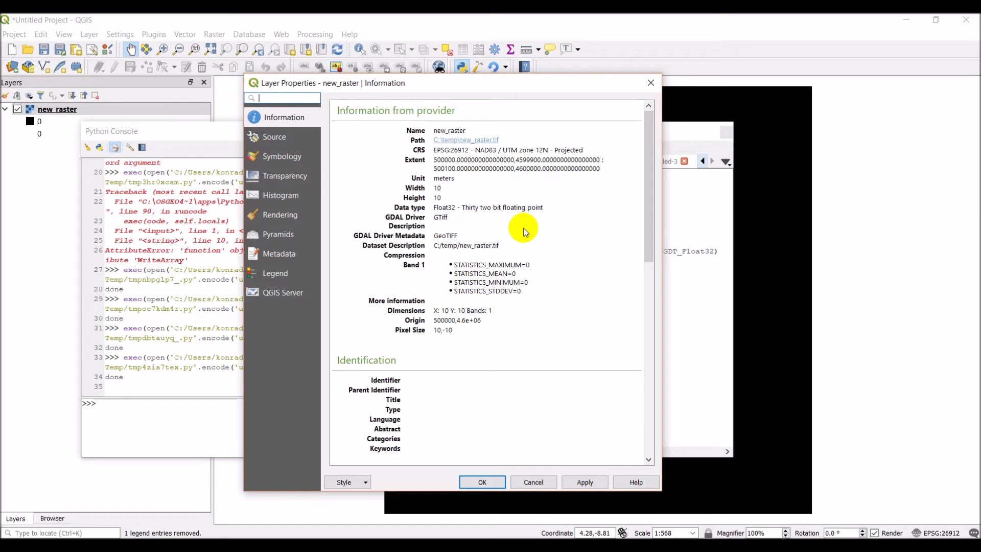
pyautogui.moveTo(524, 236)
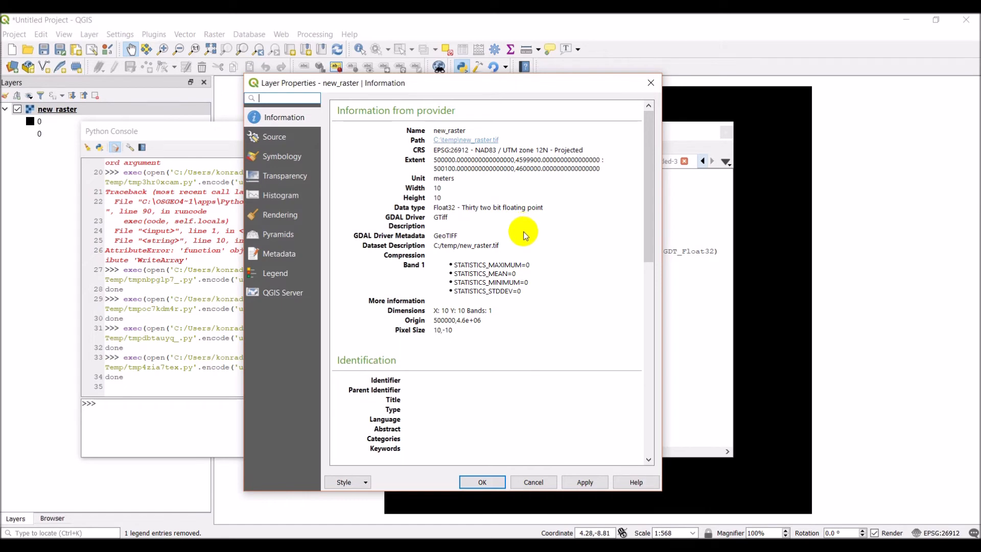
pyautogui.moveTo(478, 174)
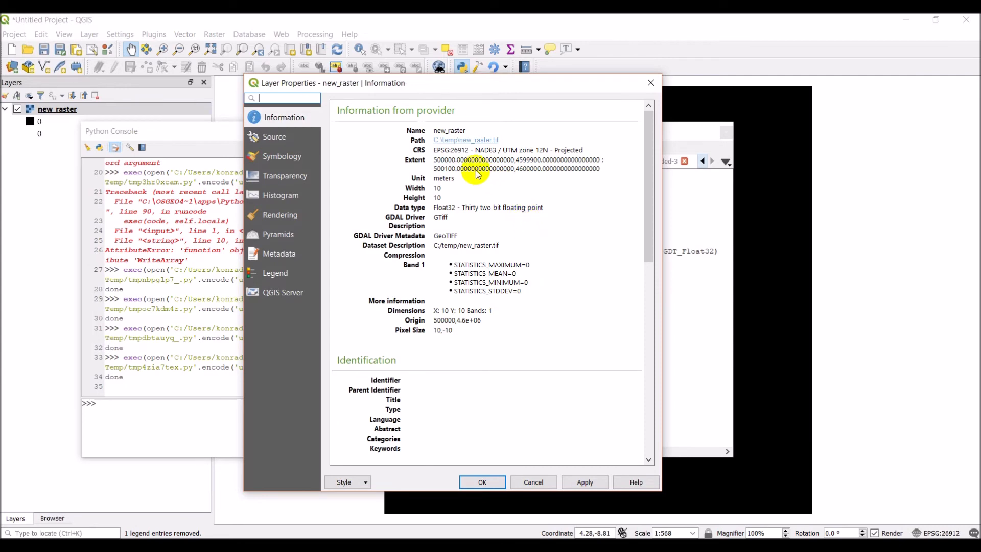
pyautogui.moveTo(531, 174)
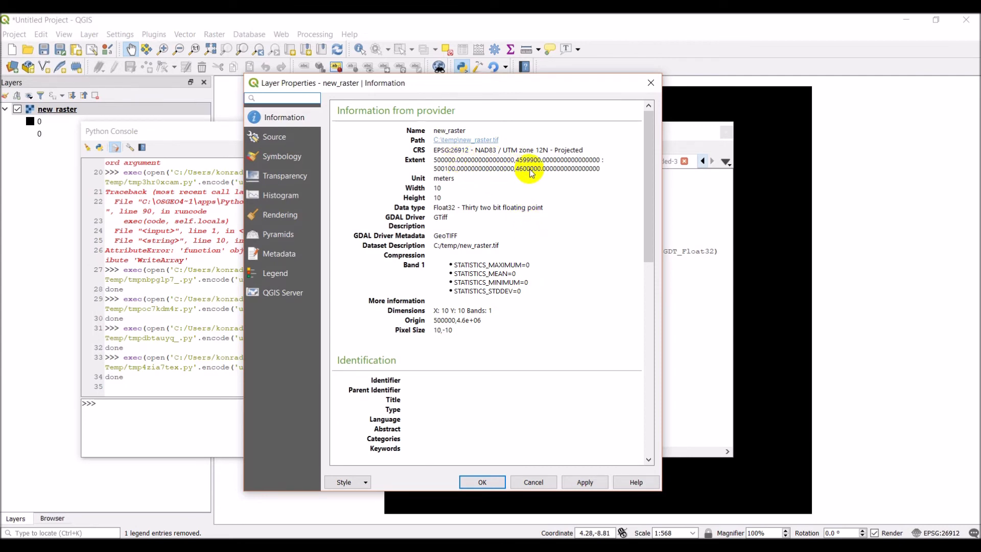
pyautogui.moveTo(441, 192)
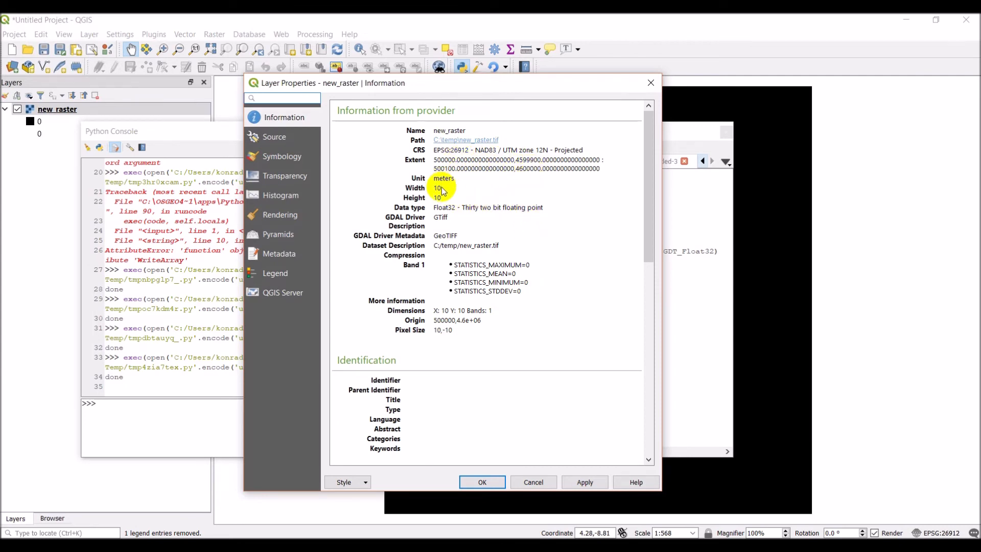
pyautogui.moveTo(493, 244)
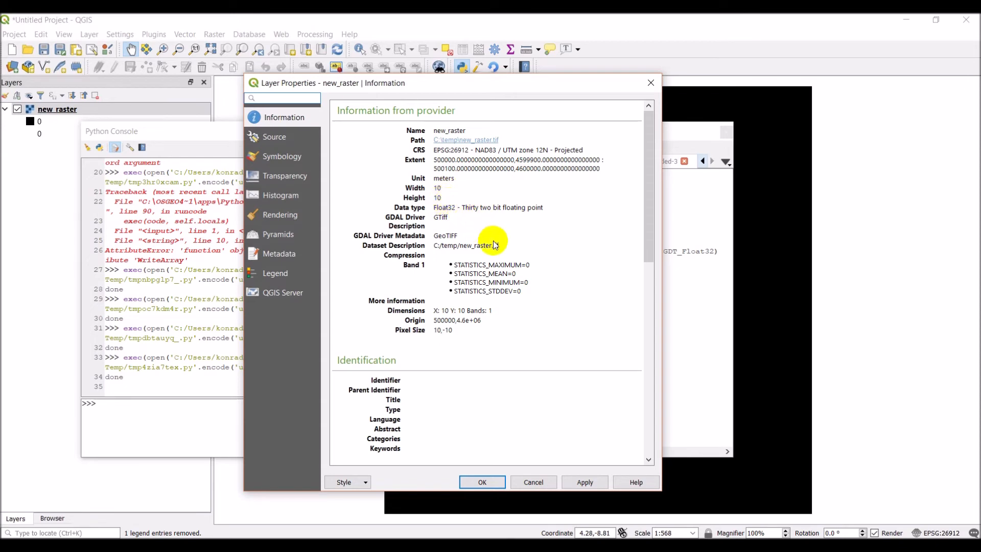
pyautogui.moveTo(448, 330)
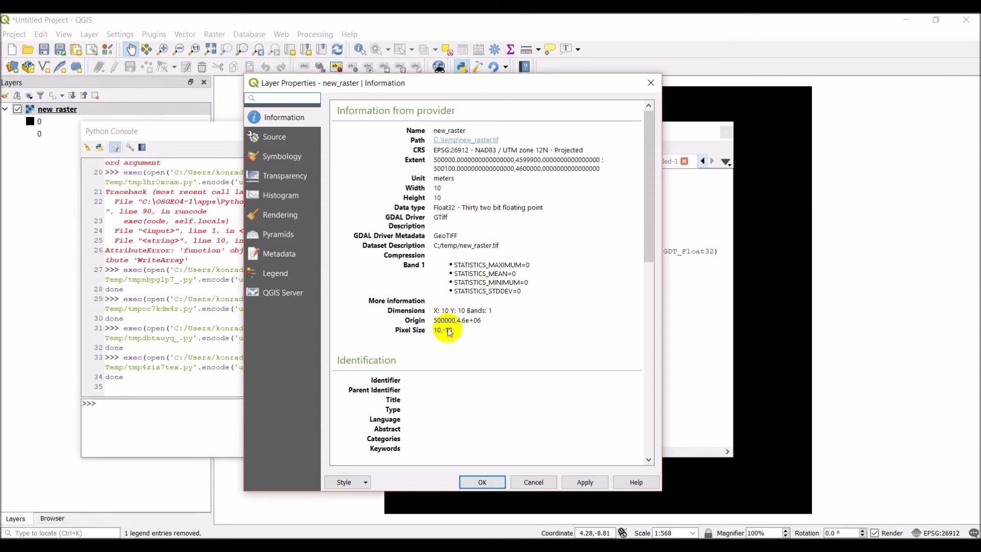
# Step: Close new_raster's Layer Properties after reviewing its extent, 10×10 size and Float32 type
pyautogui.click(283, 98)
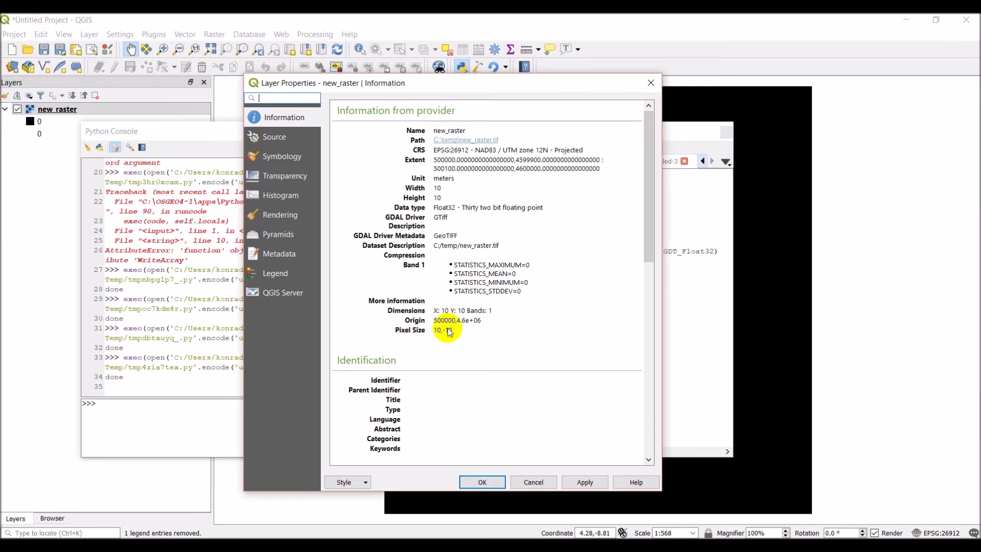
pyautogui.moveTo(501, 156)
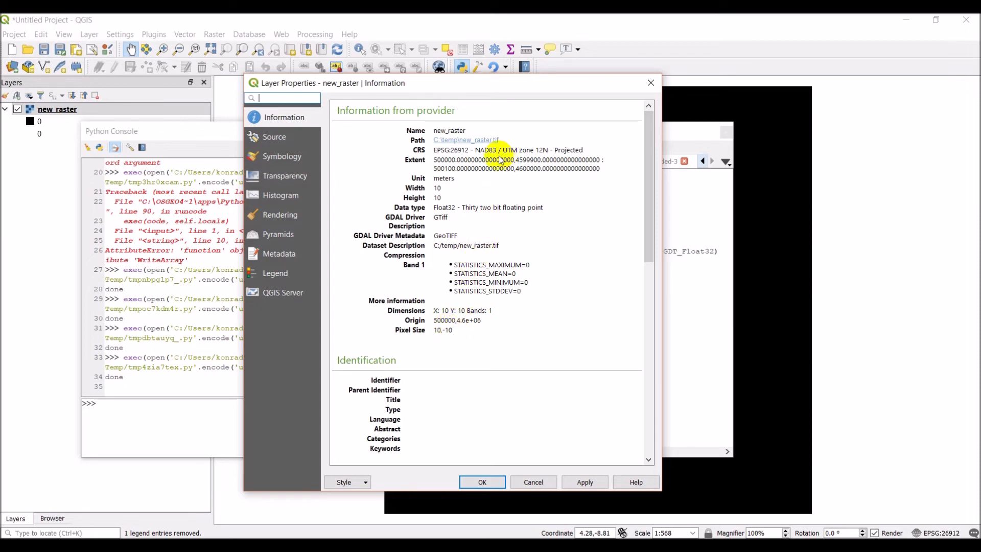
pyautogui.moveTo(459, 339)
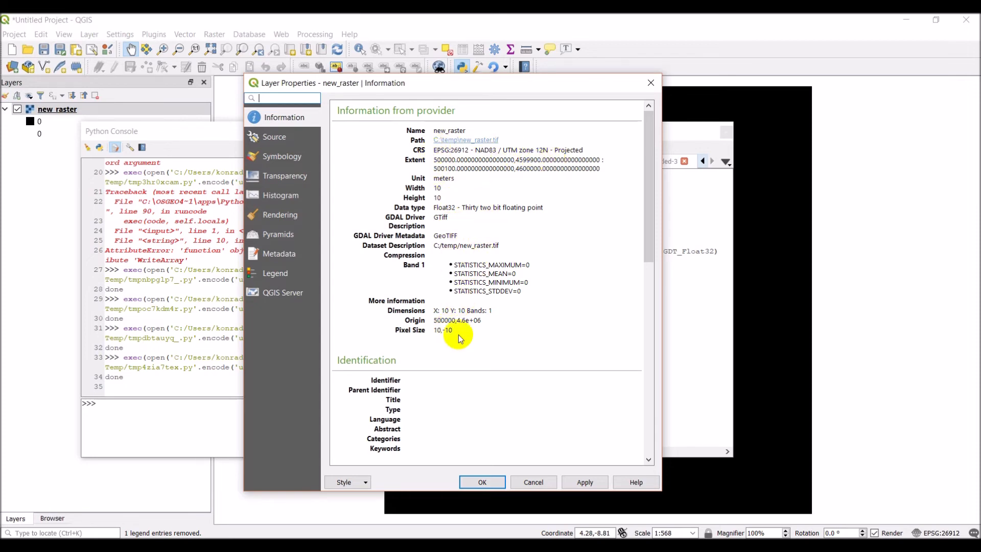
pyautogui.moveTo(508, 225)
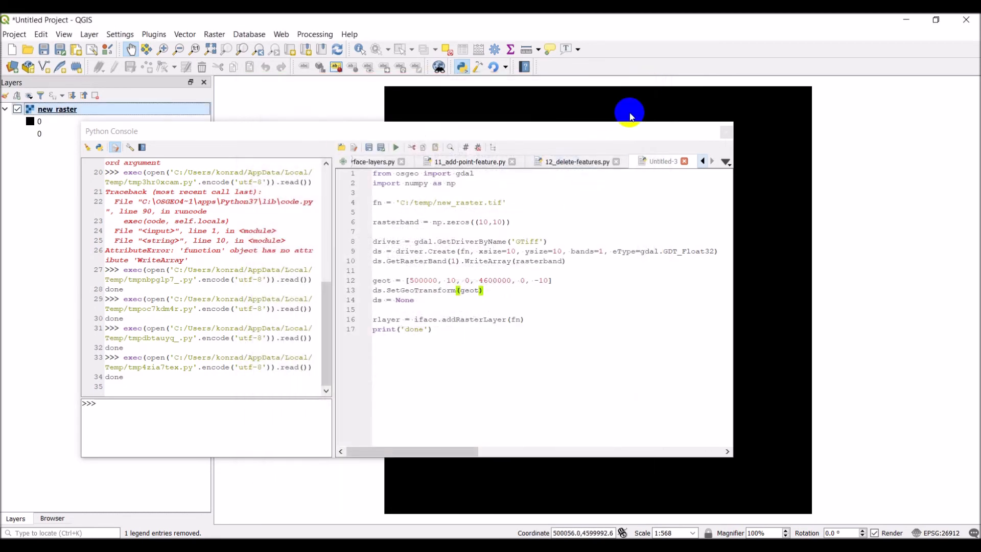
pyautogui.moveTo(631, 116)
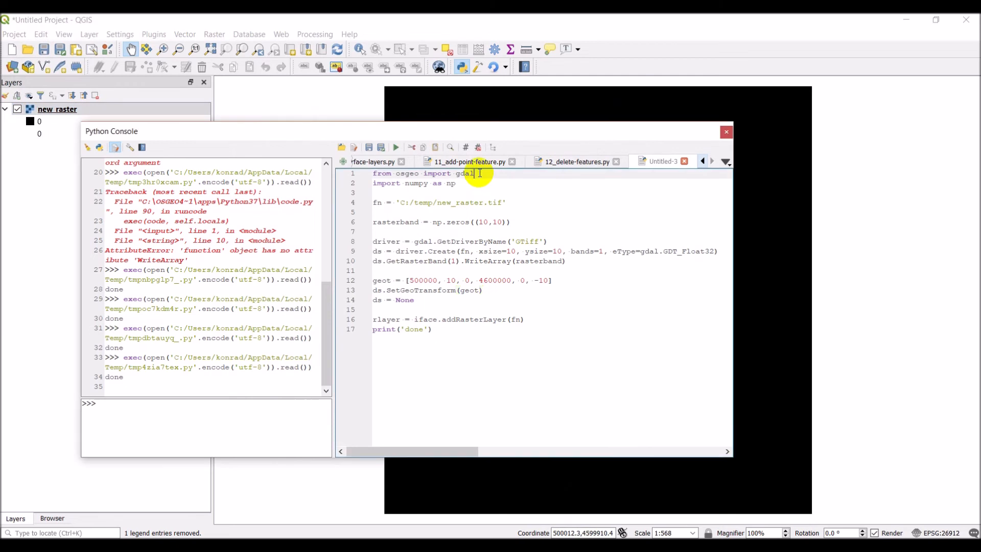
# Step: Import osr and define srs = osr.SpatialReference()
pyautogui.write(', osr')
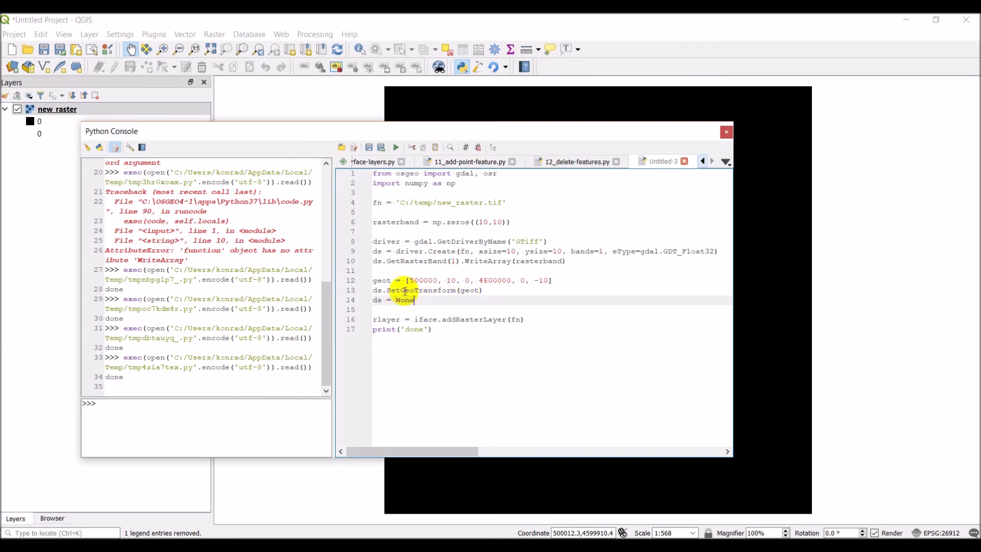
pyautogui.moveTo(506, 292)
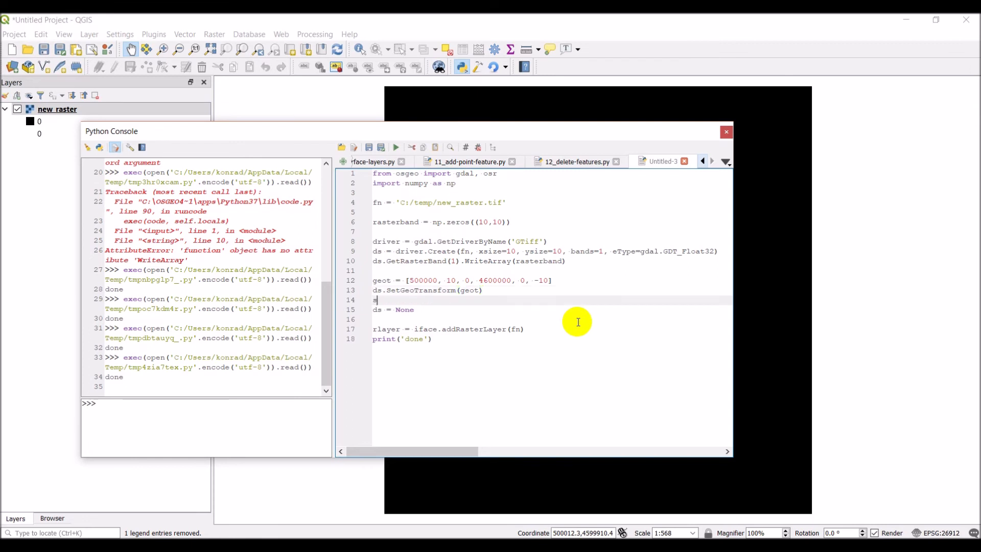
pyautogui.write('rs =')
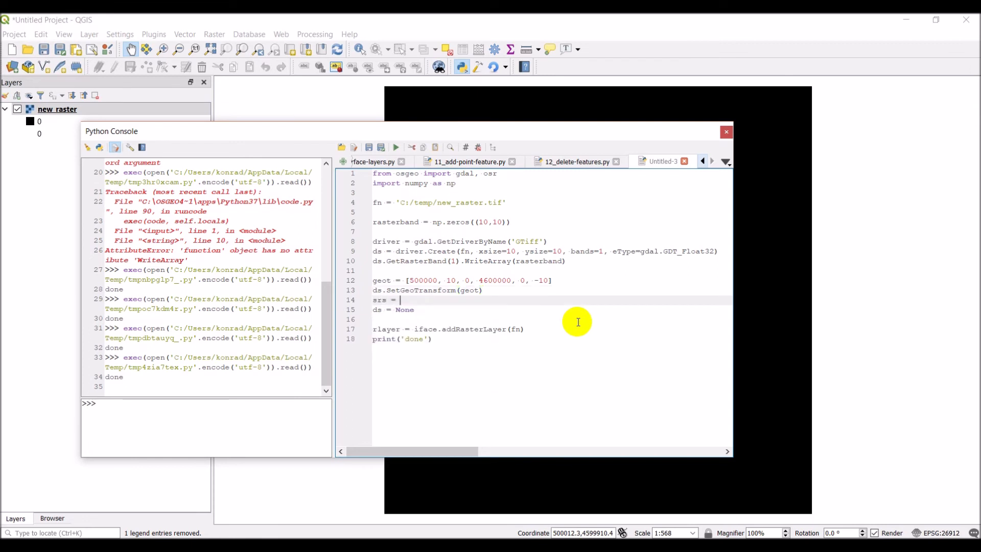
pyautogui.write('osr.Sp')
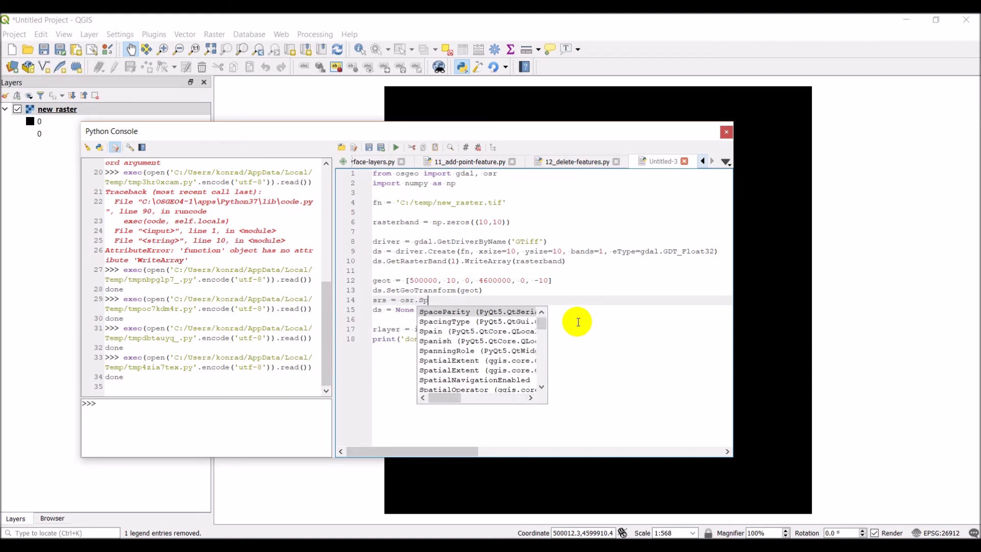
pyautogui.write('atialReference')
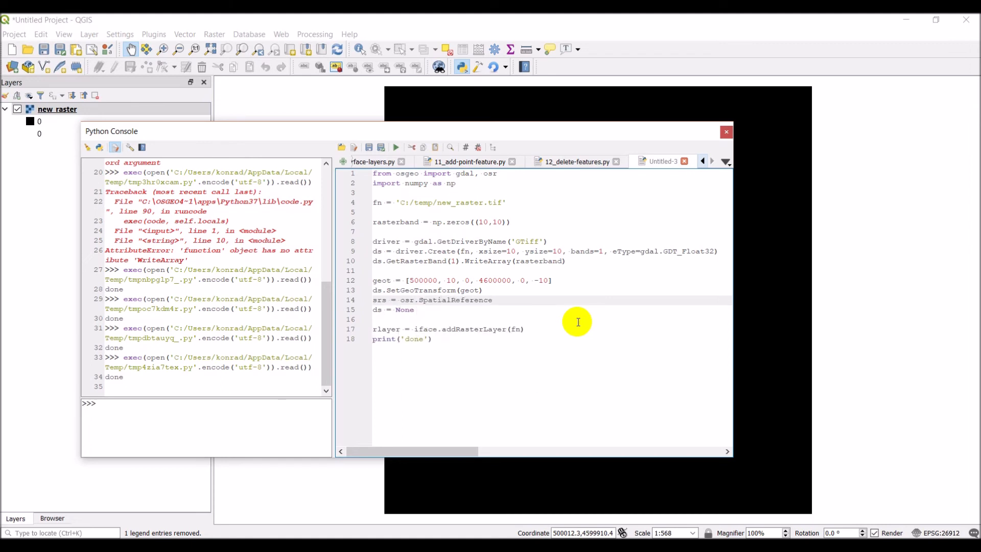
pyautogui.write('()')
pyautogui.write('srs.')
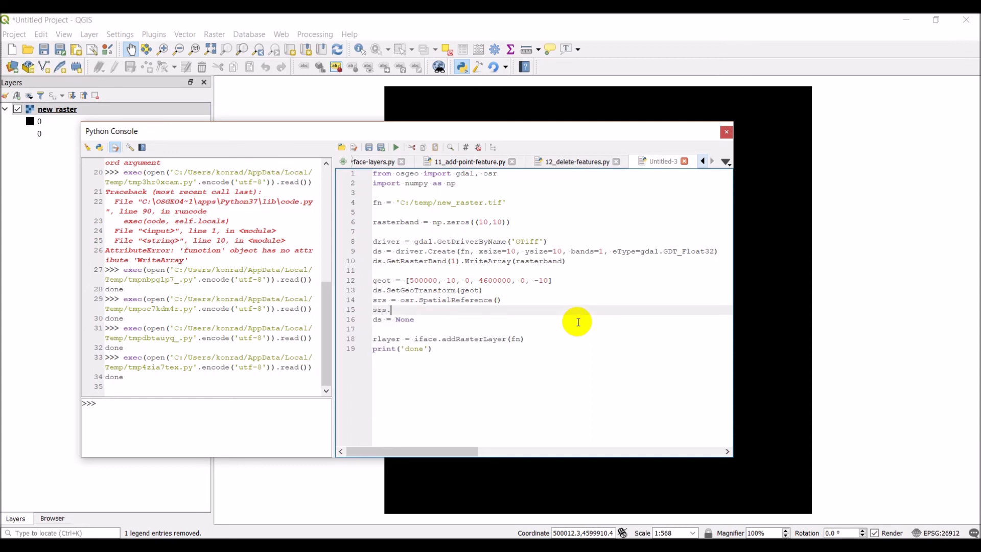
# Step: Set srs to UTM zone 12 north with well-known geographic CS NAD83
pyautogui.write('setUT')
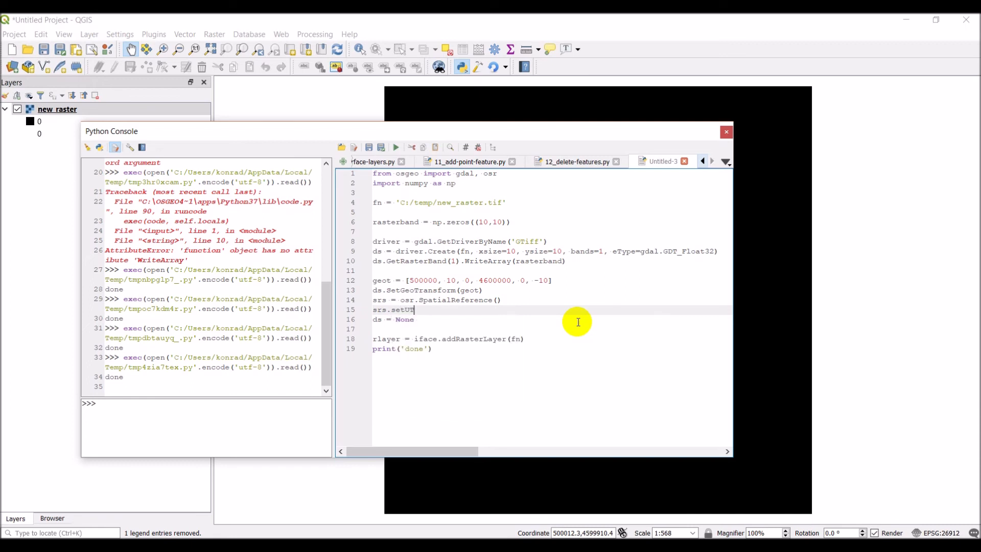
pyautogui.write('M')
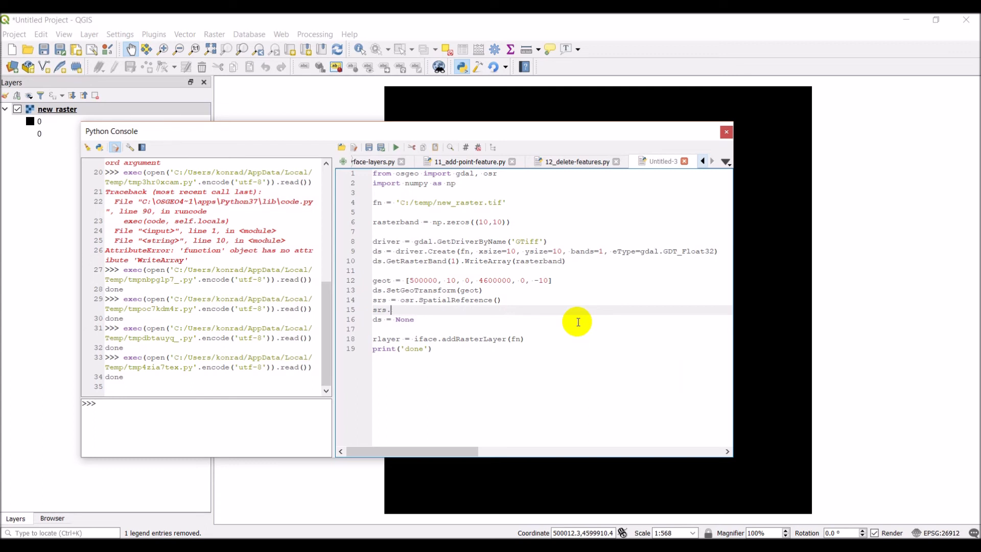
pyautogui.write('SetUTM')
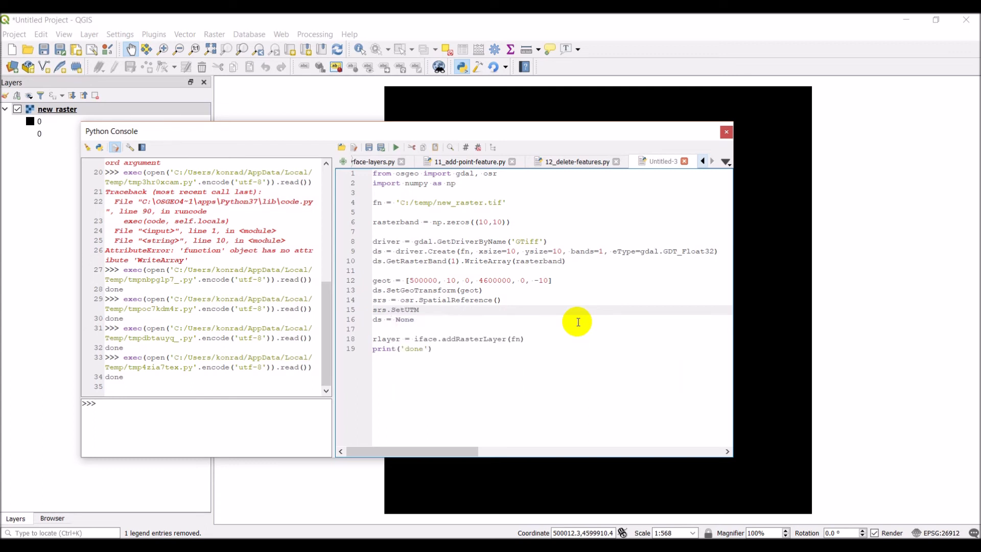
pyautogui.write('(12,1')
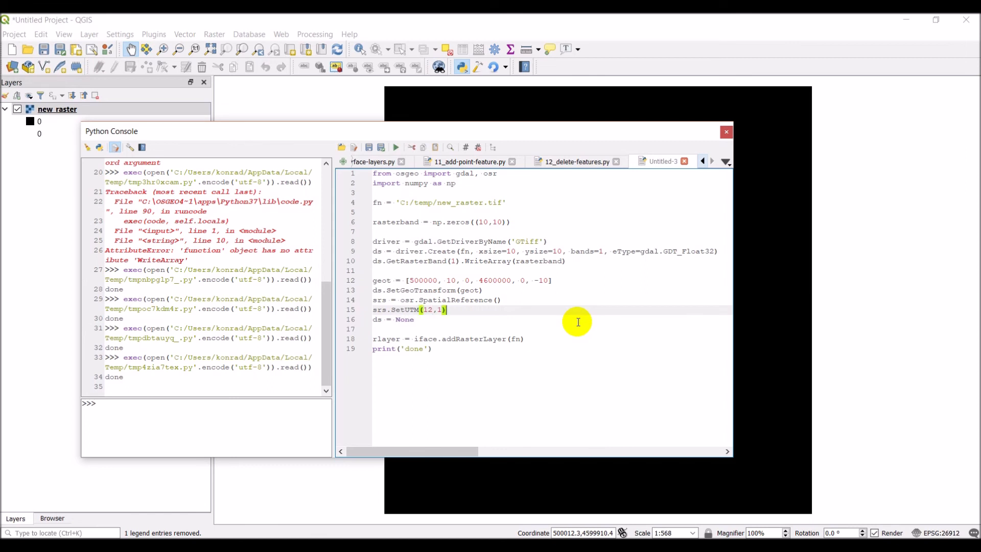
pyautogui.write('srs')
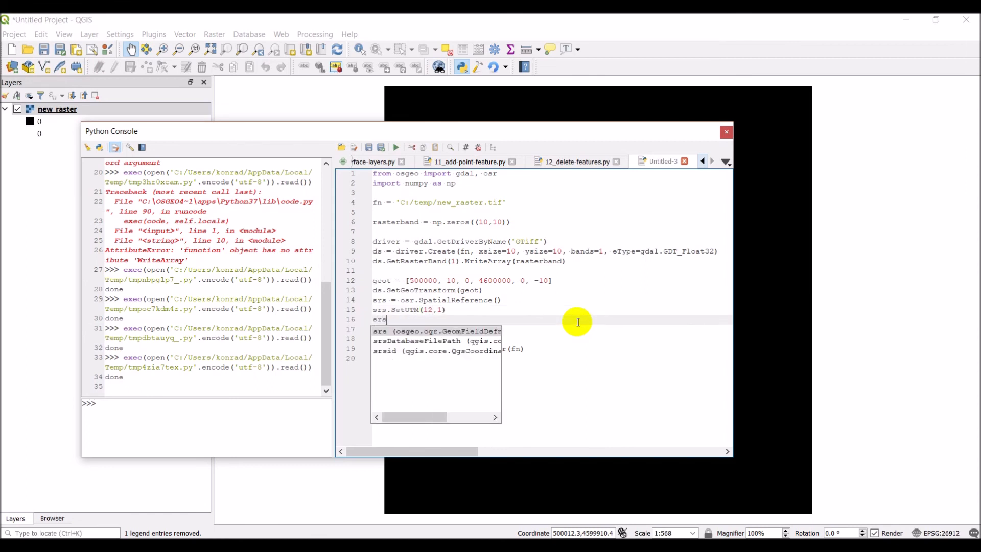
pyautogui.write('SetWellKnownGeogCS')
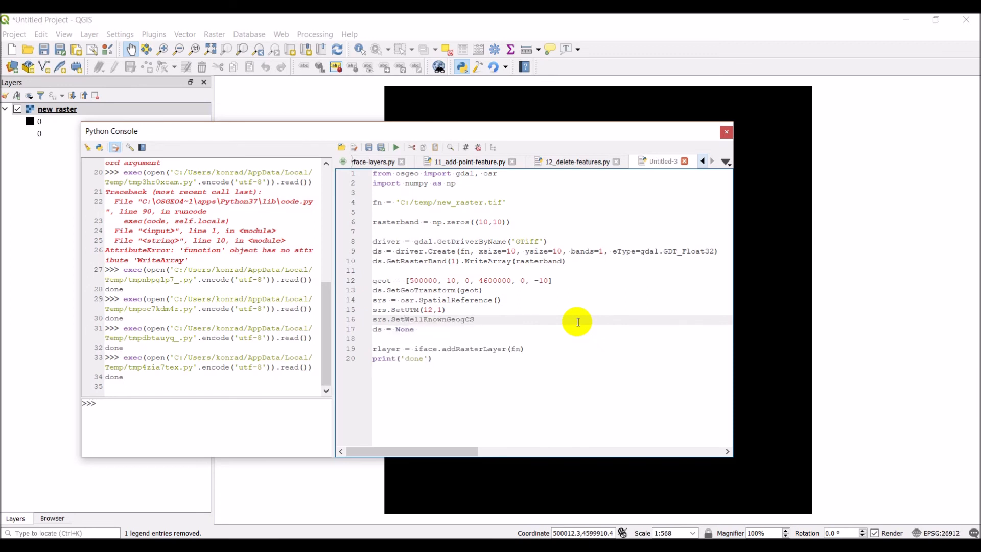
pyautogui.write("('NAD83")
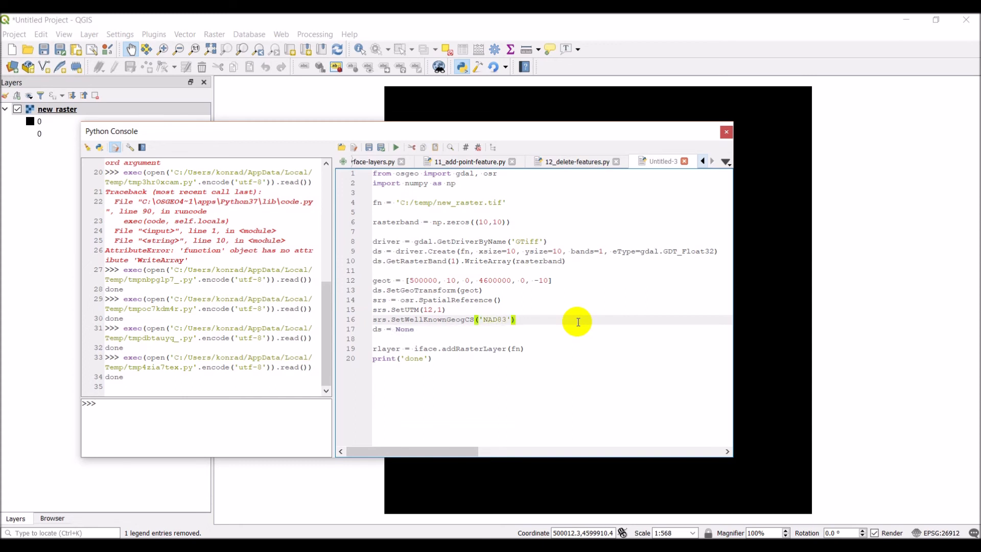
# Step: Add ds.SetProjection(srs.ExportToWkt()) to write the projection into the raster
pyautogui.write('ds')
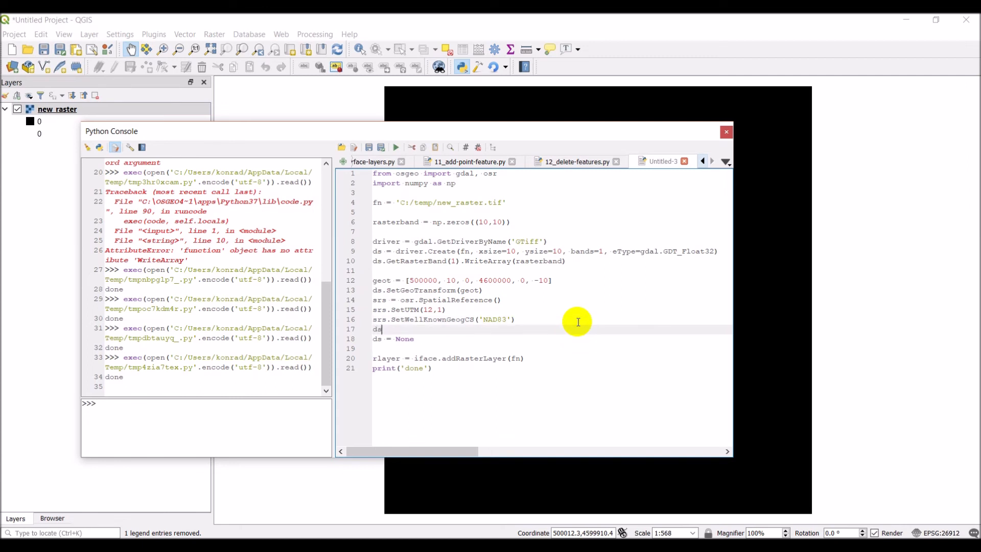
pyautogui.write('SetProjection(')
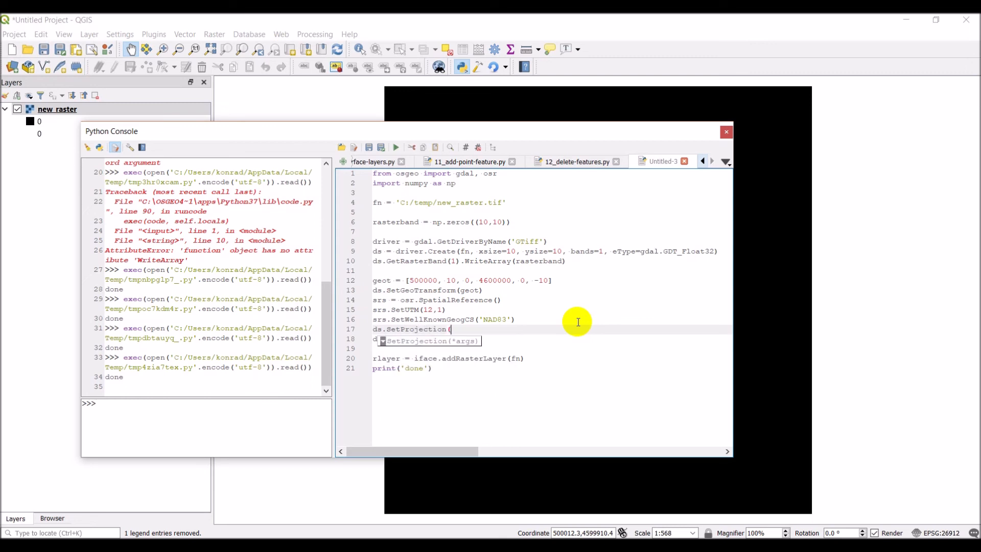
pyautogui.write('srs')
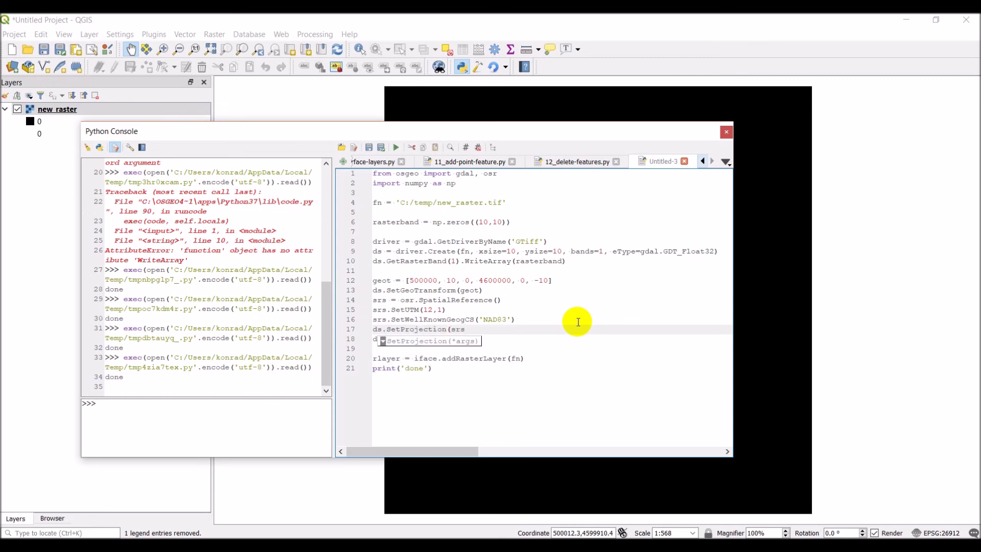
pyautogui.write('.ExportToWkt(')
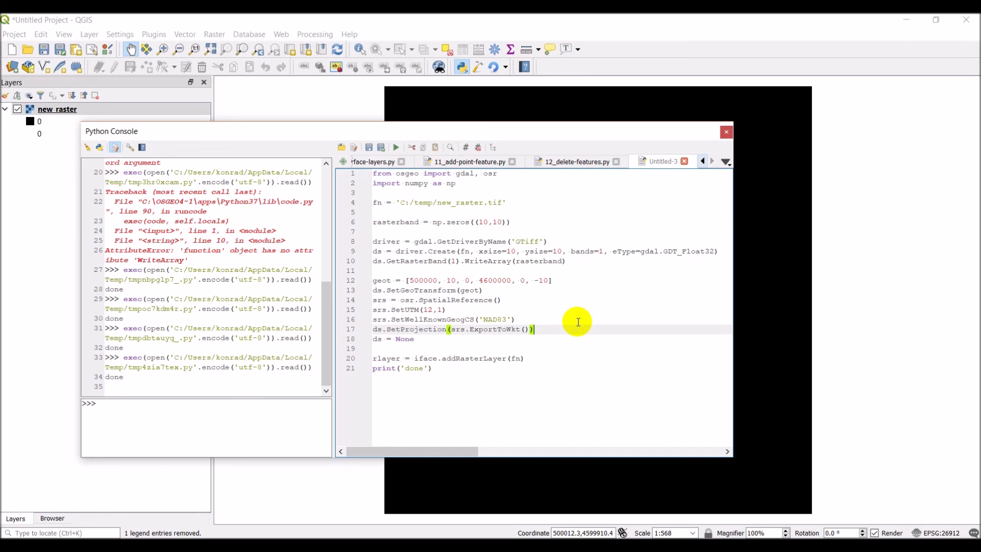
pyautogui.moveTo(422, 176)
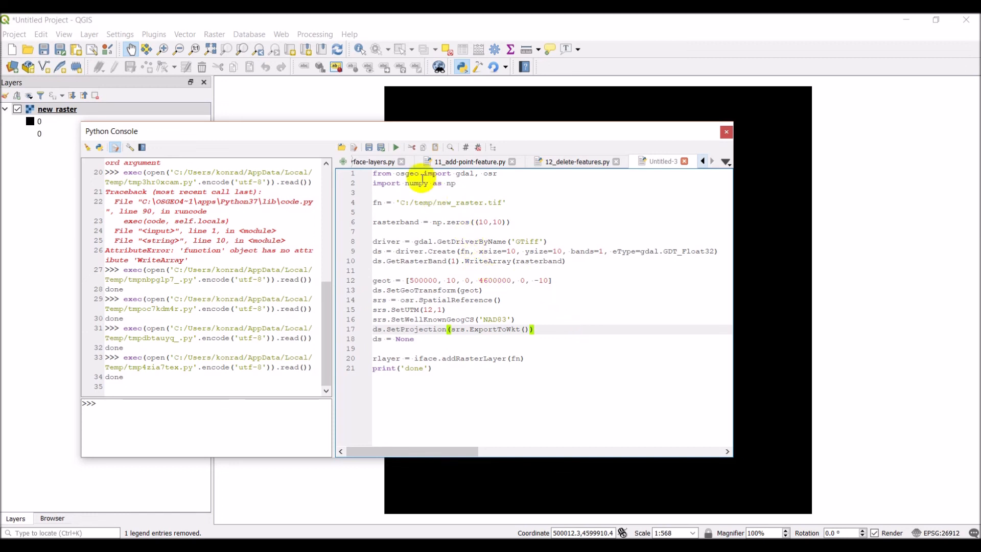
# Step: Rerun the script, remove the duplicate new_raster layer, and bring up new_raster's properties
pyautogui.click(395, 147)
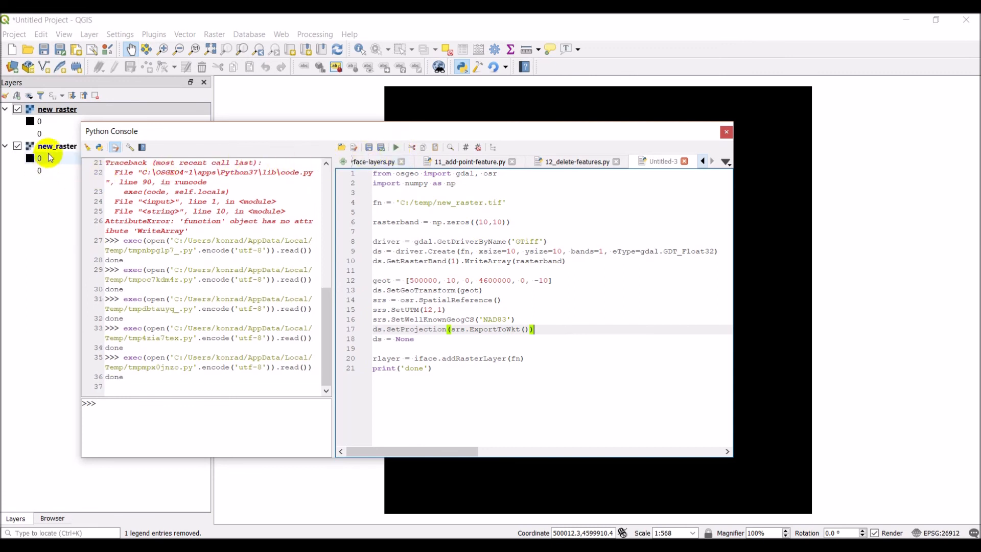
pyautogui.rightClick(57, 146)
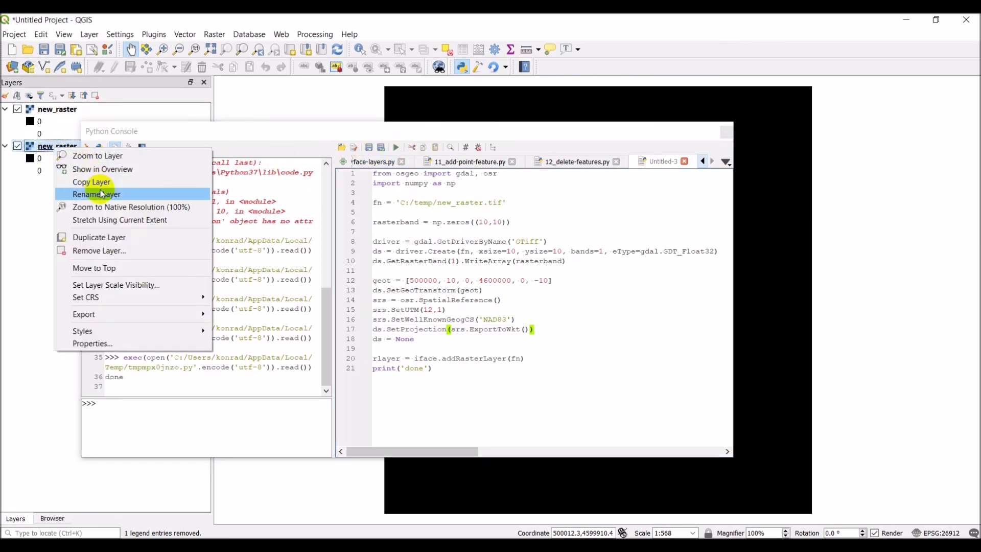
pyautogui.click(98, 250)
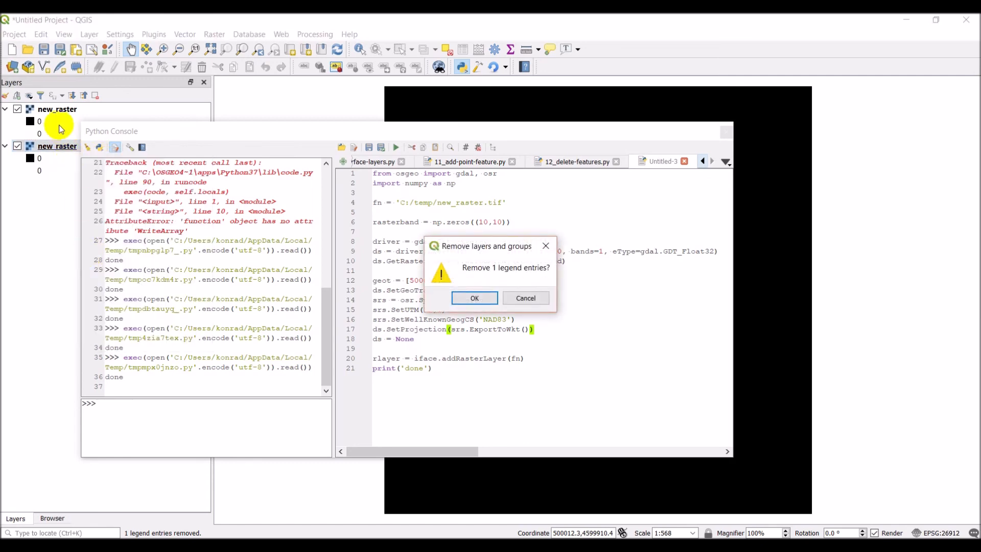
pyautogui.click(473, 297)
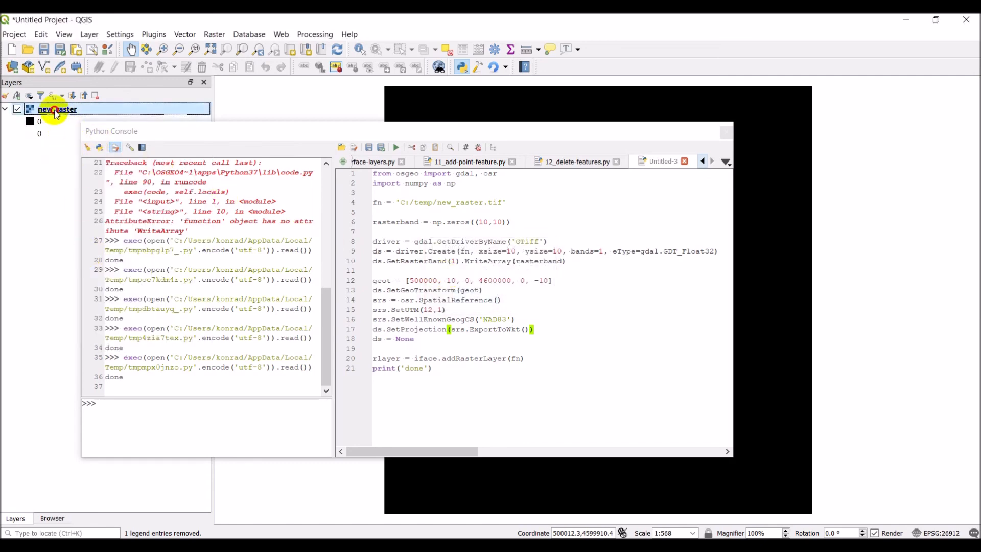
pyautogui.doubleClick(56, 109)
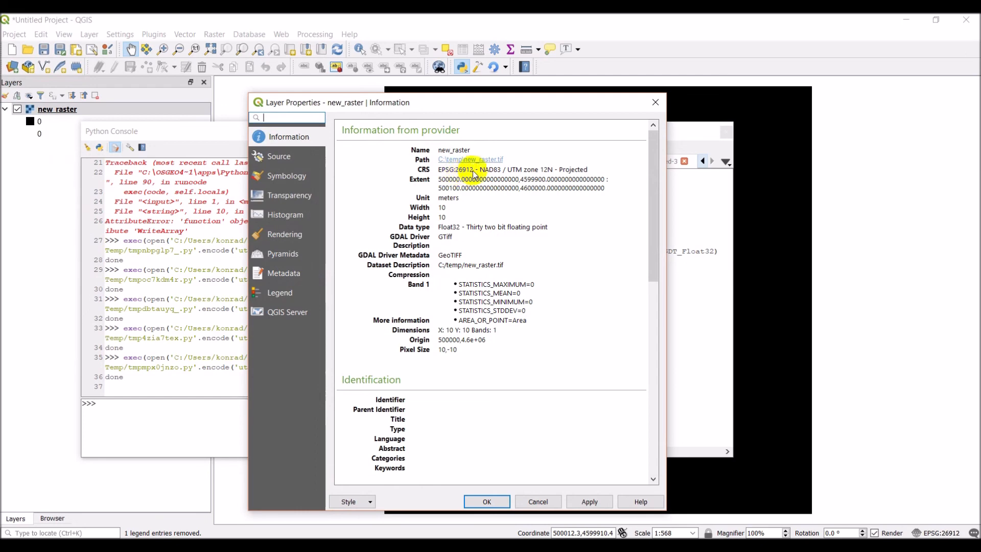
pyautogui.moveTo(560, 173)
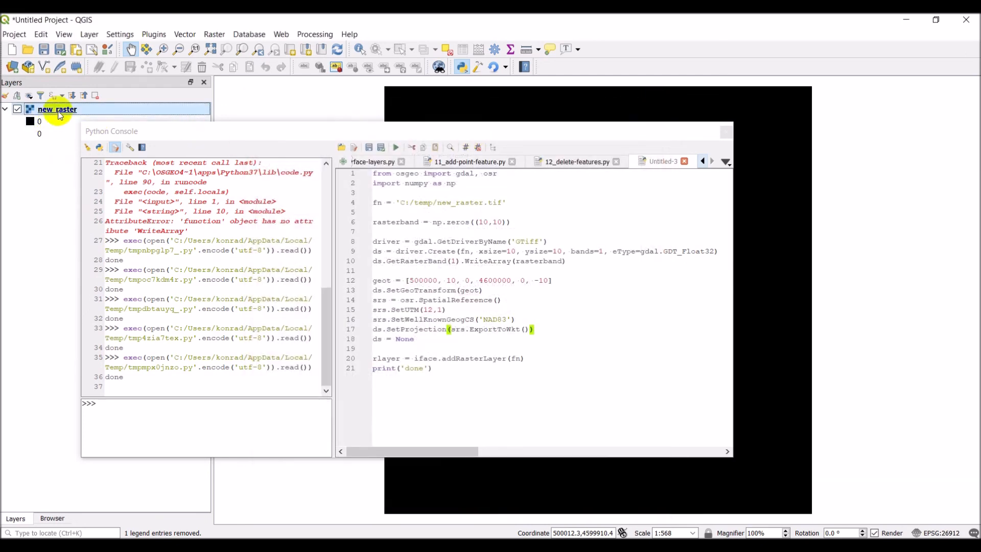
# Step: Remove the new_raster layer from the QGIS project
pyautogui.rightClick(56, 110)
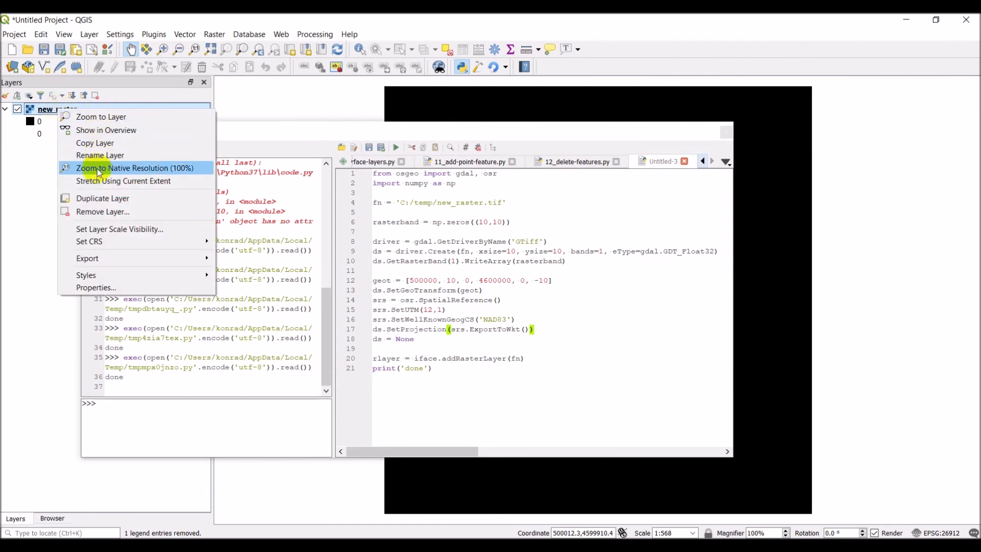
pyautogui.click(103, 212)
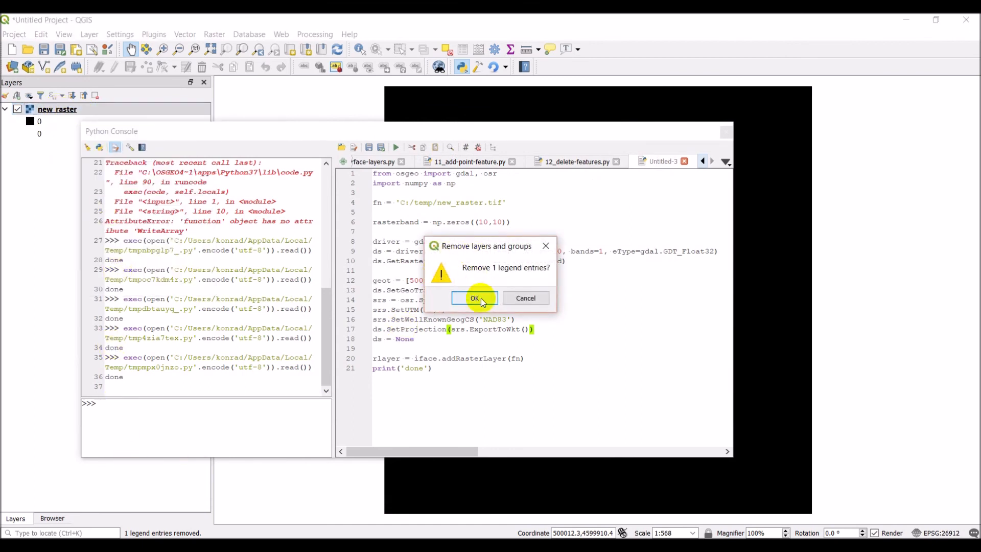
pyautogui.click(474, 298)
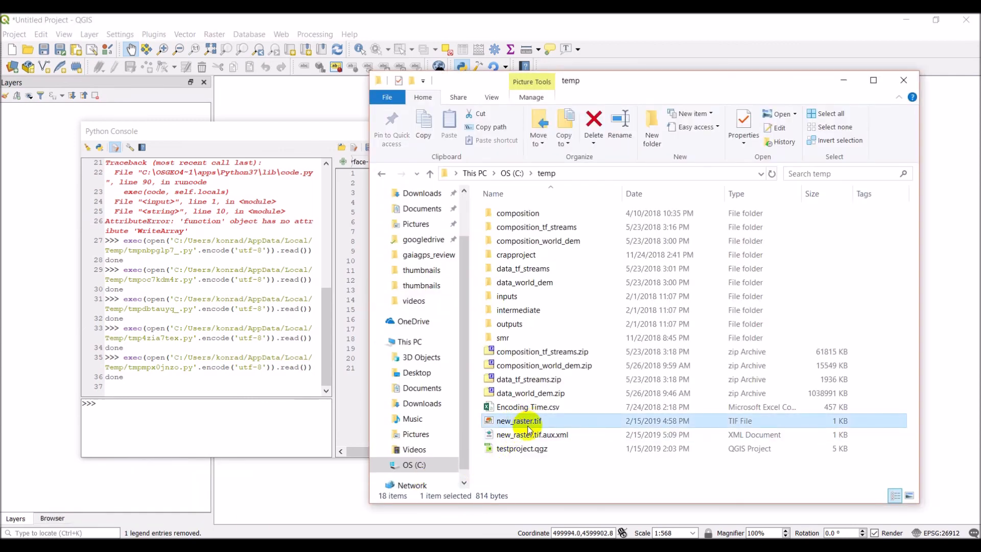
# Step: Permanently delete new_raster.tif and new_raster.tif.aux.xml in File Explorer
pyautogui.click(532, 434)
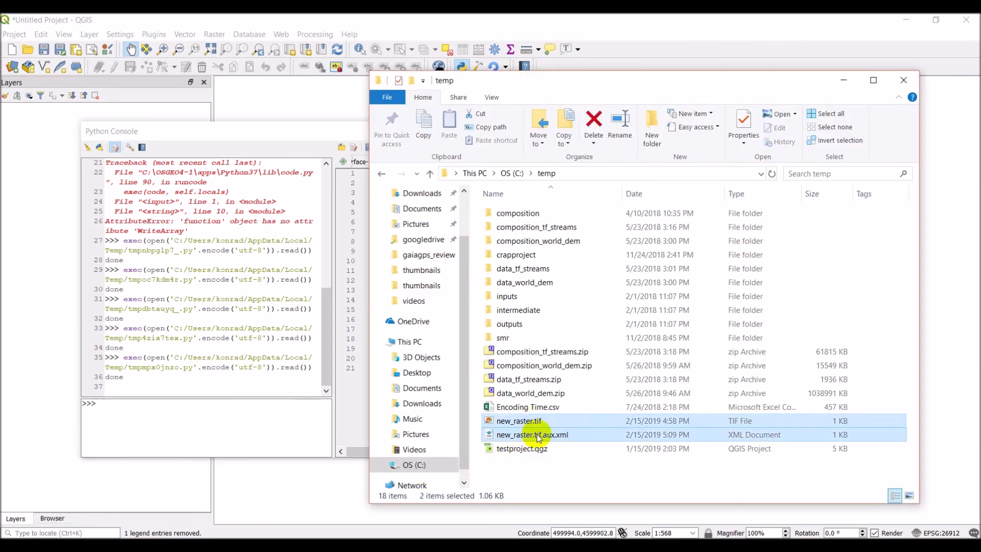
pyautogui.click(593, 121)
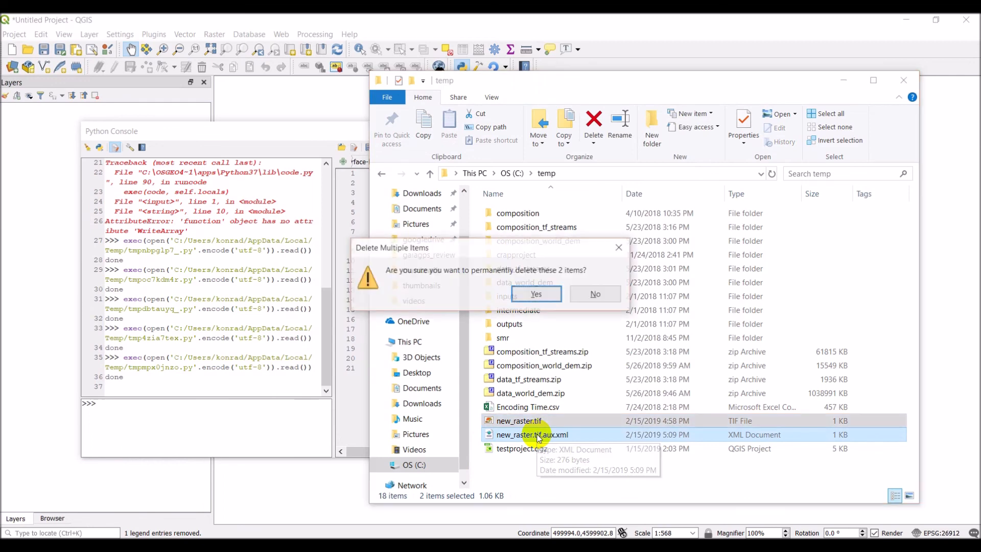
pyautogui.click(534, 295)
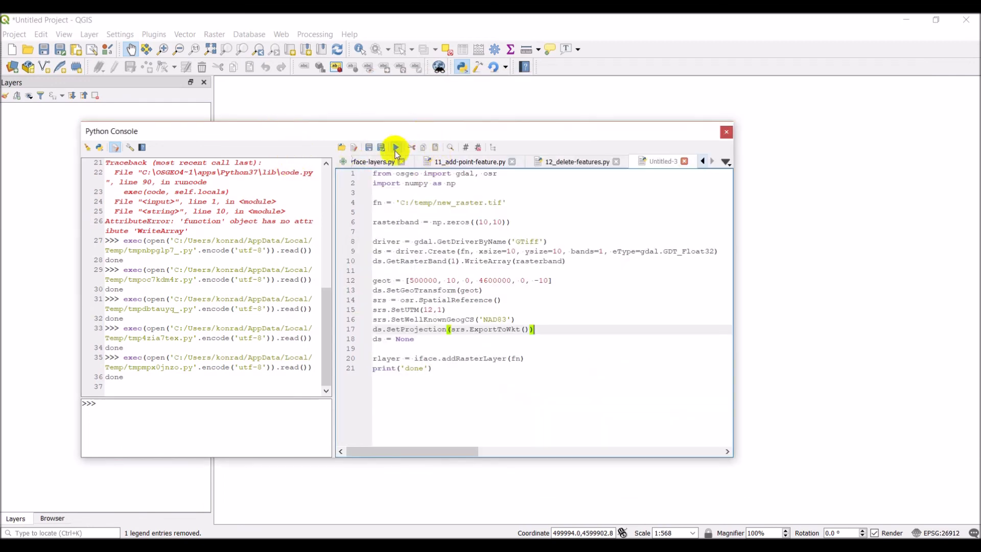
# Step: Rerun the script and verify new_raster shows EPSG:26912 NAD83 / UTM zone 12N, 10×10 Float32, origin 500000, 4.6e+06
pyautogui.click(396, 147)
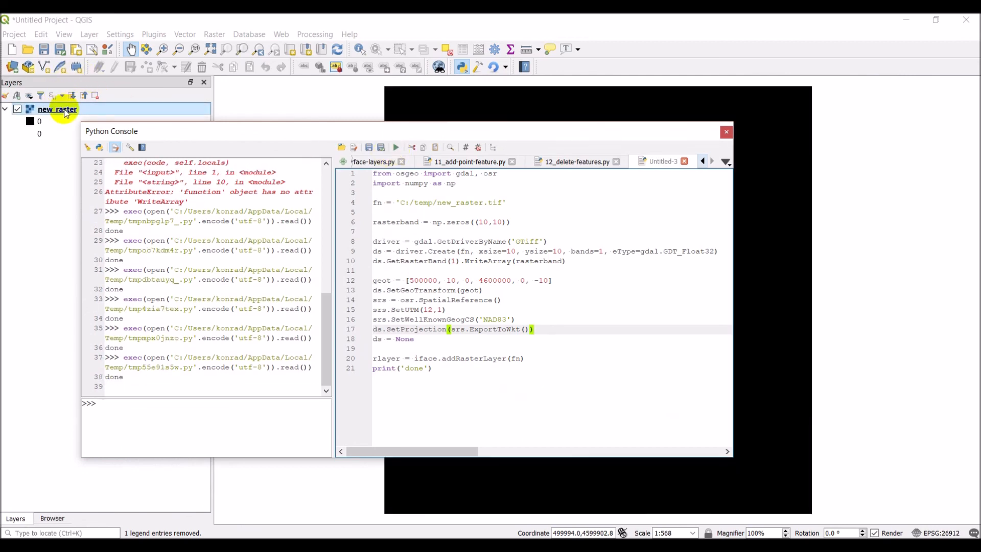
pyautogui.doubleClick(56, 109)
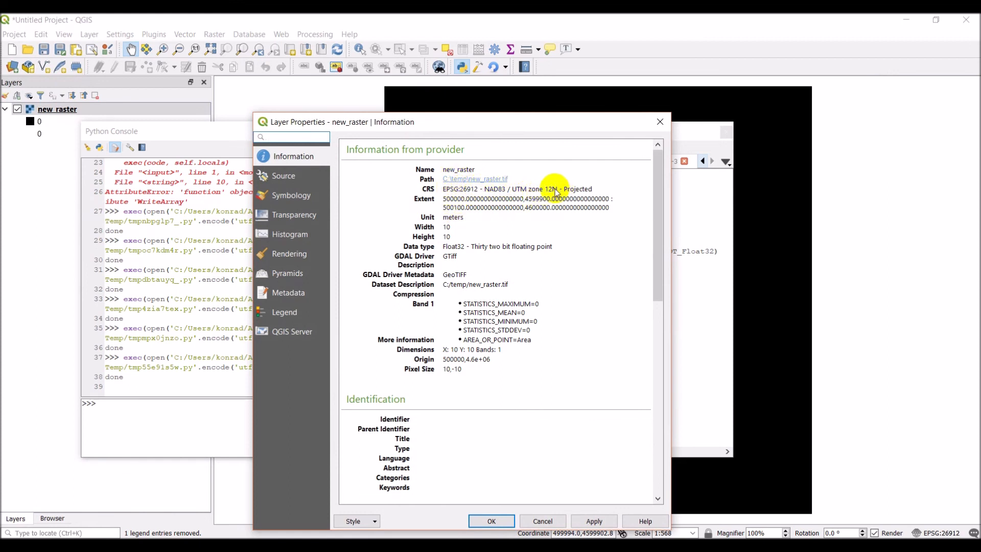
pyautogui.moveTo(524, 225)
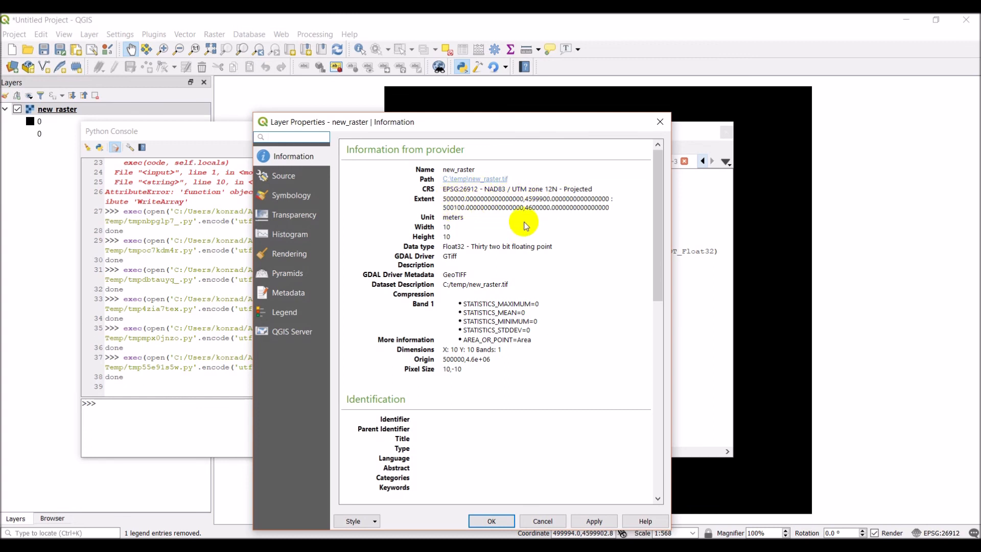
pyautogui.moveTo(492, 375)
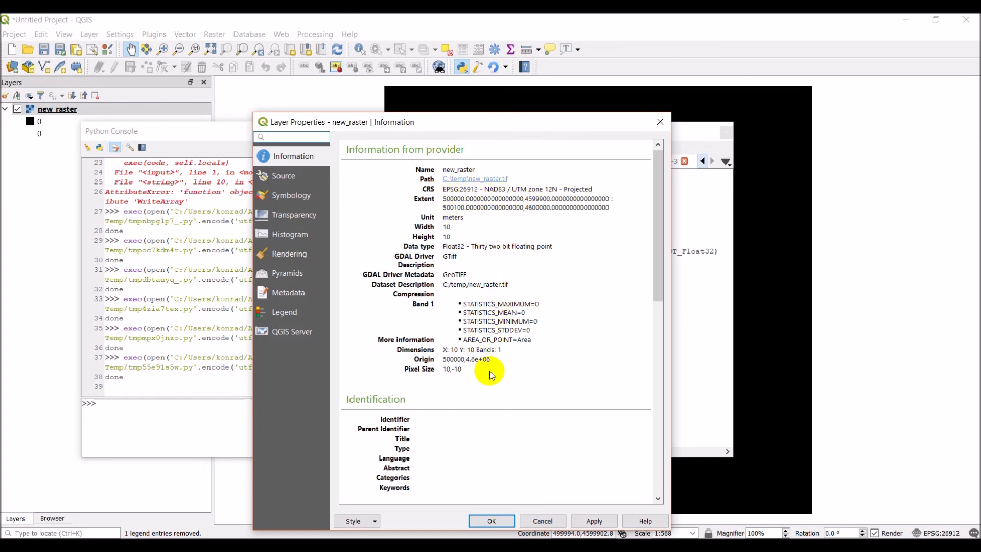
pyautogui.moveTo(618, 206)
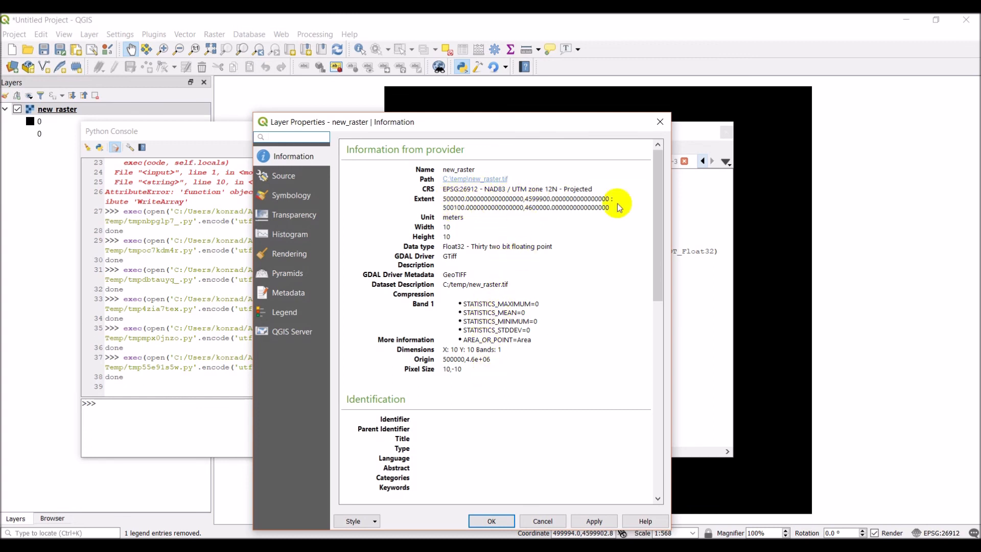
pyautogui.moveTo(552, 463)
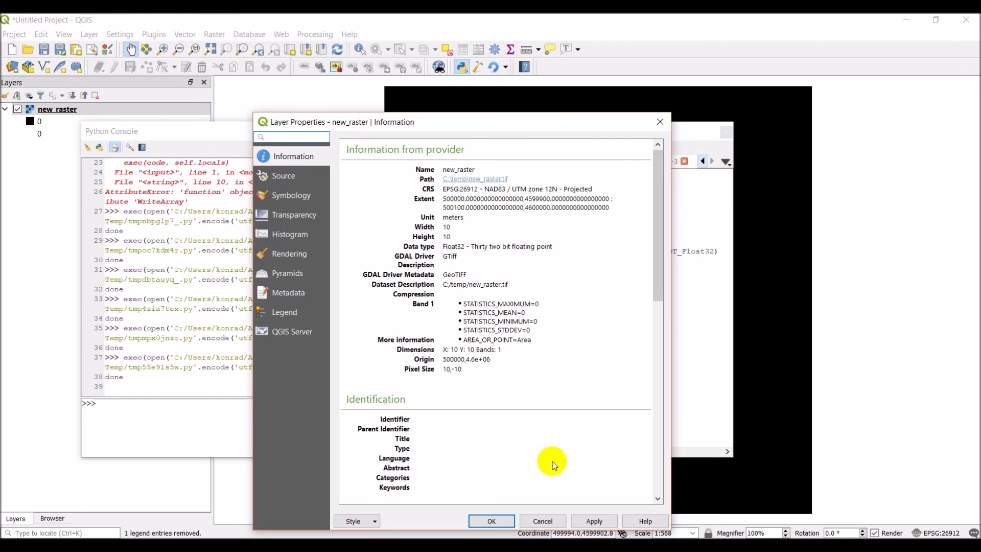
pyautogui.click(291, 137)
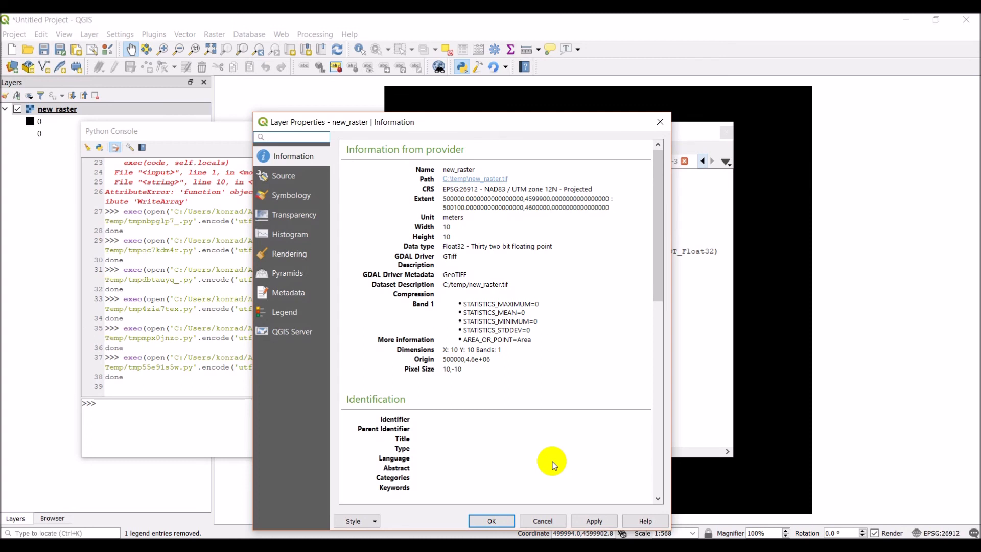
pyautogui.moveTo(511, 456)
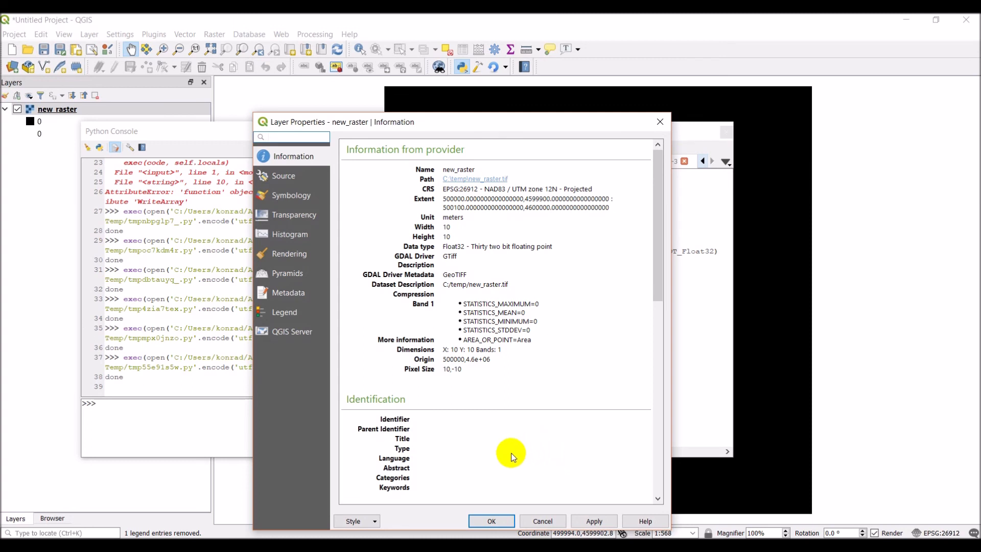